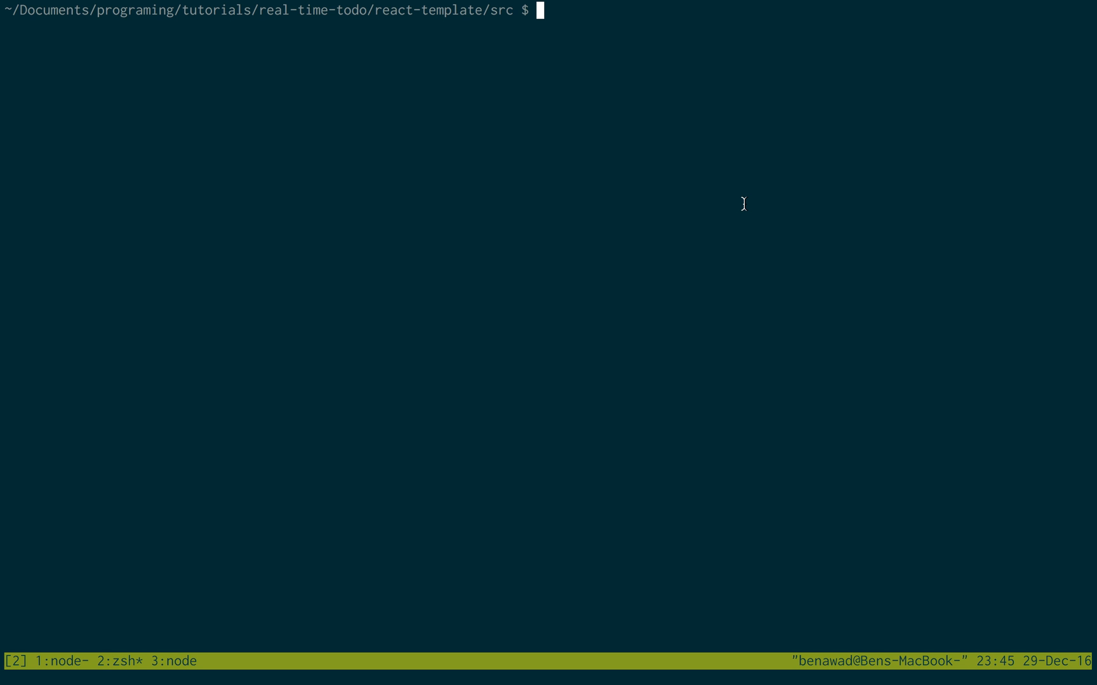
Create a new styles.css stylesheet in Neovim from the src folder.
type("v")
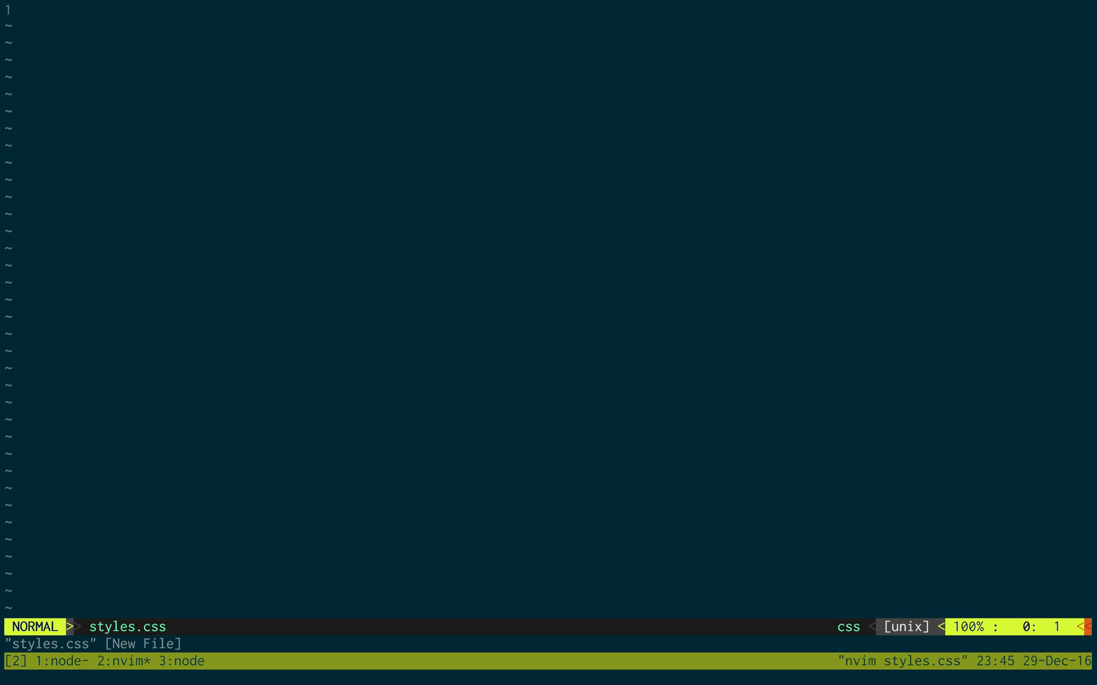
Write a .content .complete rule with text-decoration: line-through and color: grey.
type(".cont")
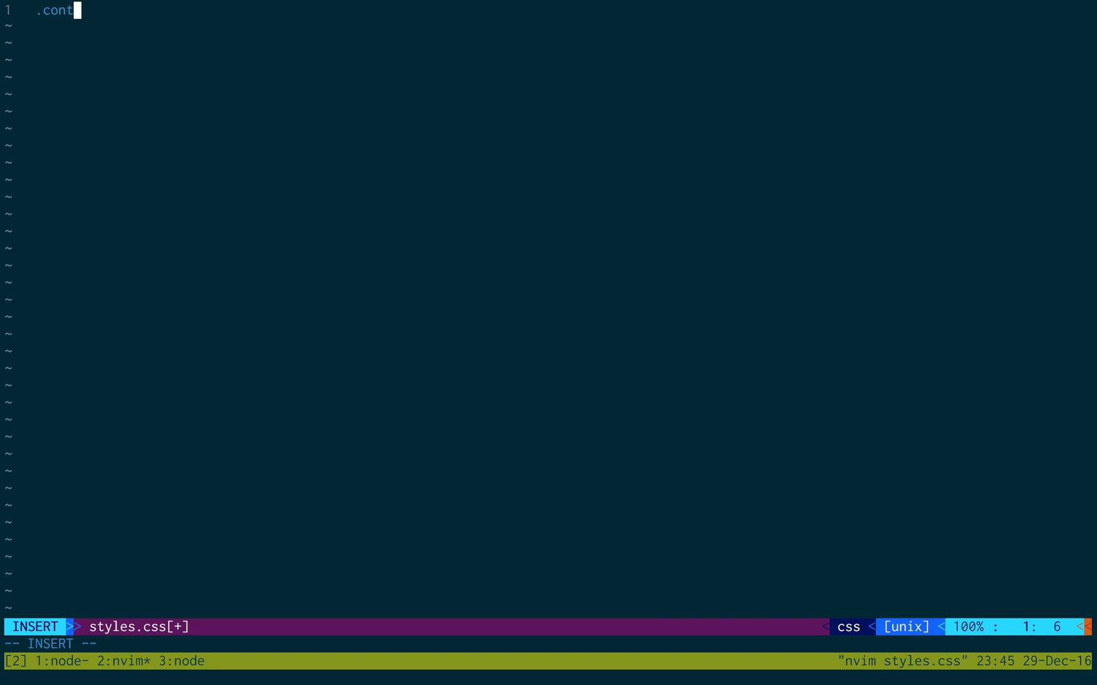
type("ent .complete {")
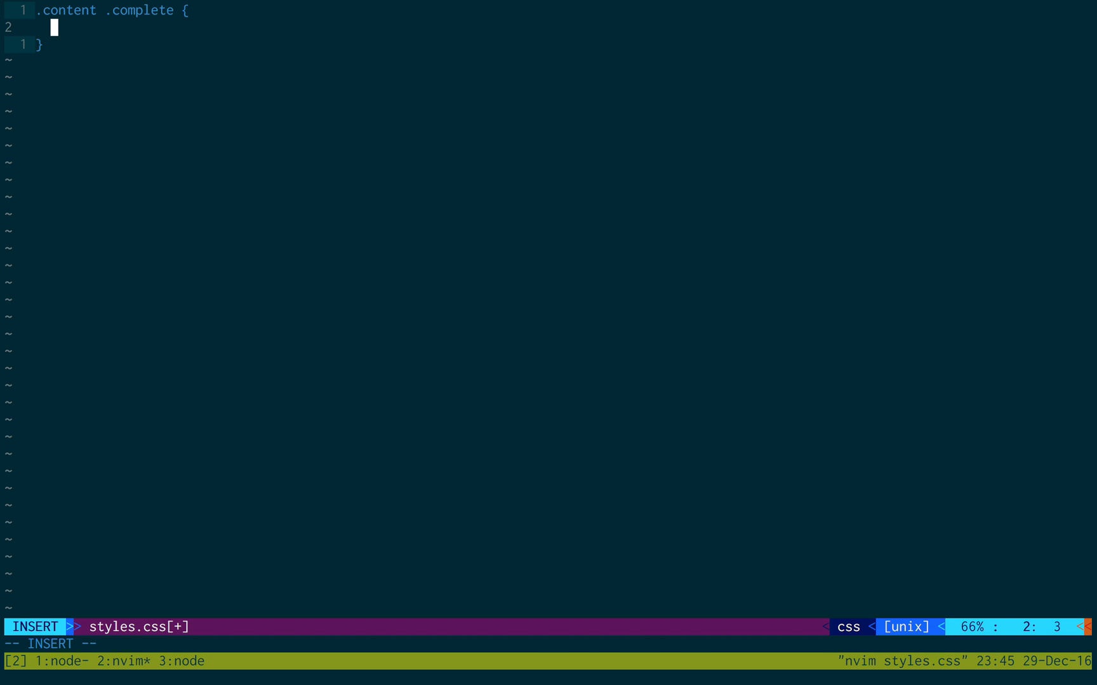
type("tex")
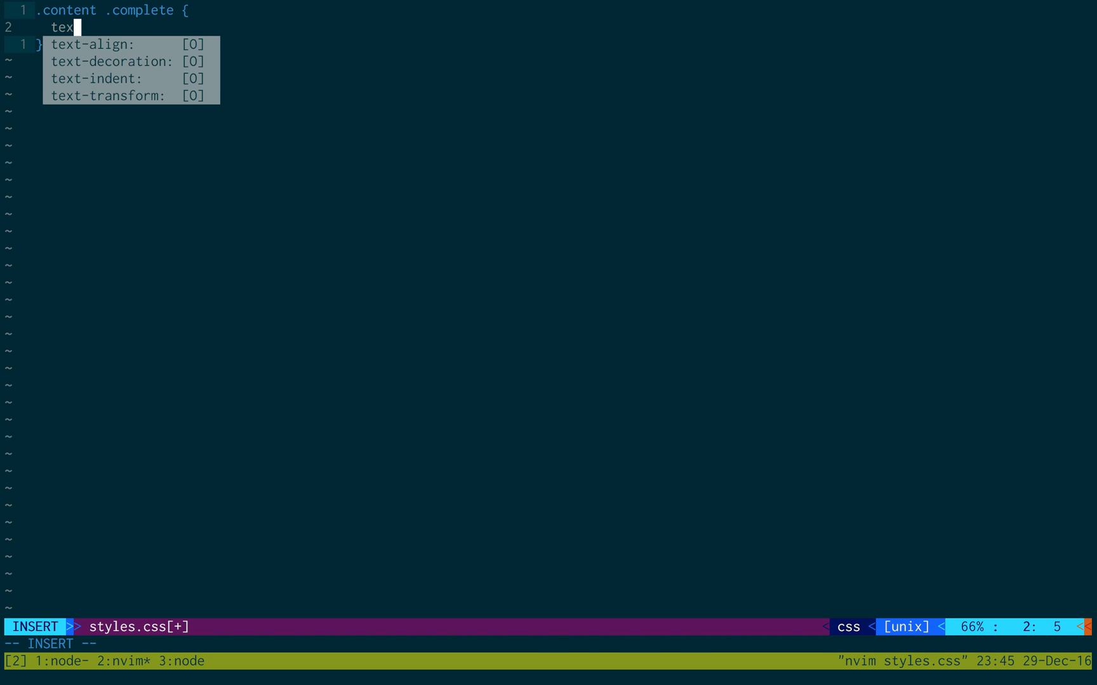
key("Tab")
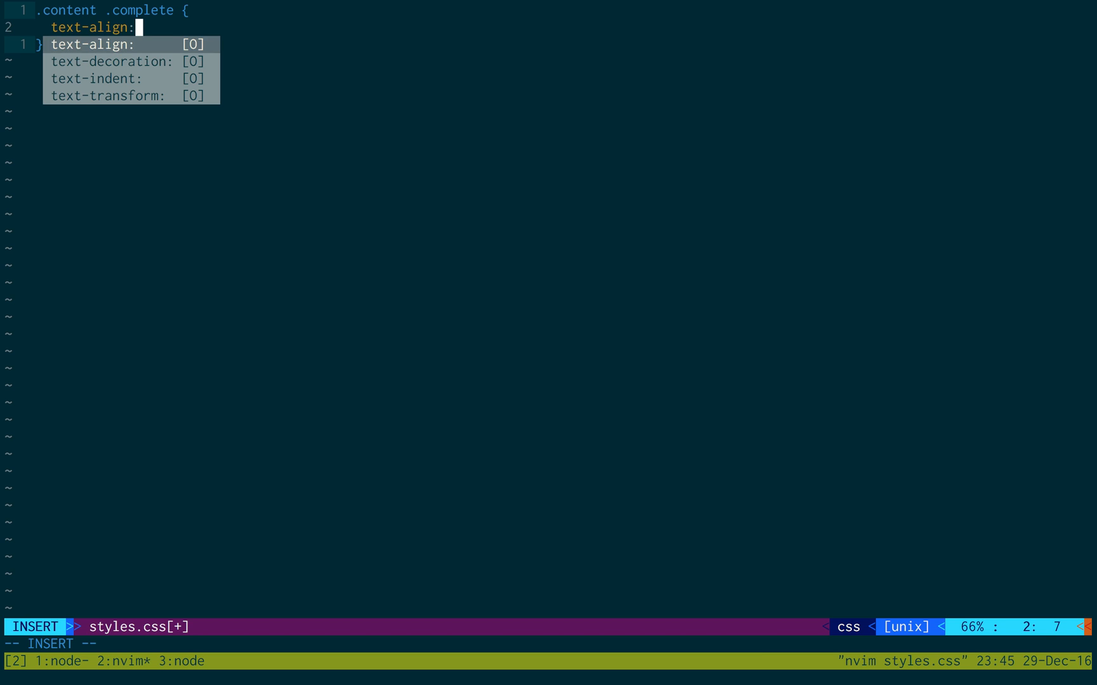
left_click(111, 61)
type("te")
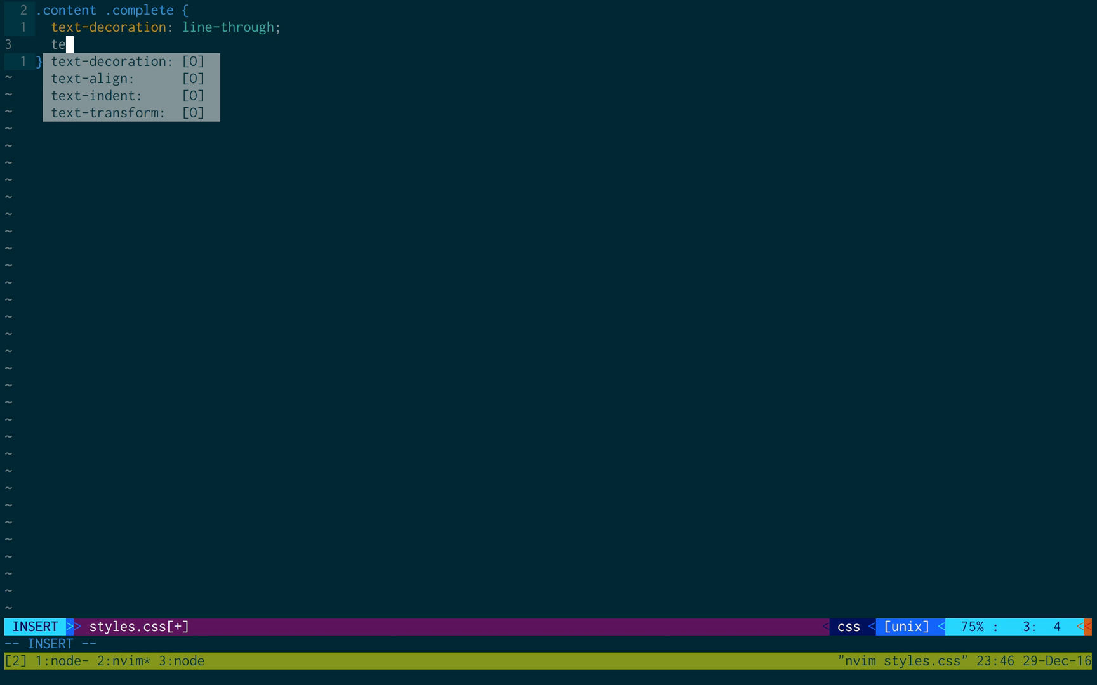
type("color: grey;")
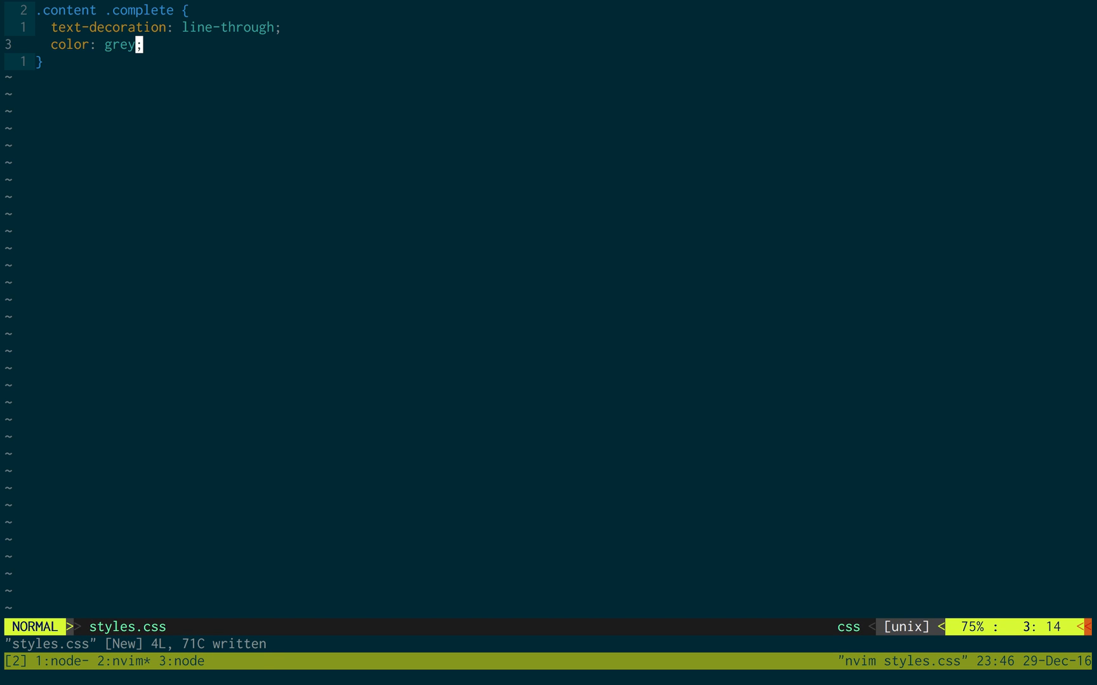
Save styles.css, then add import './styles.css' below the store import in index.js.
type(":w")
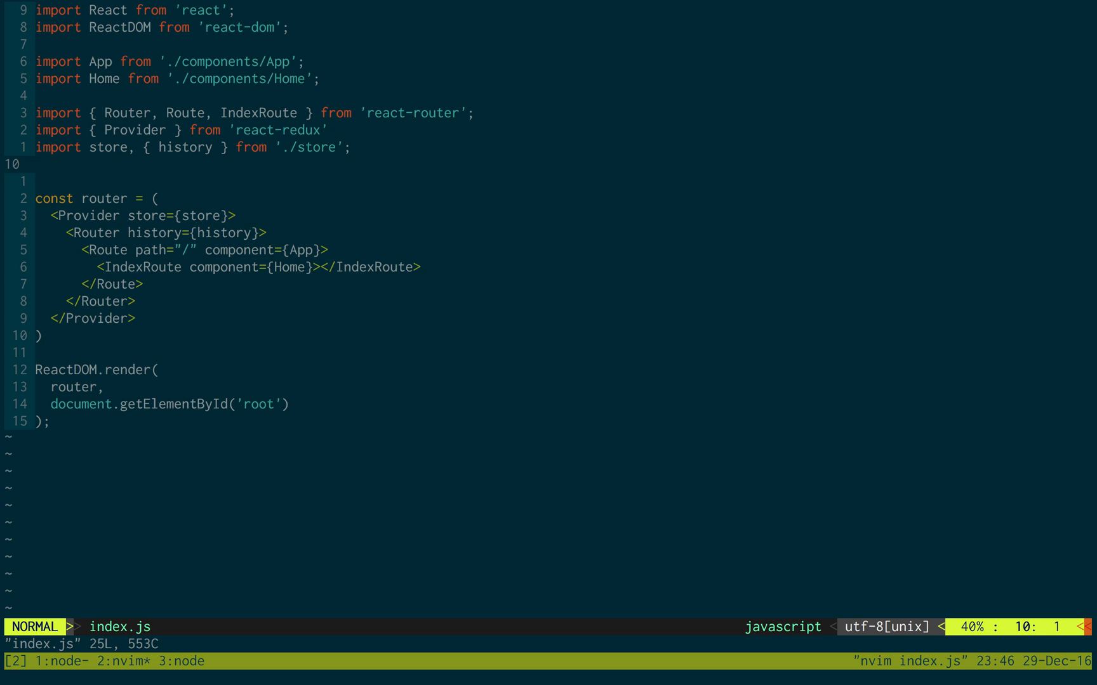
type("import '.'")
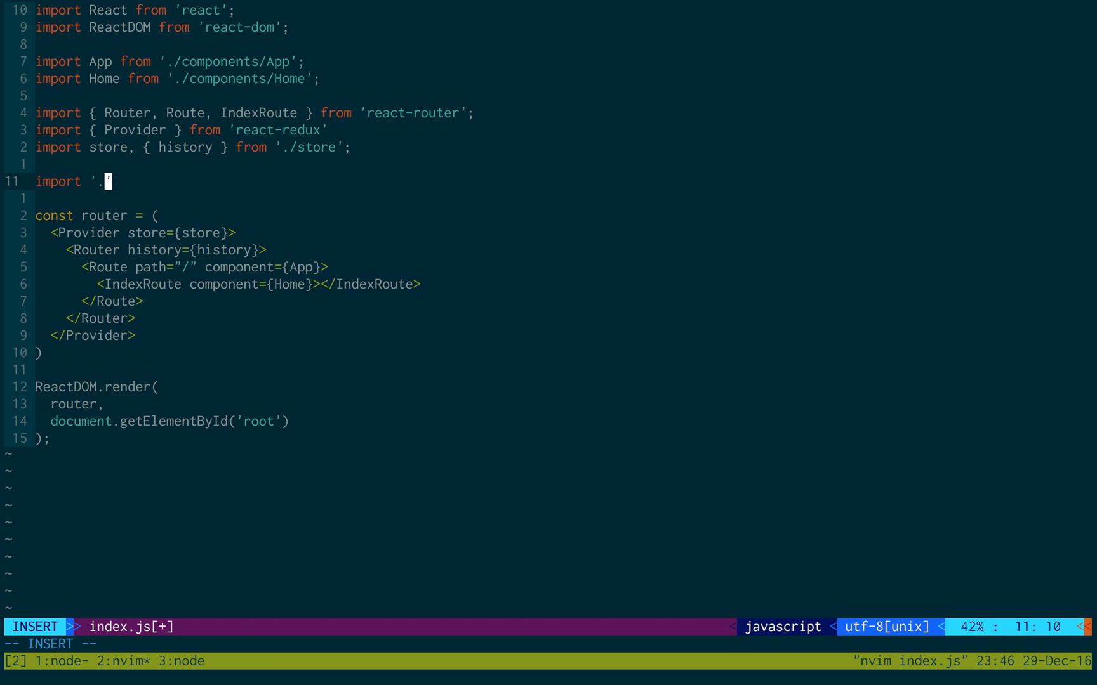
type("styles.")
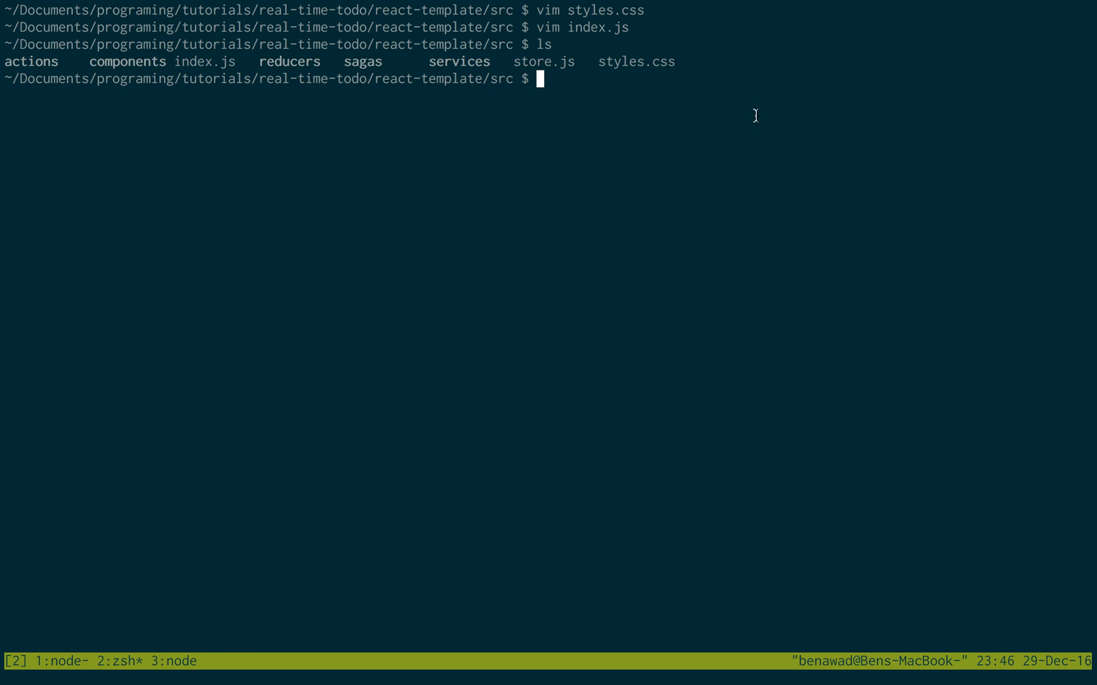
mouse_move(622, 115)
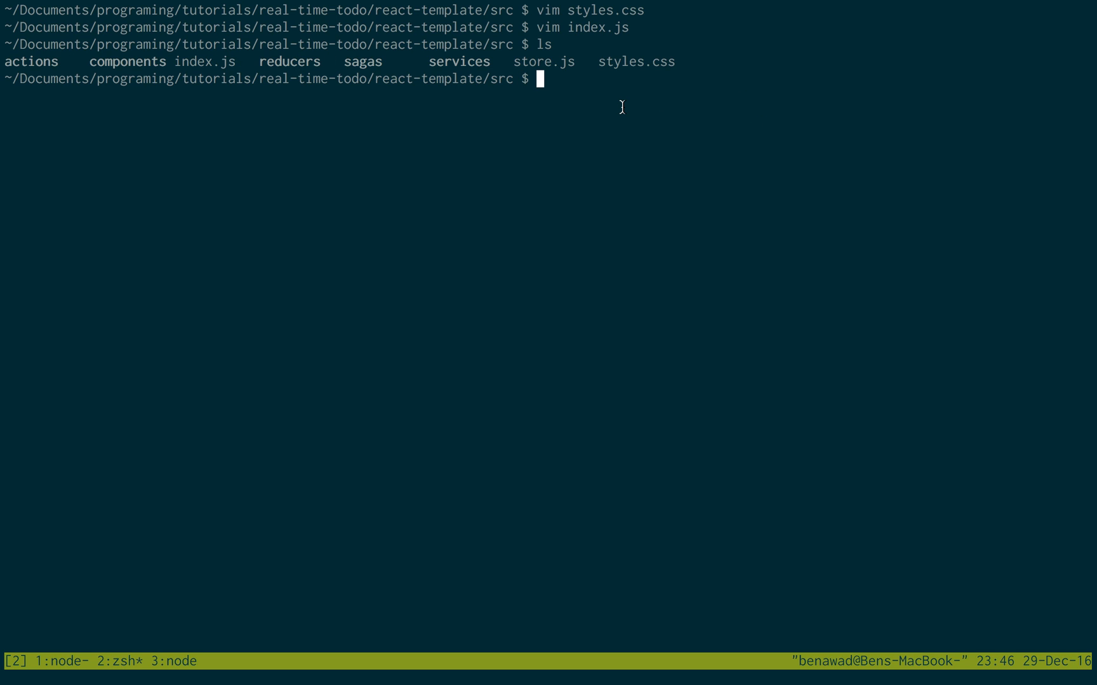
Start a new reducers/item.js file in Neovim using tab completion.
type("vim reducers/")
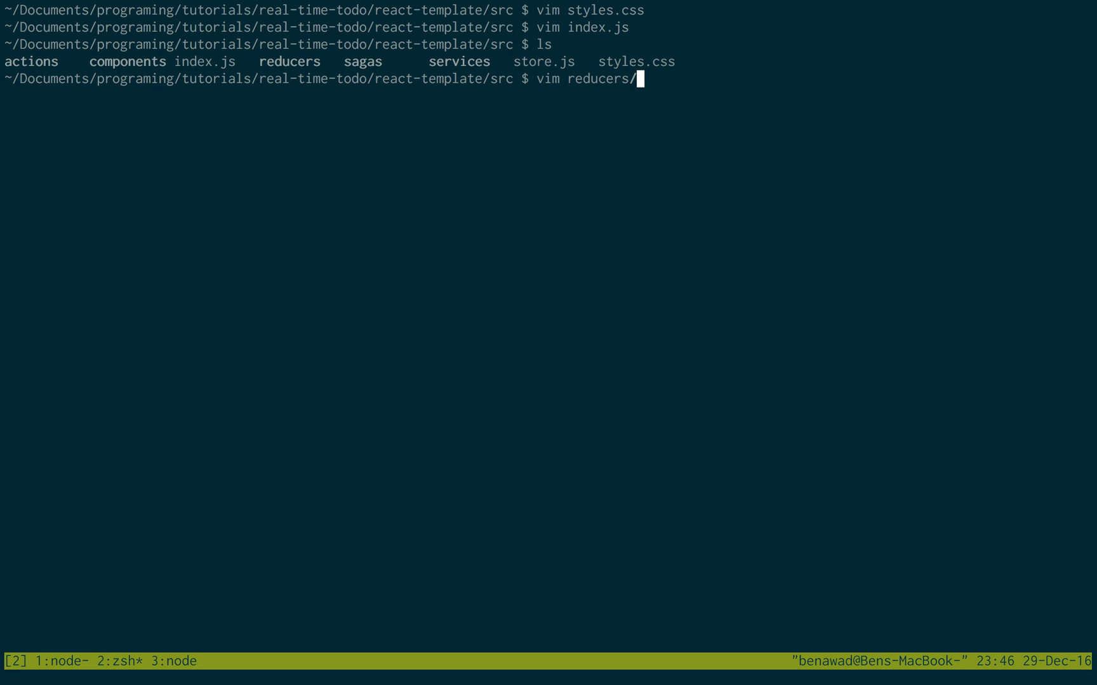
type("item.js")
type("f")
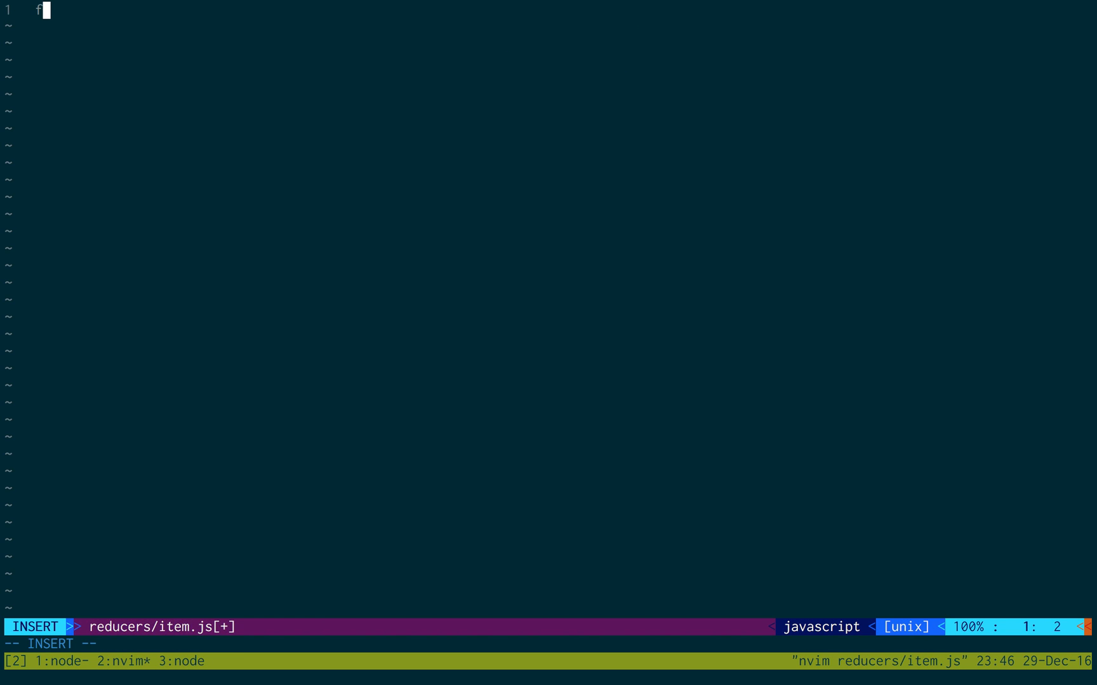
Declare function handleItems(state = {all: []}, action) in item.js.
type("unction h")
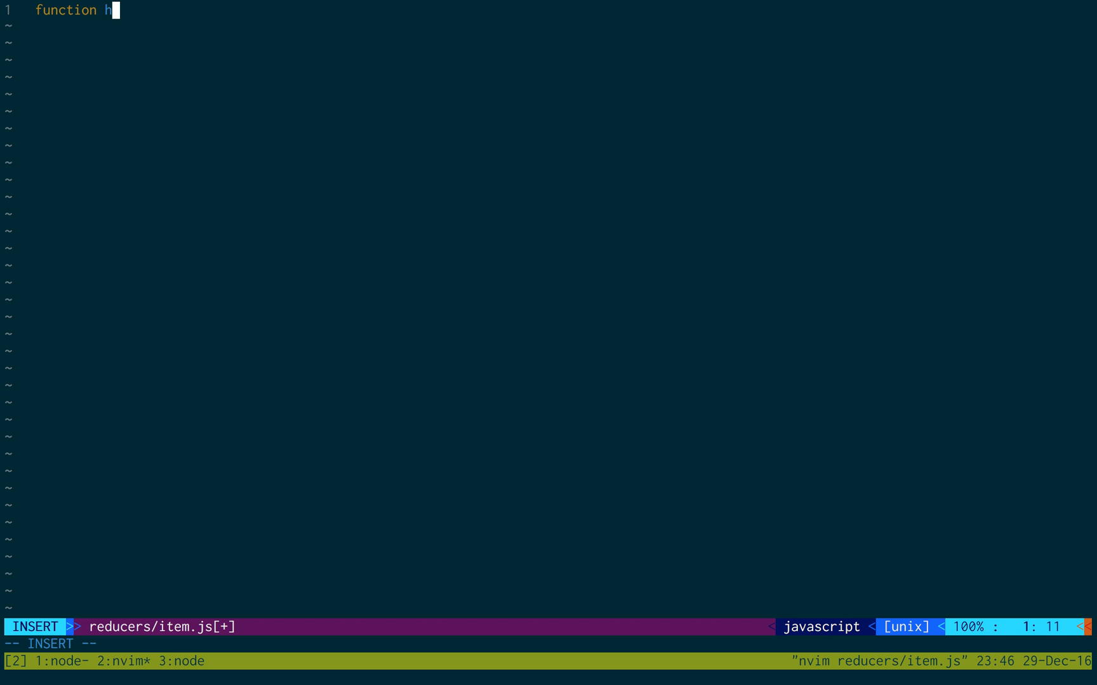
type("andleItem")
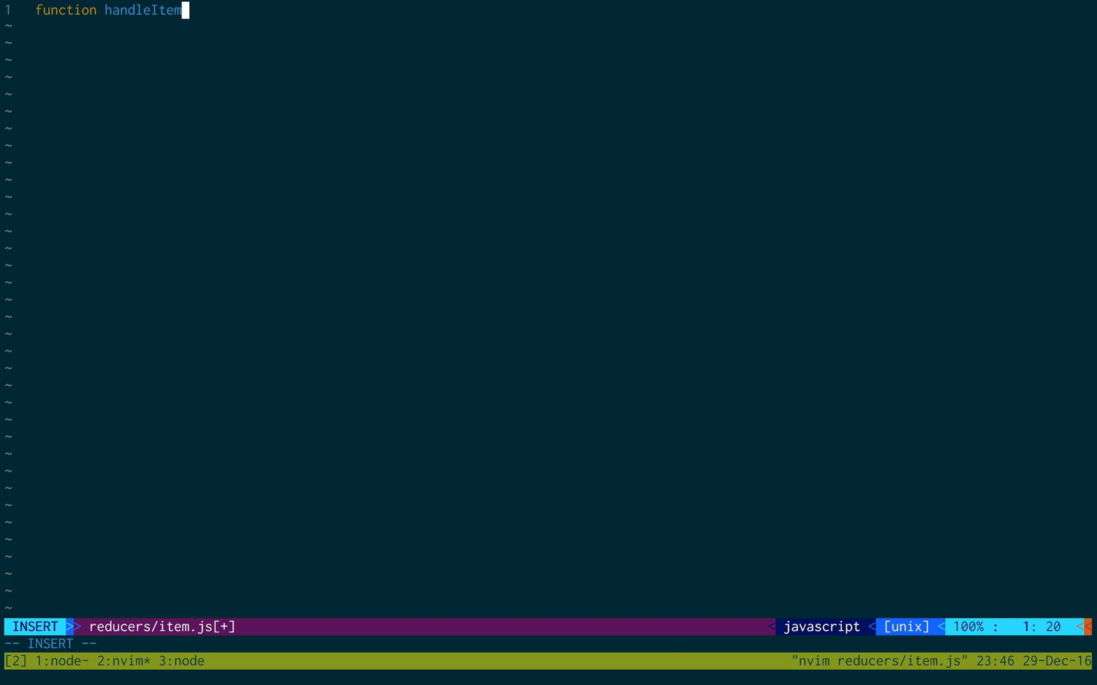
type("s(state )")
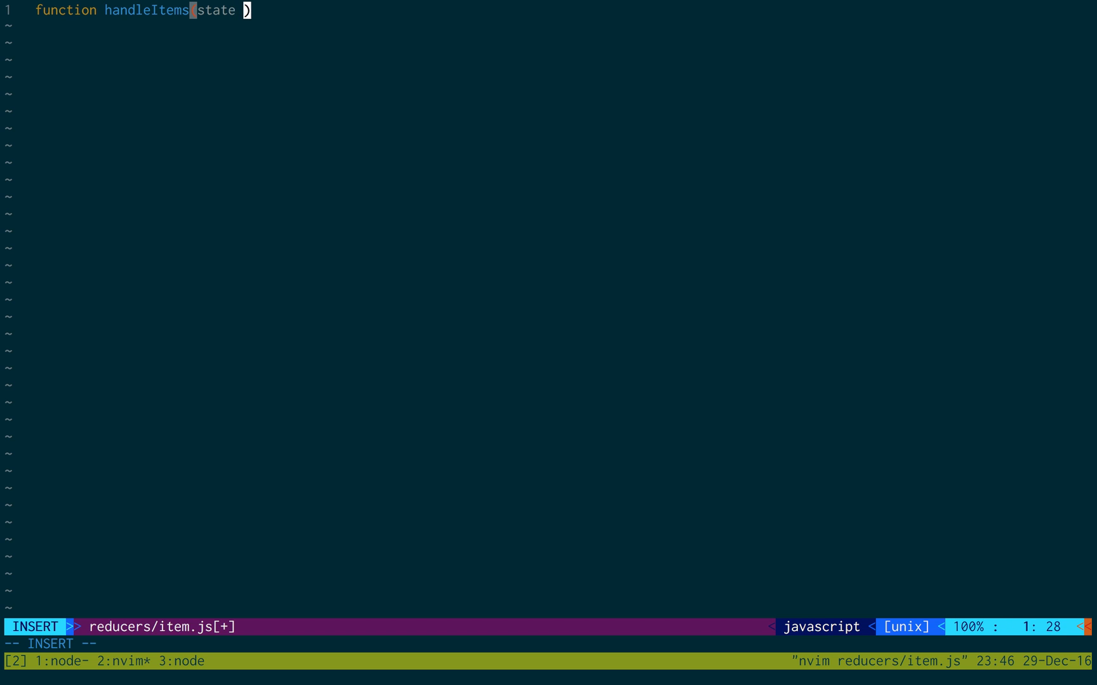
type("= [")
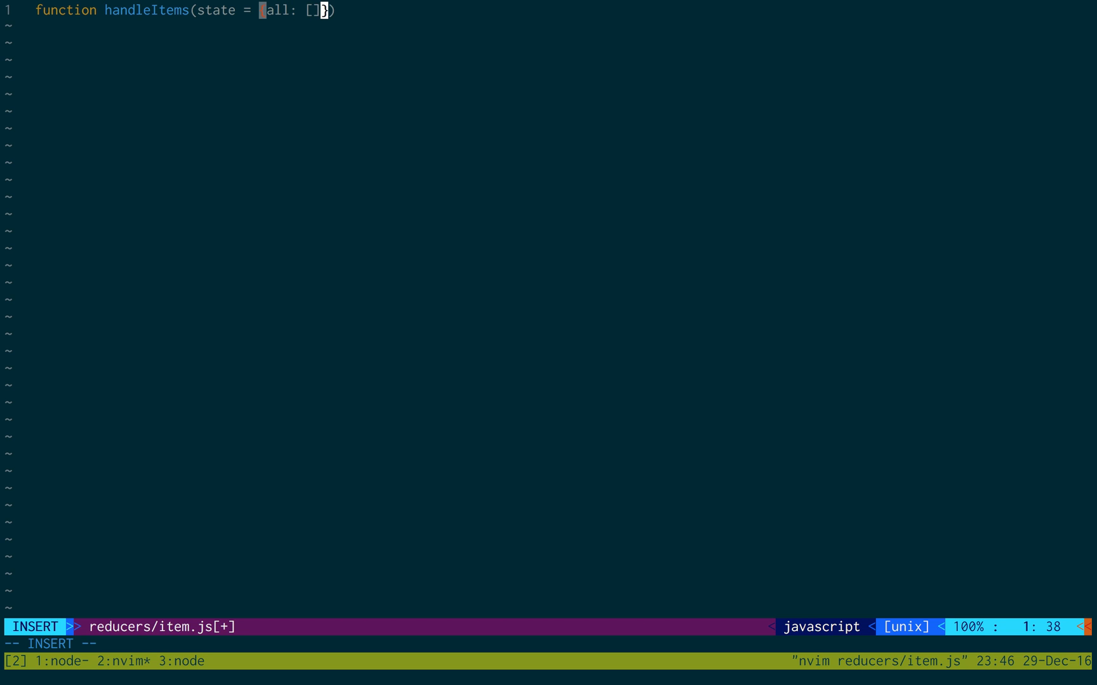
key("Escape")
type(", ")
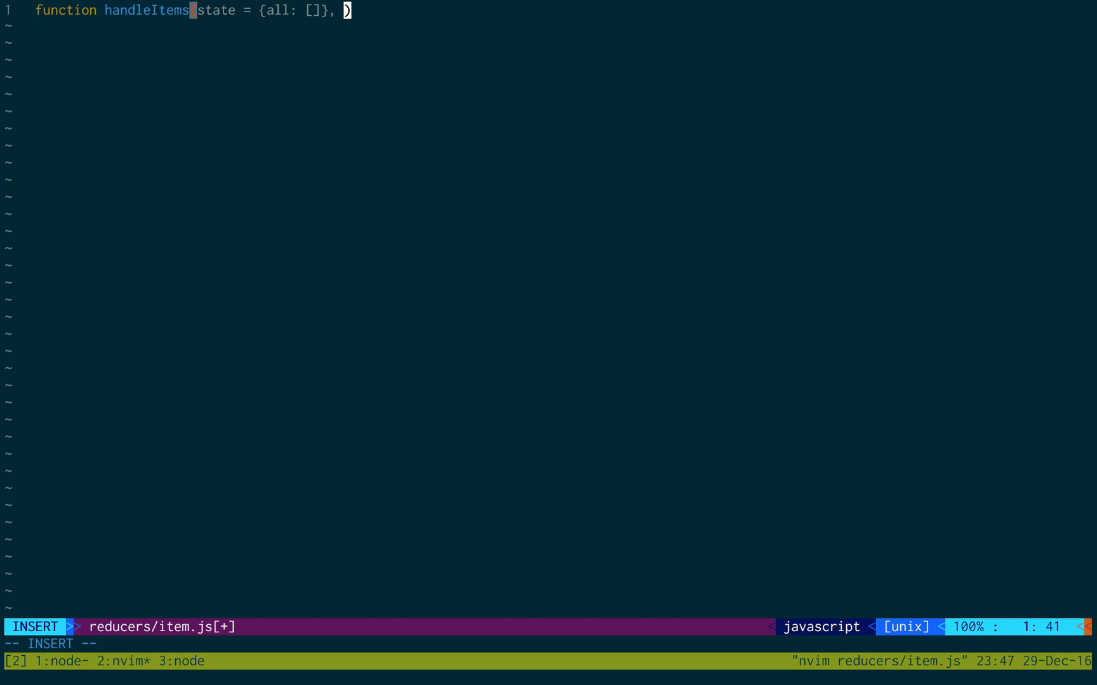
type("action)")
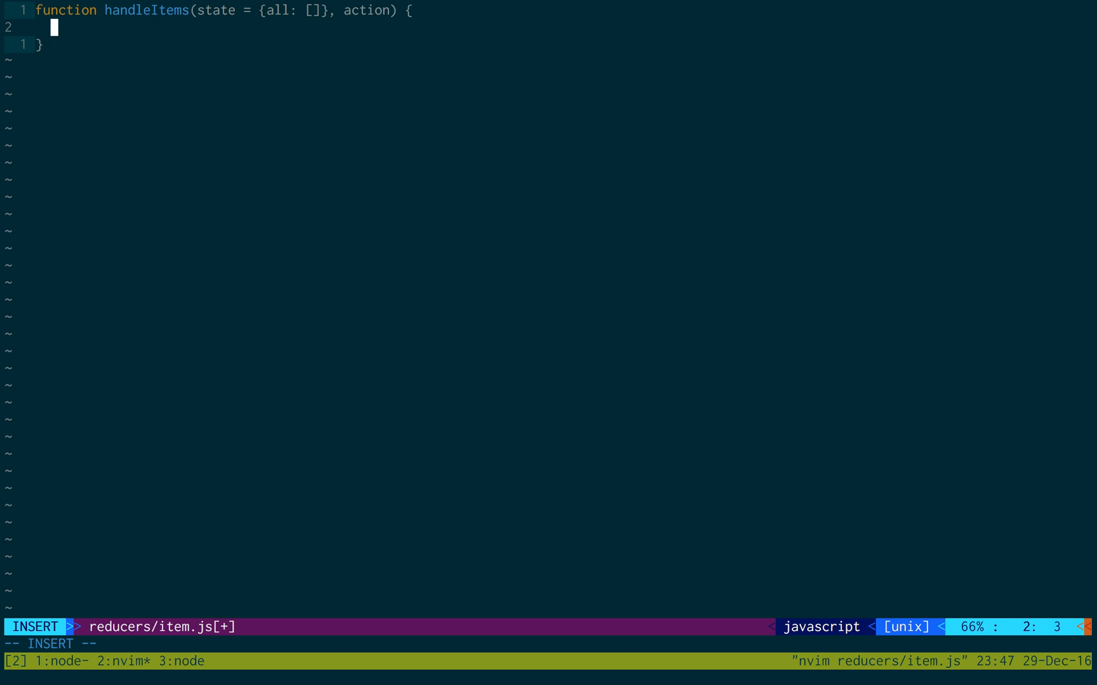
Add a switch on action.type with default: return state; and export handleItems as default.
type("switch")
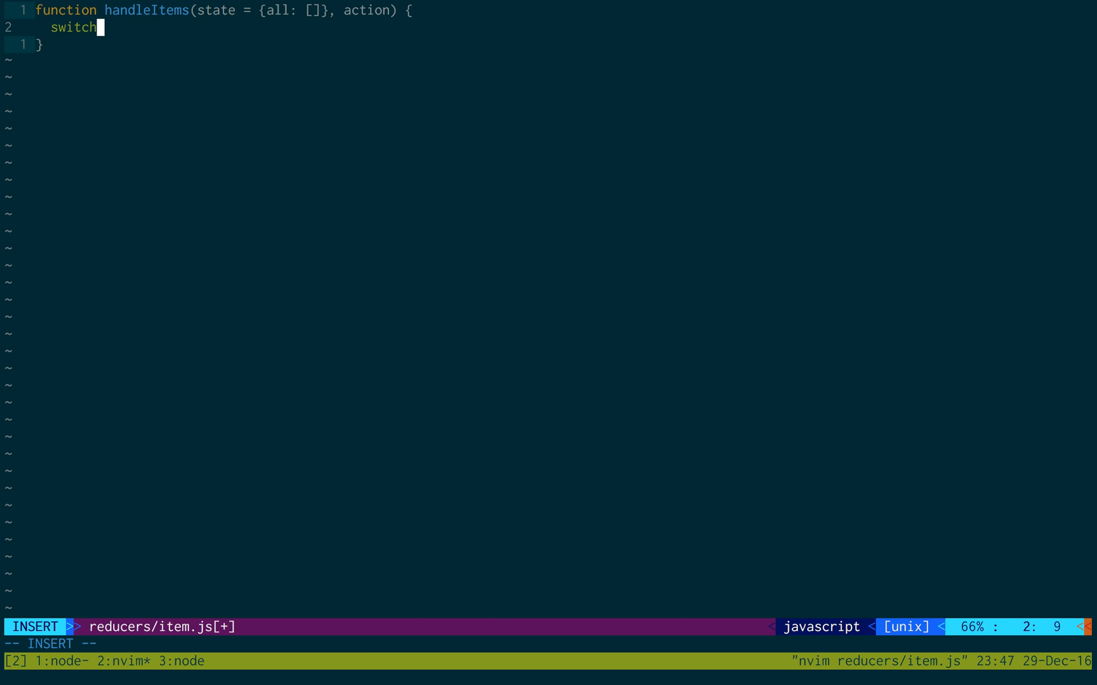
type("action)")
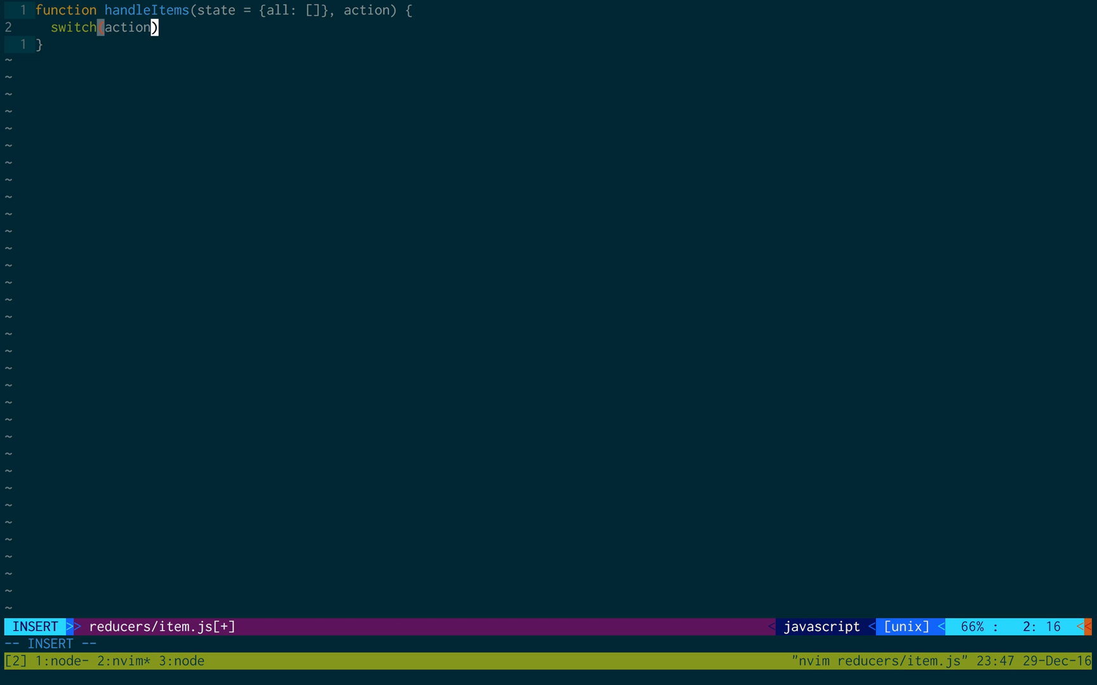
type(".type")
type("d")
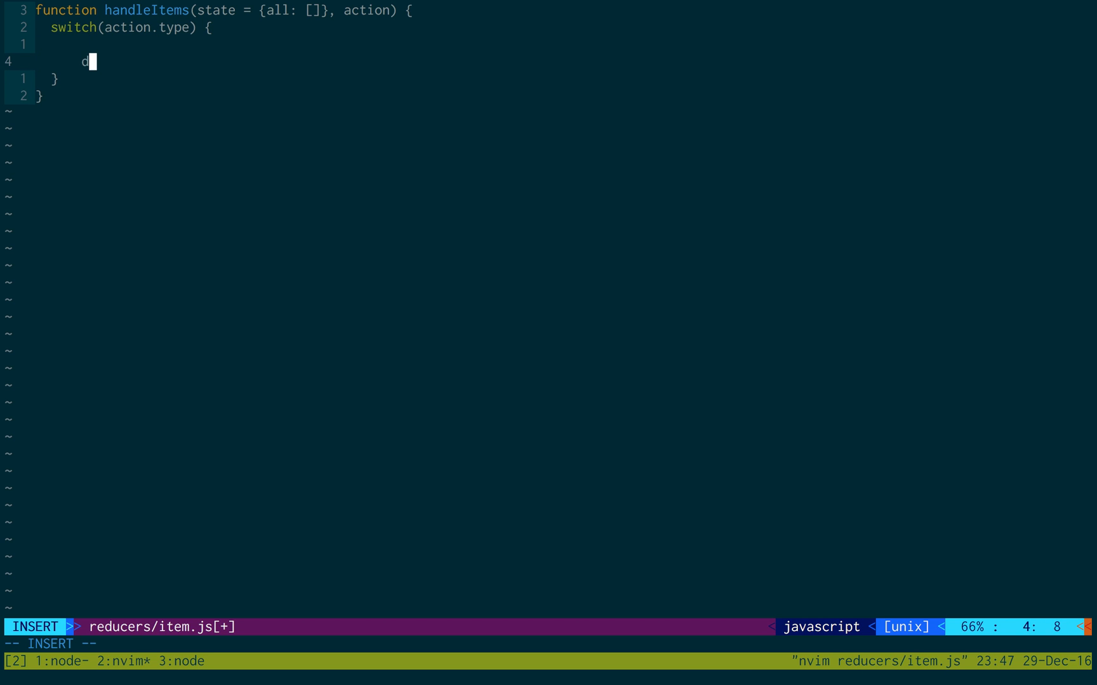
type("efault:")
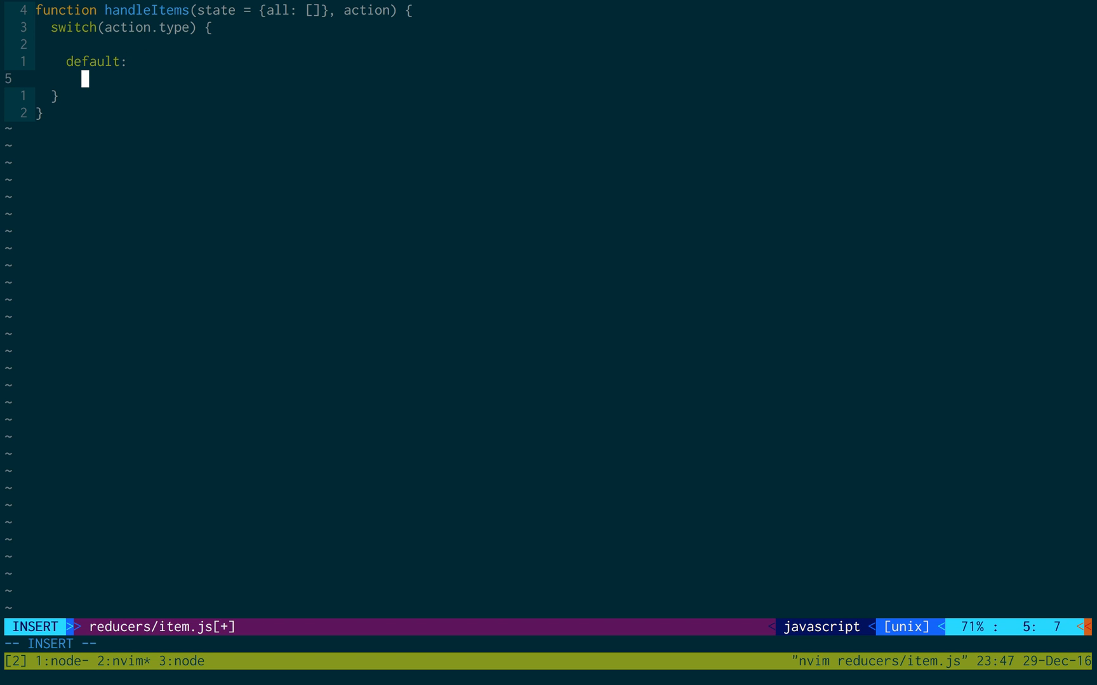
type("return state;")
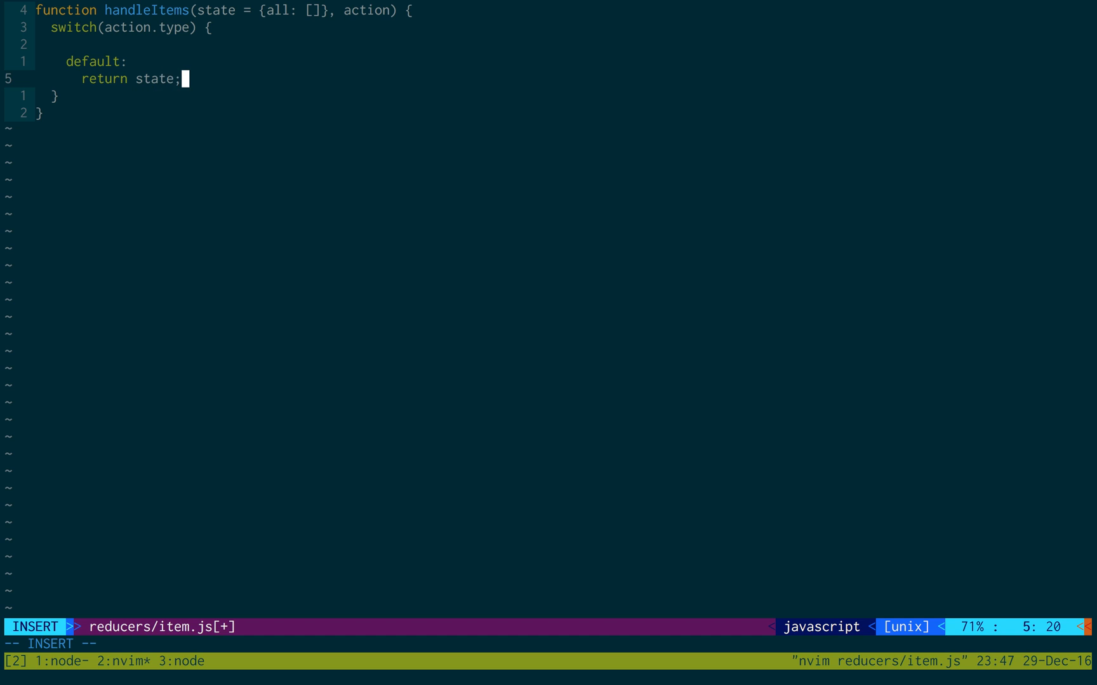
type("export")
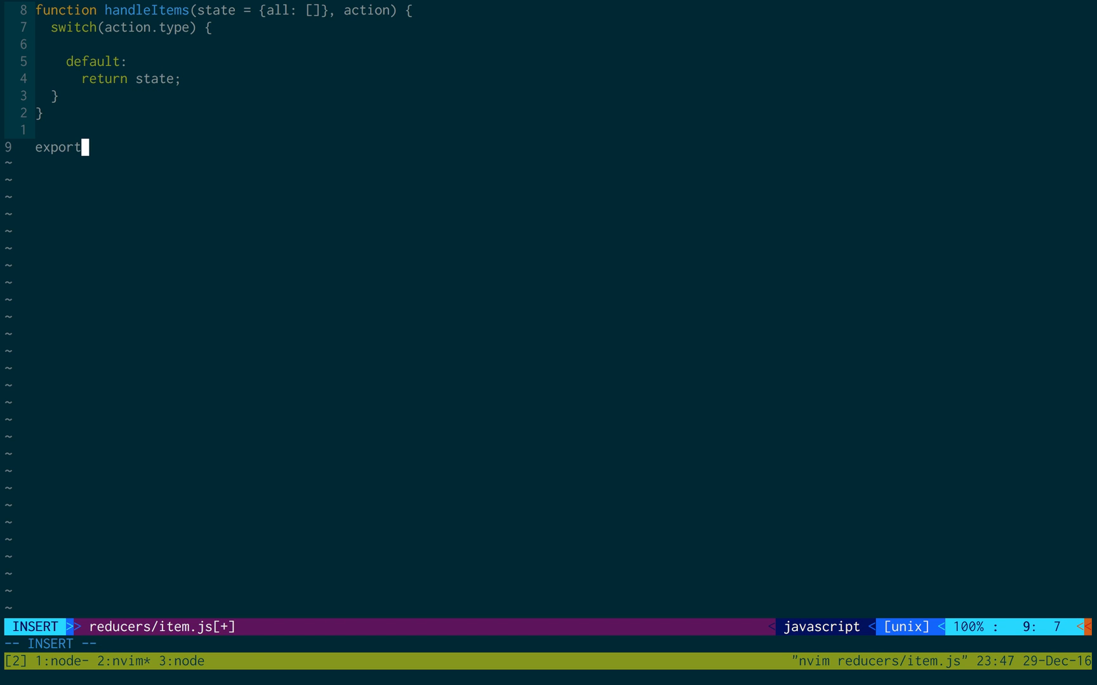
type("default handleItems;")
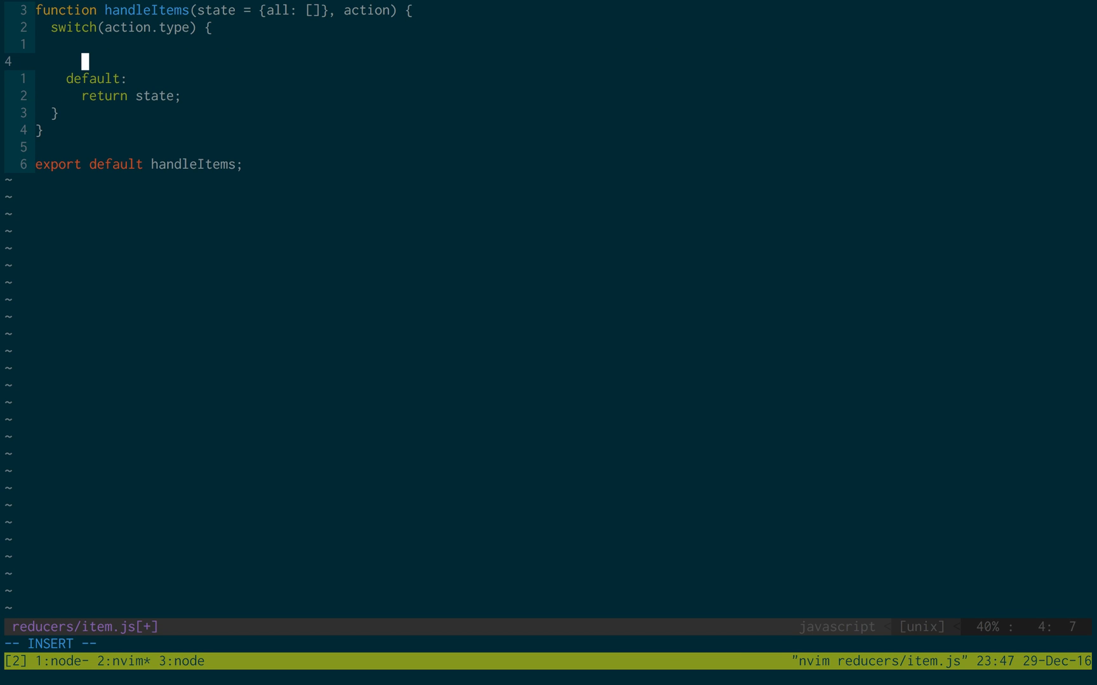
Add case 'FIND_ALL_ITEMS_DONE' returning { all: action.result.data } inside the switch.
key("Enter")
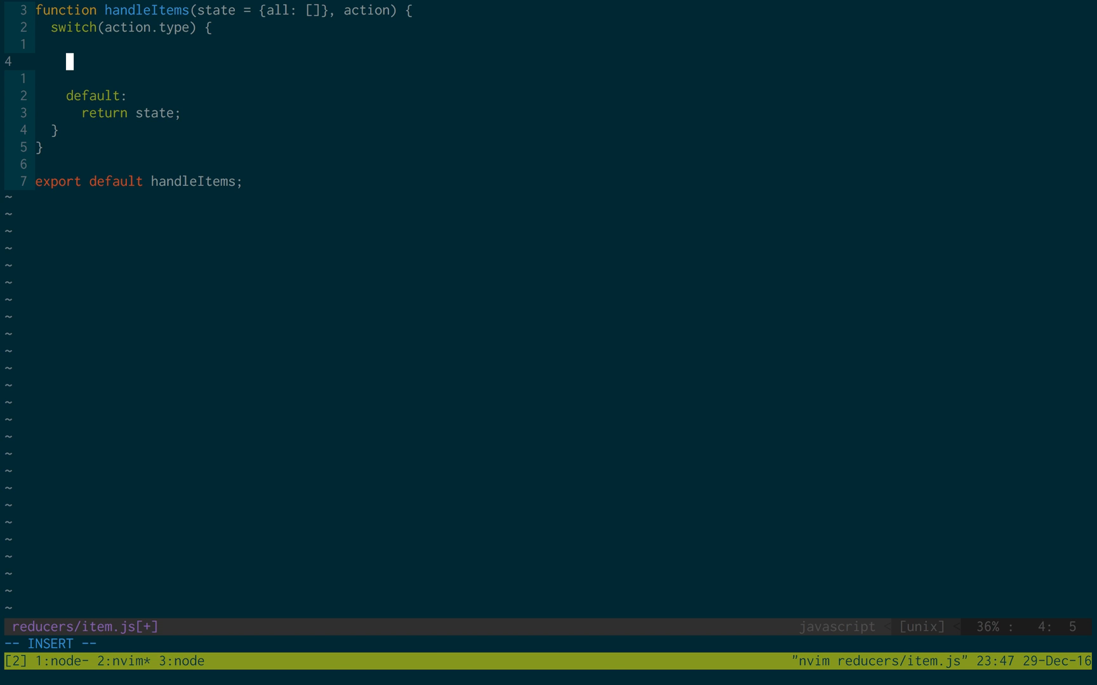
type("f")
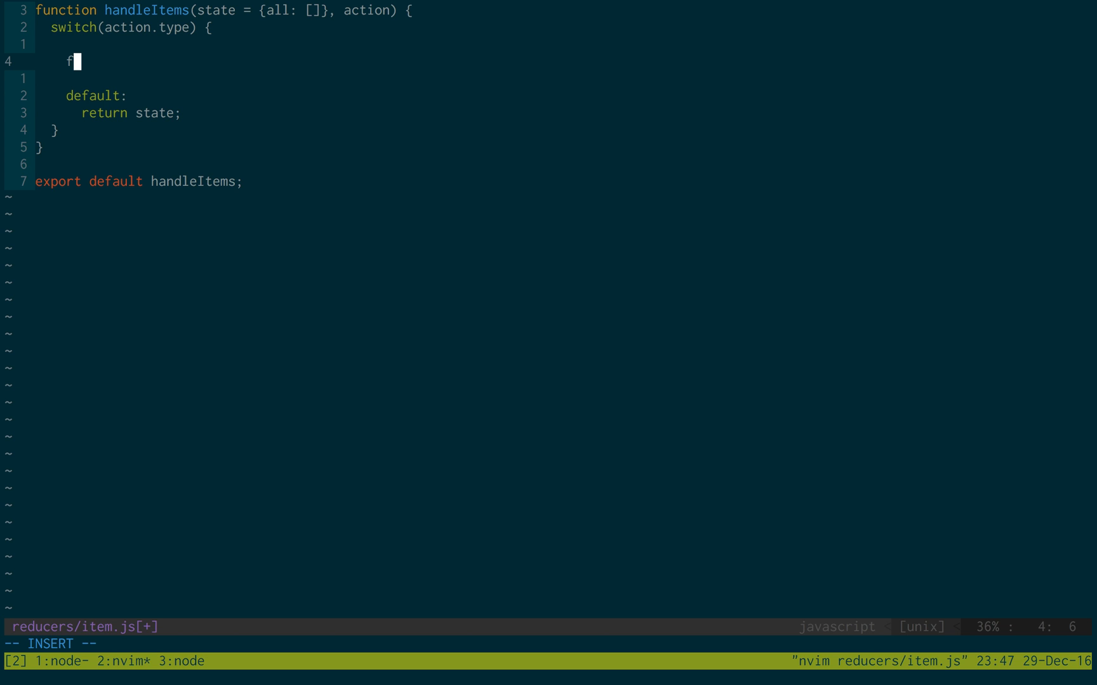
type("ase 'FIND'")
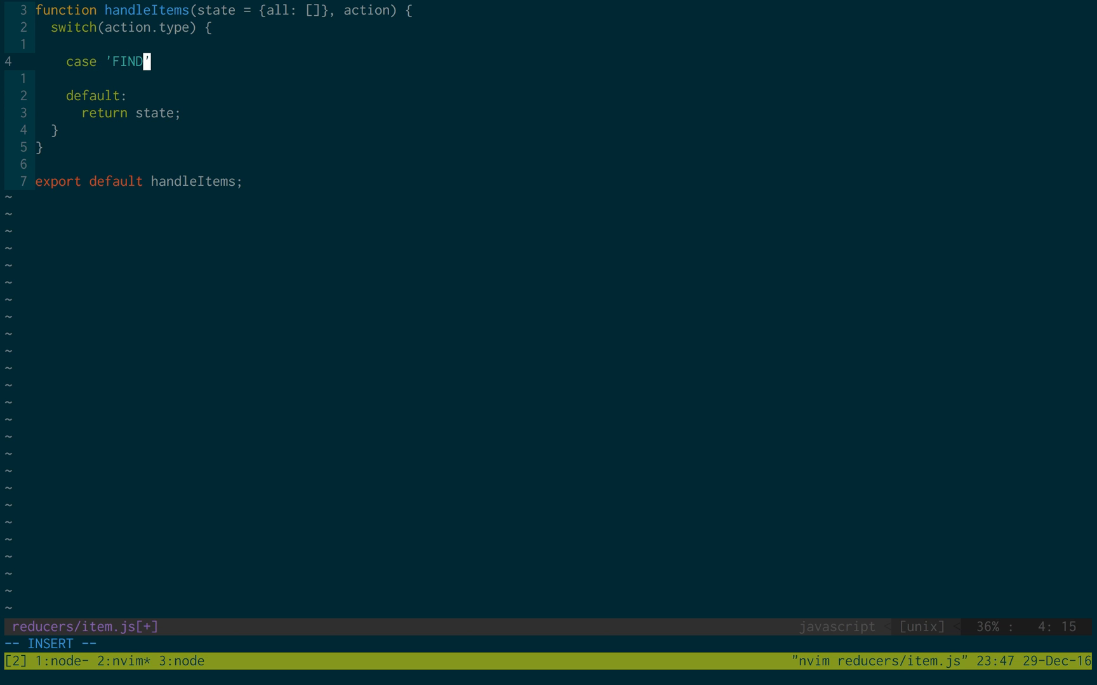
type("_ALL_TEMS_DON")
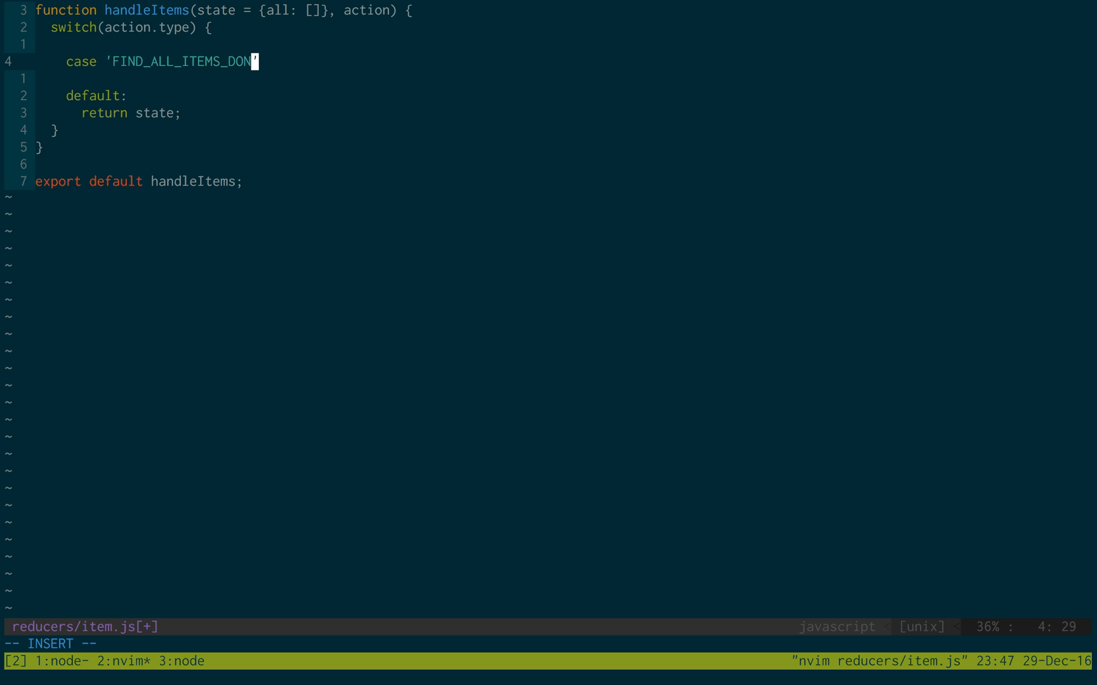
type("E")
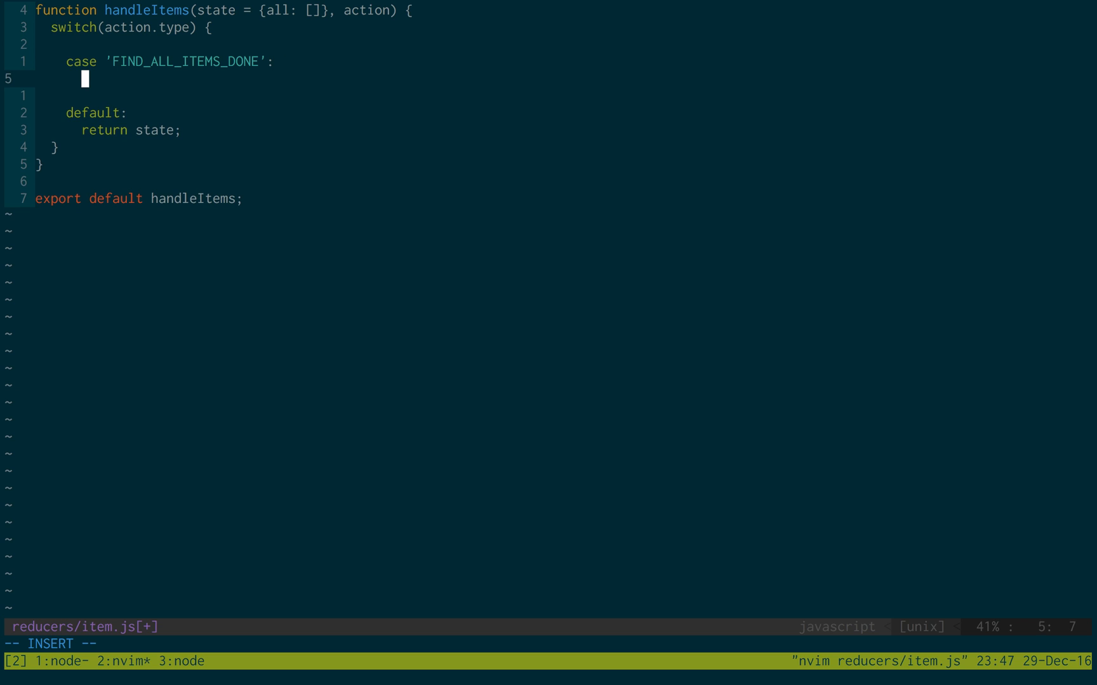
type("return {}")
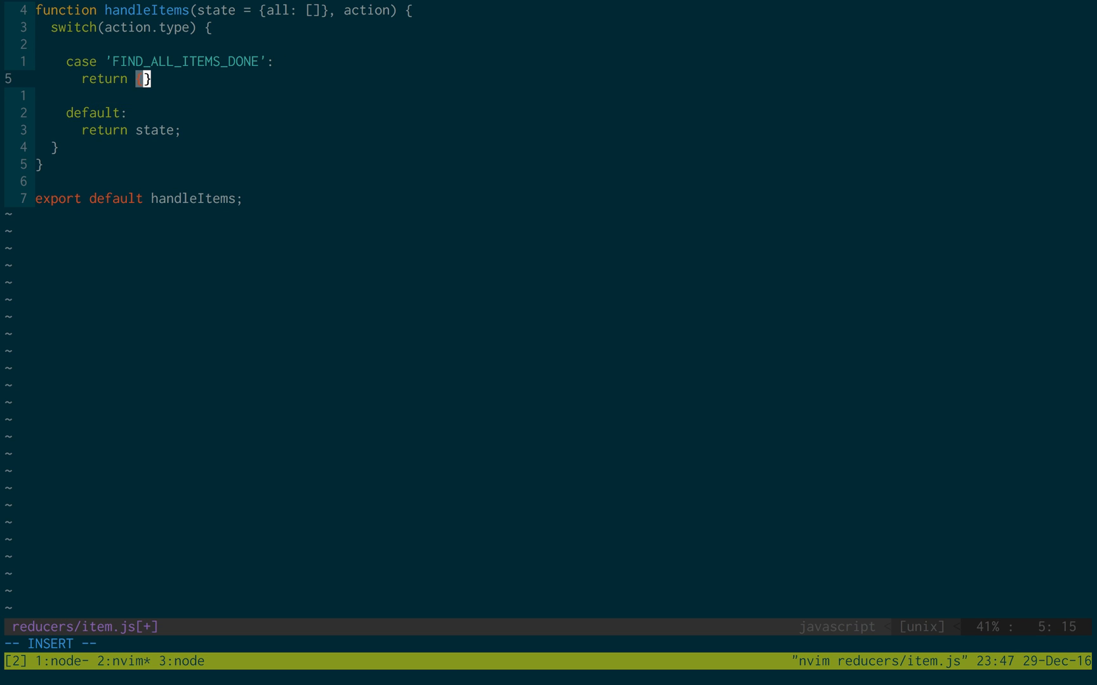
type("a")
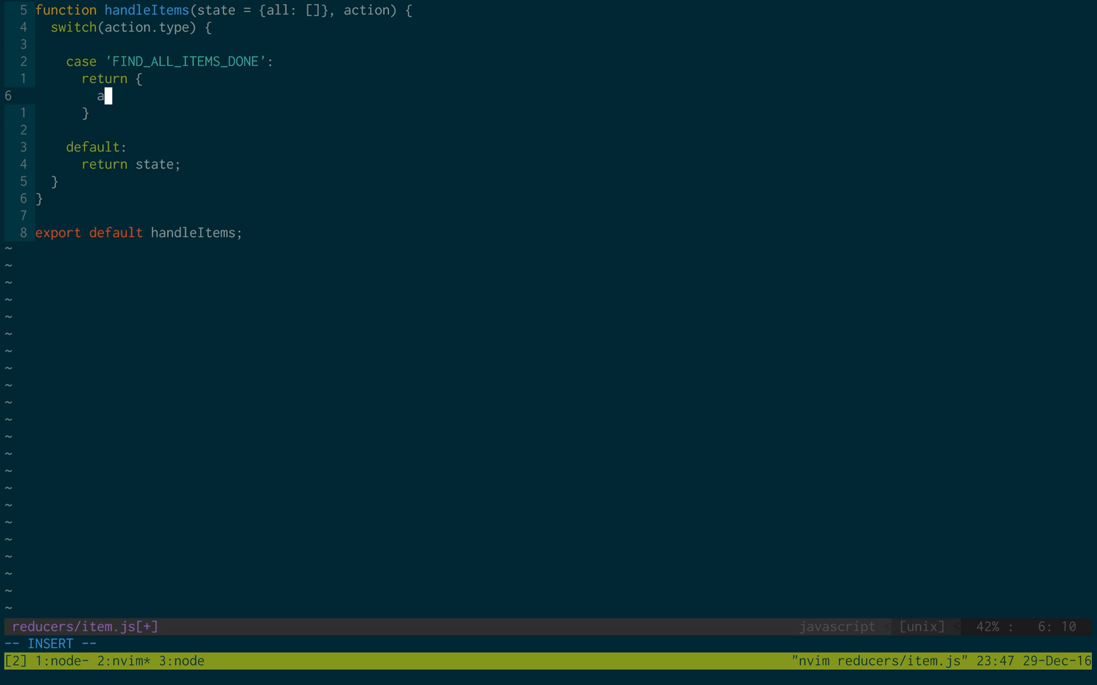
type("ll: action.")
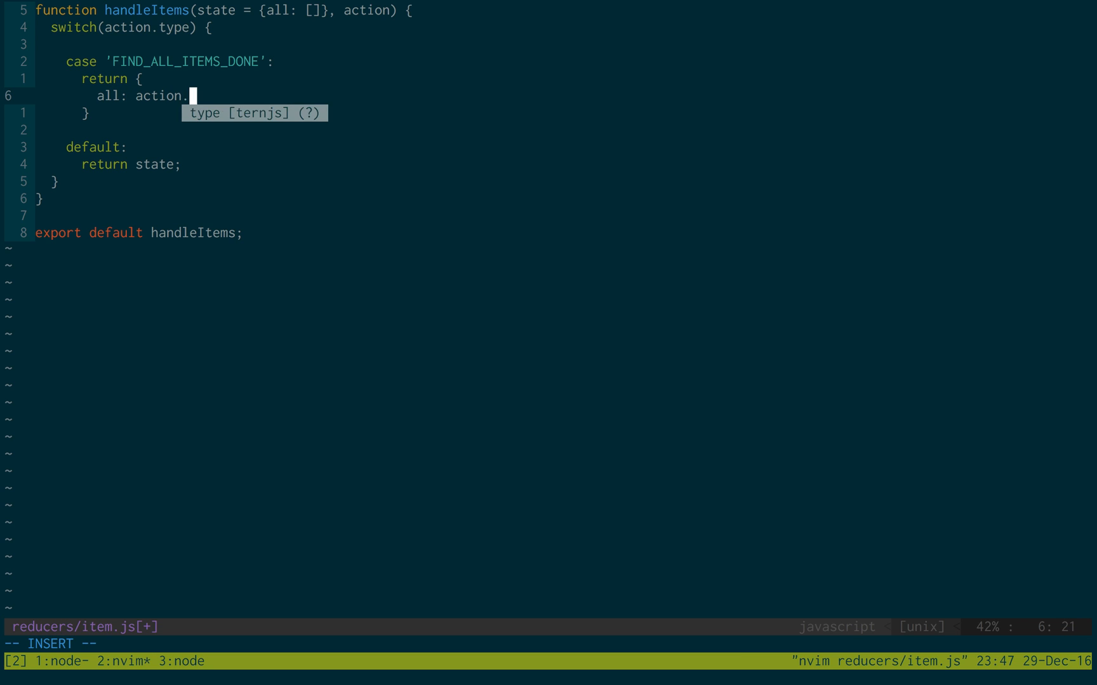
type("result.data")
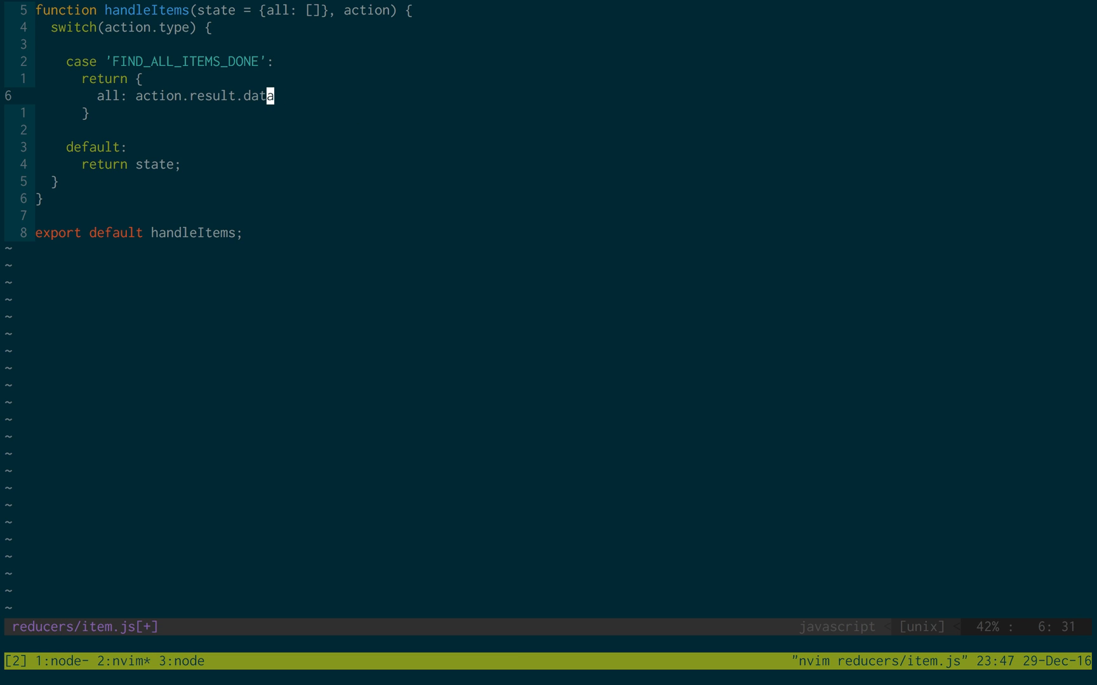
type(",")
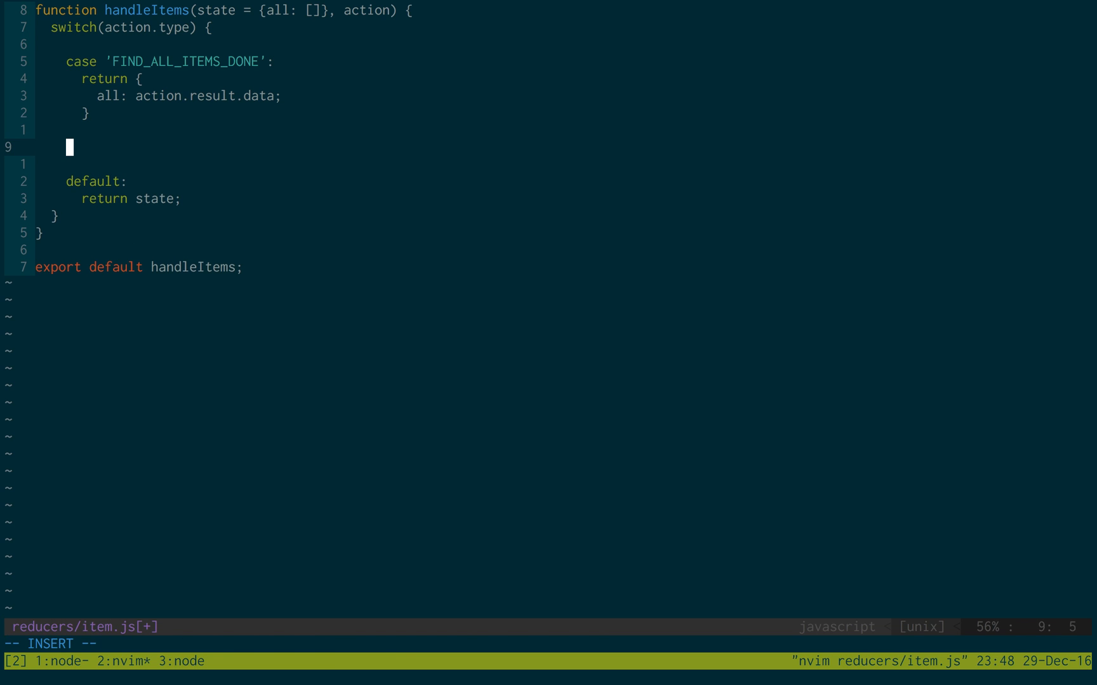
Start case 'CREATED_ITEM' returning an object with an all array.
type("case '")
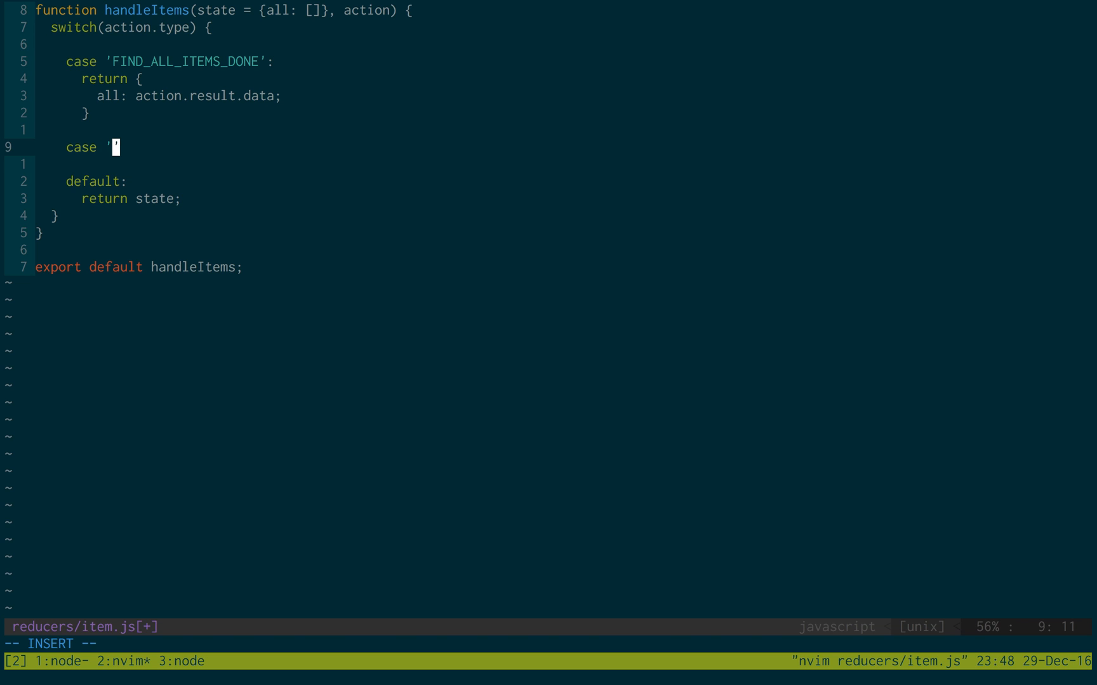
type("CREATED")
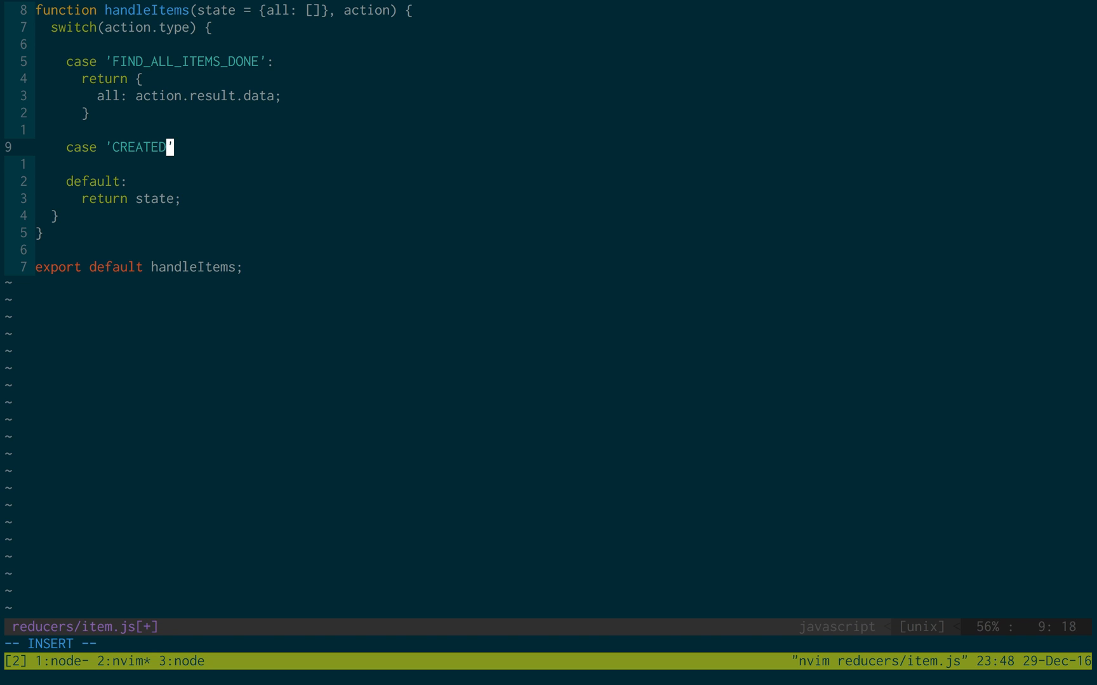
type("_ITEM")
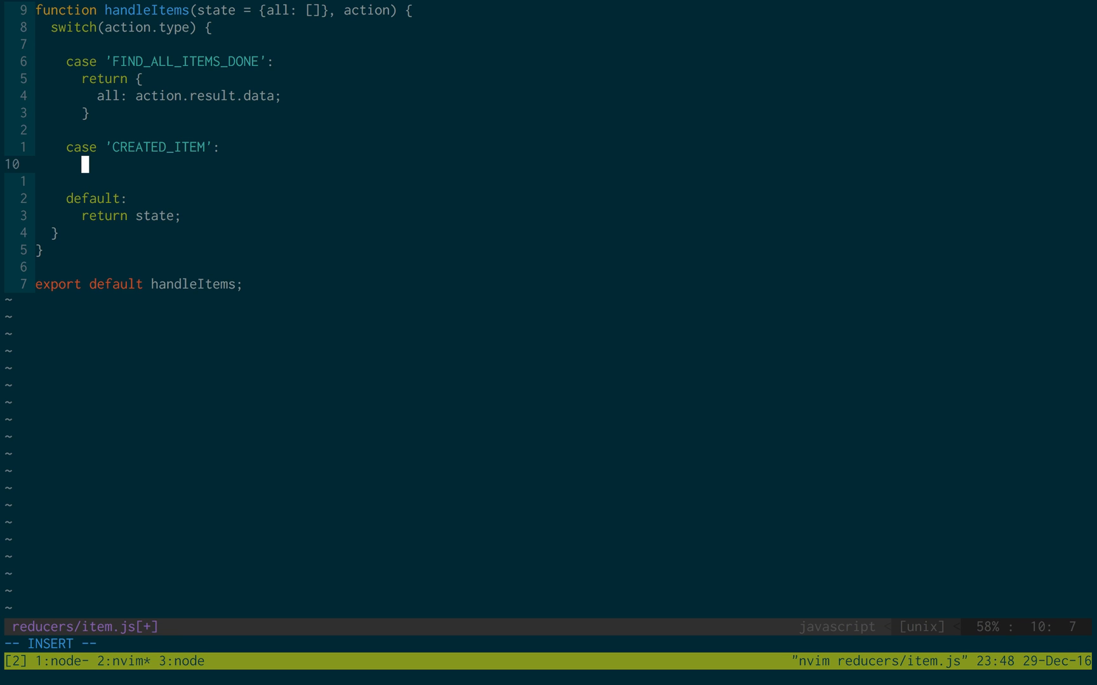
type("return {")
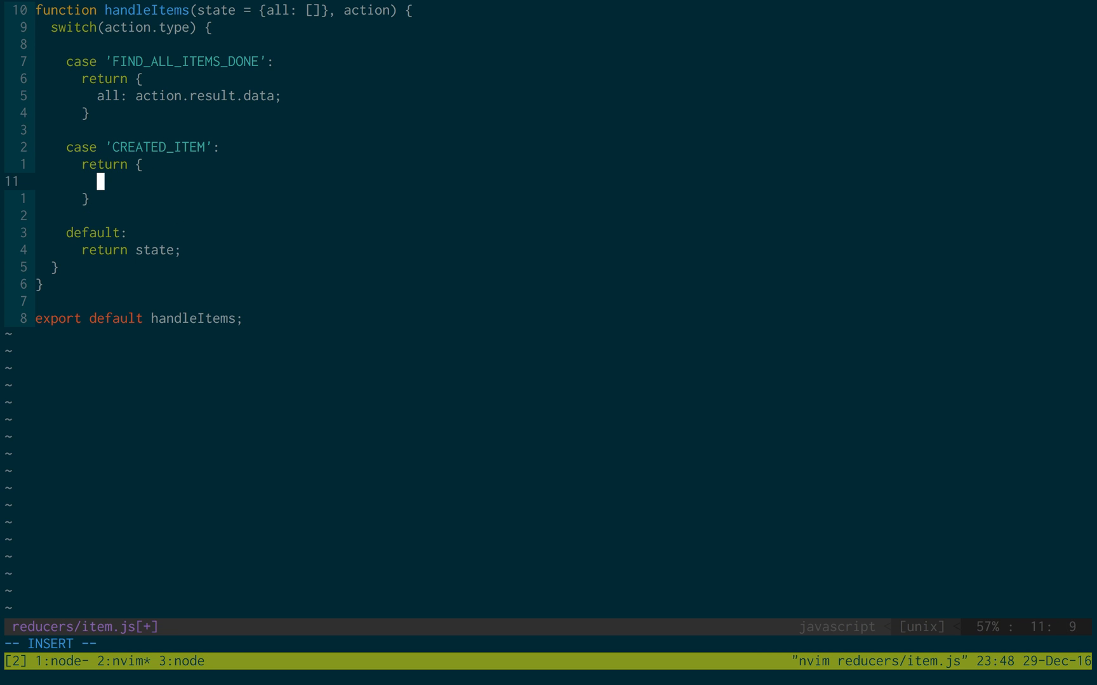
type("all:")
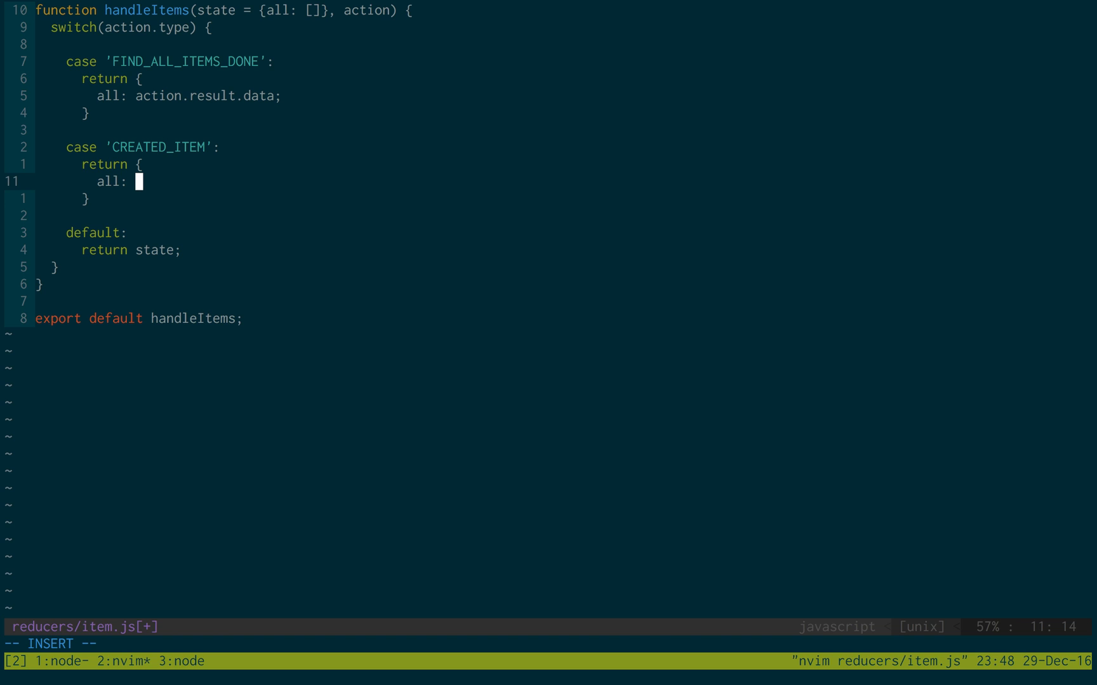
type("]")
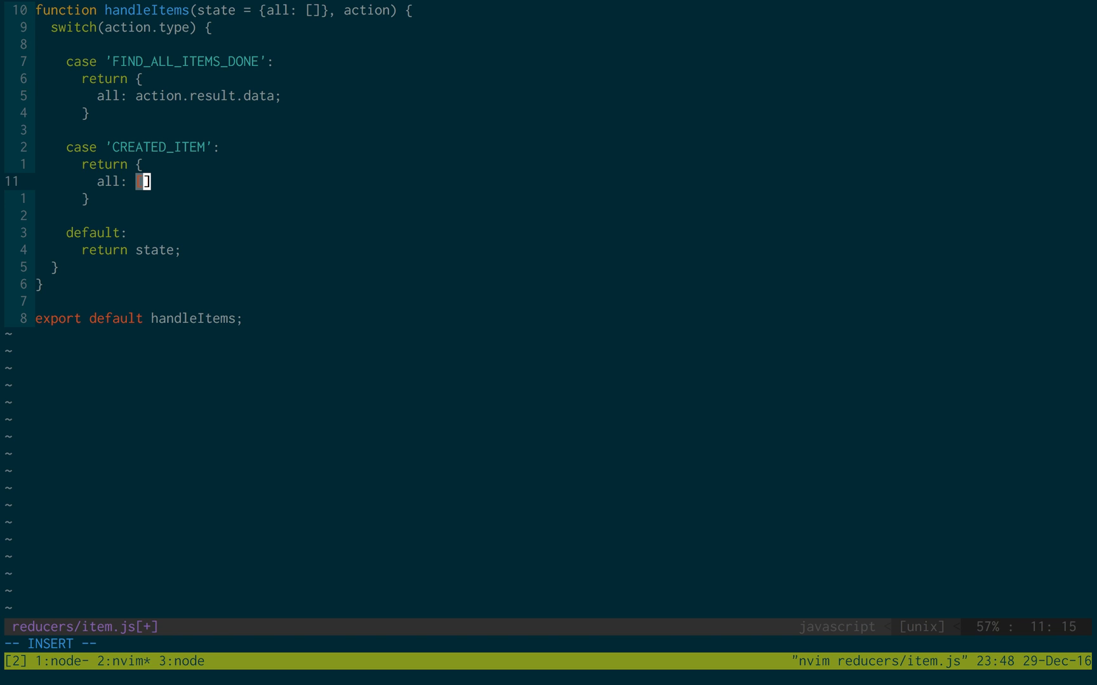
mouse_move(188, 187)
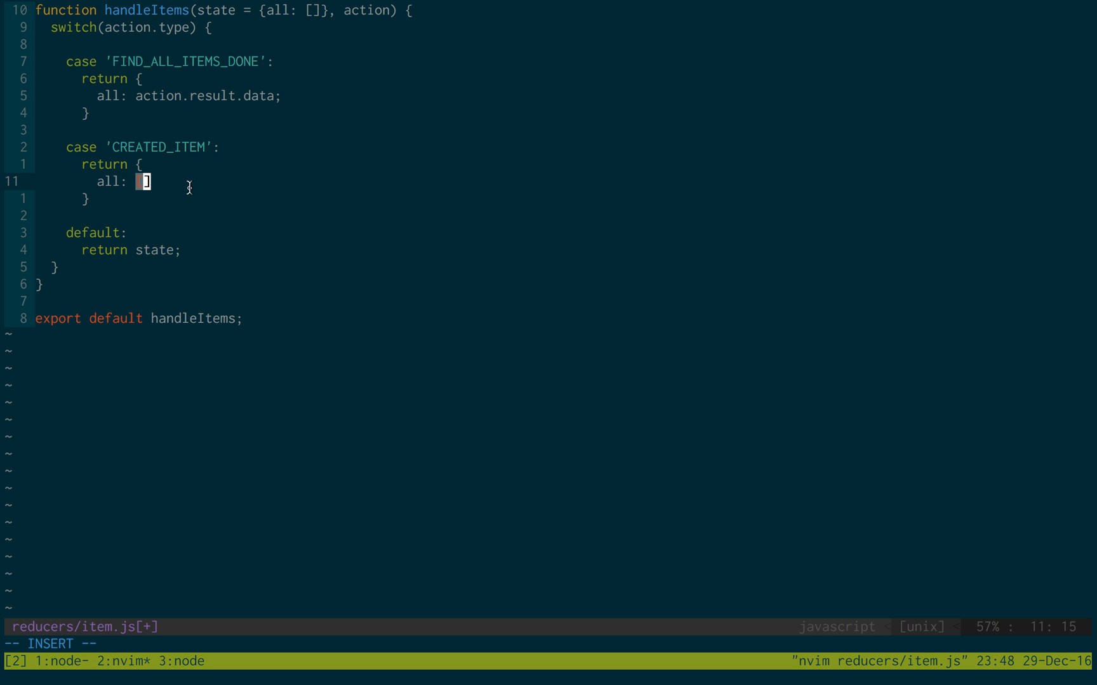
mouse_move(129, 195)
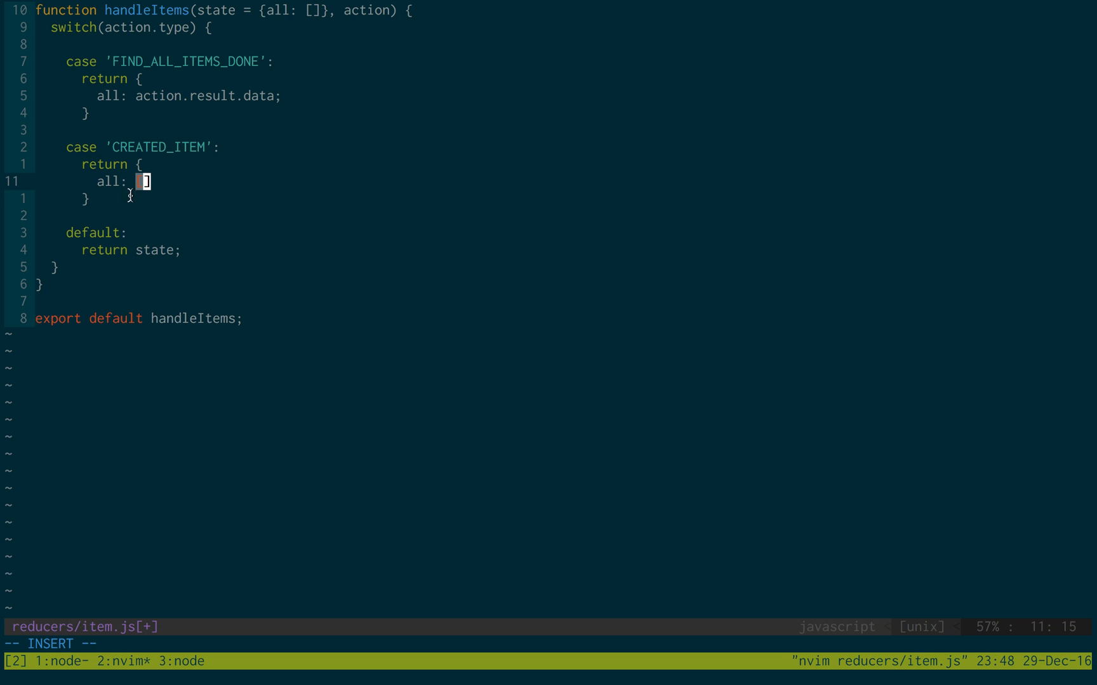
Fill the all array with action.item followed by ...state.all, and save the reducer.
type("a")
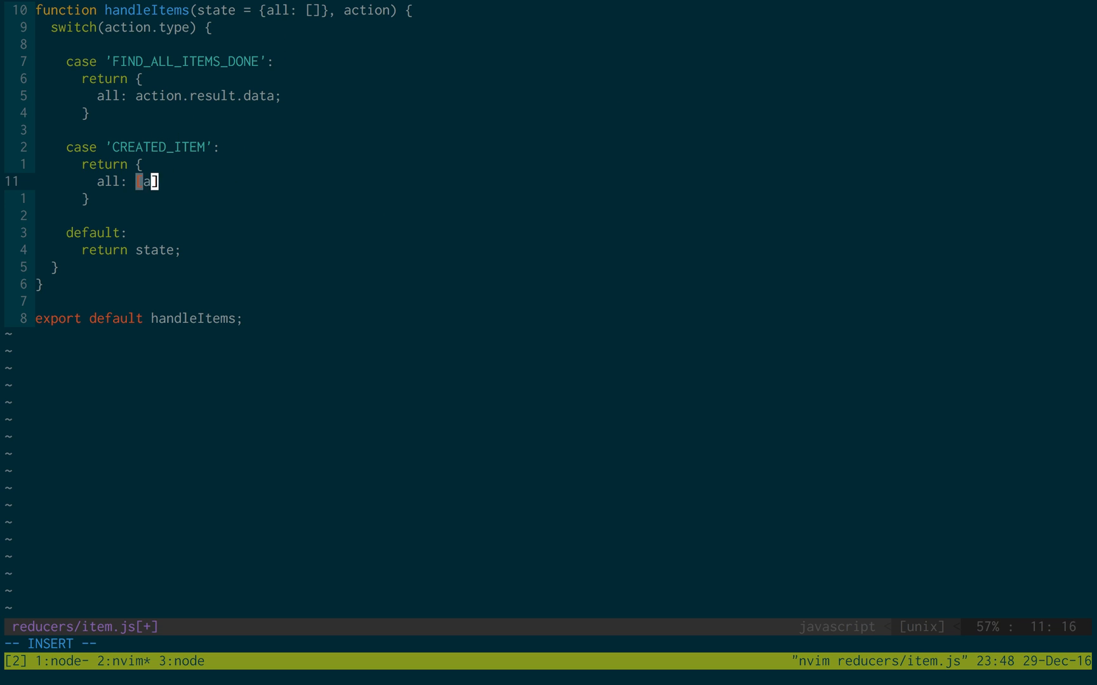
type("ction.itm")
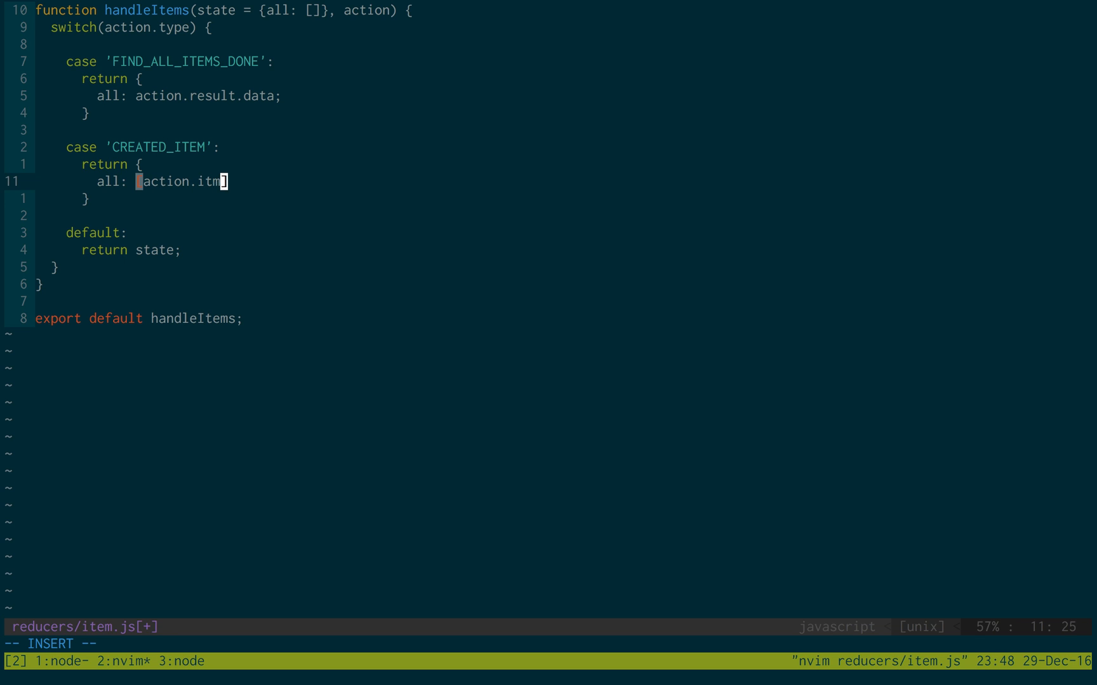
type("em")
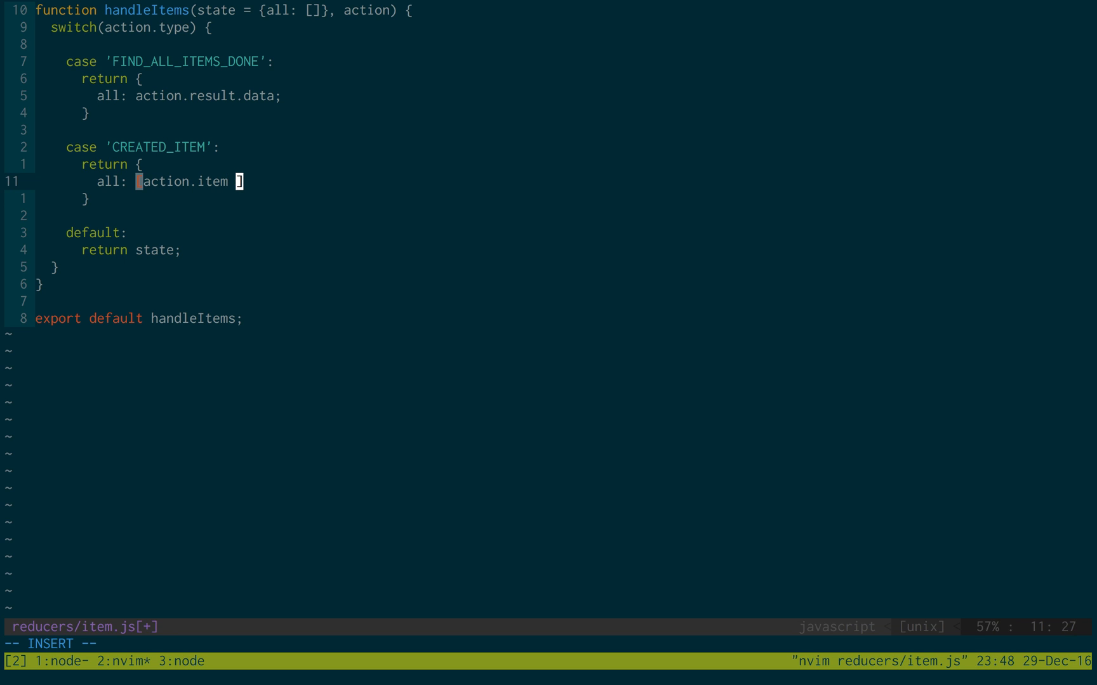
type(",")
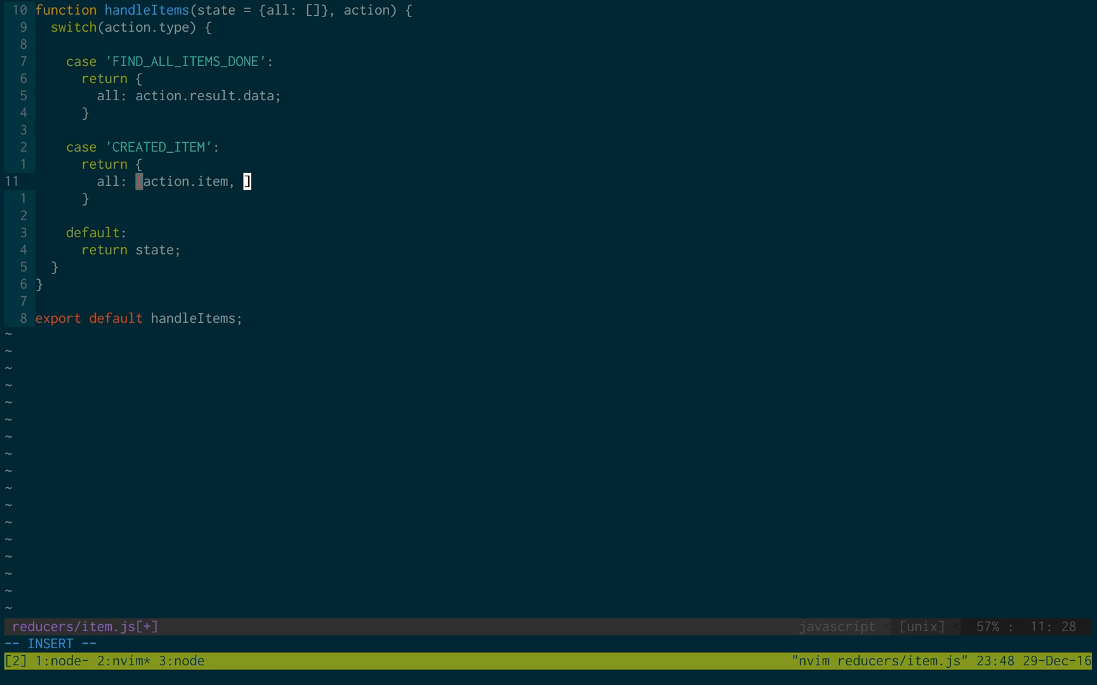
type("..")
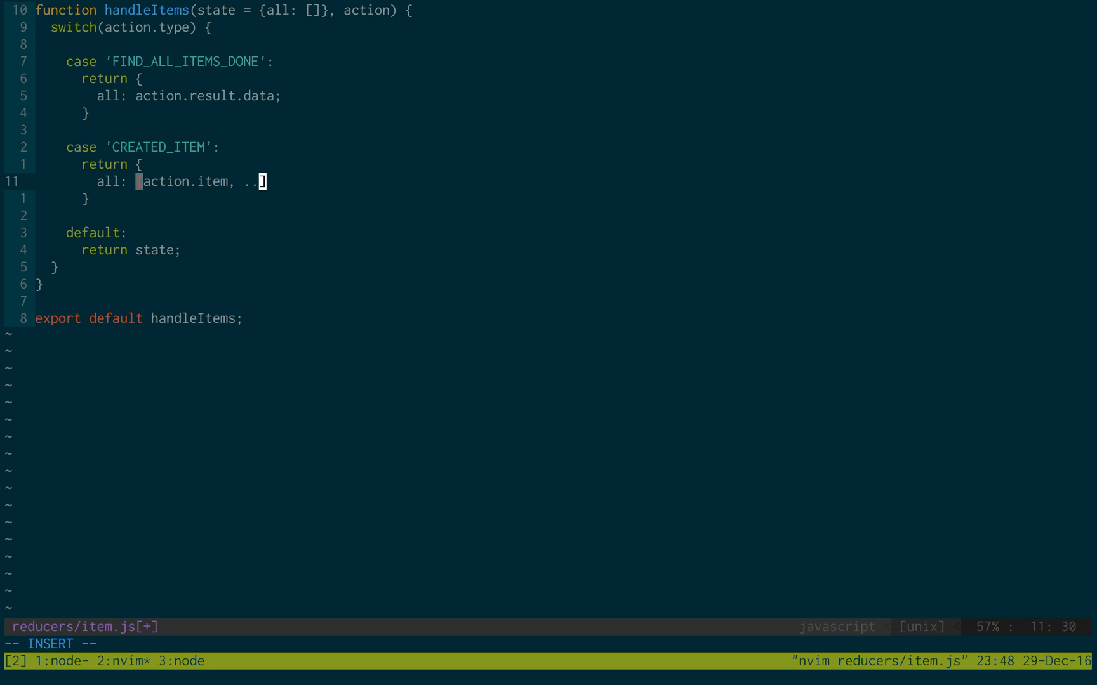
type("state")
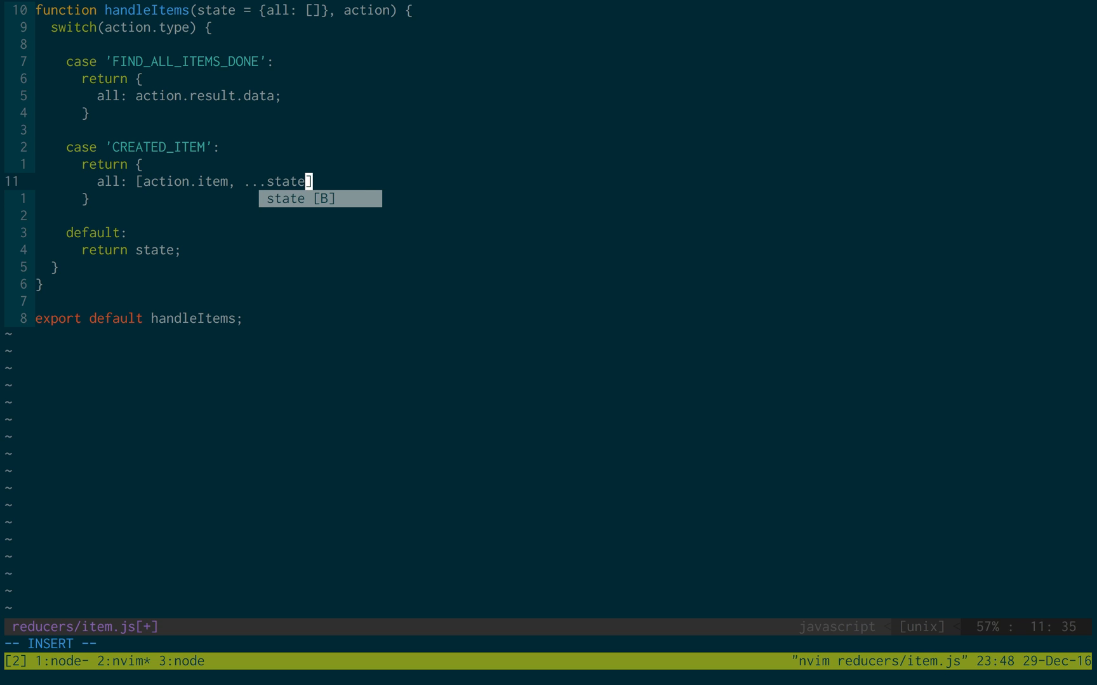
type(".all")
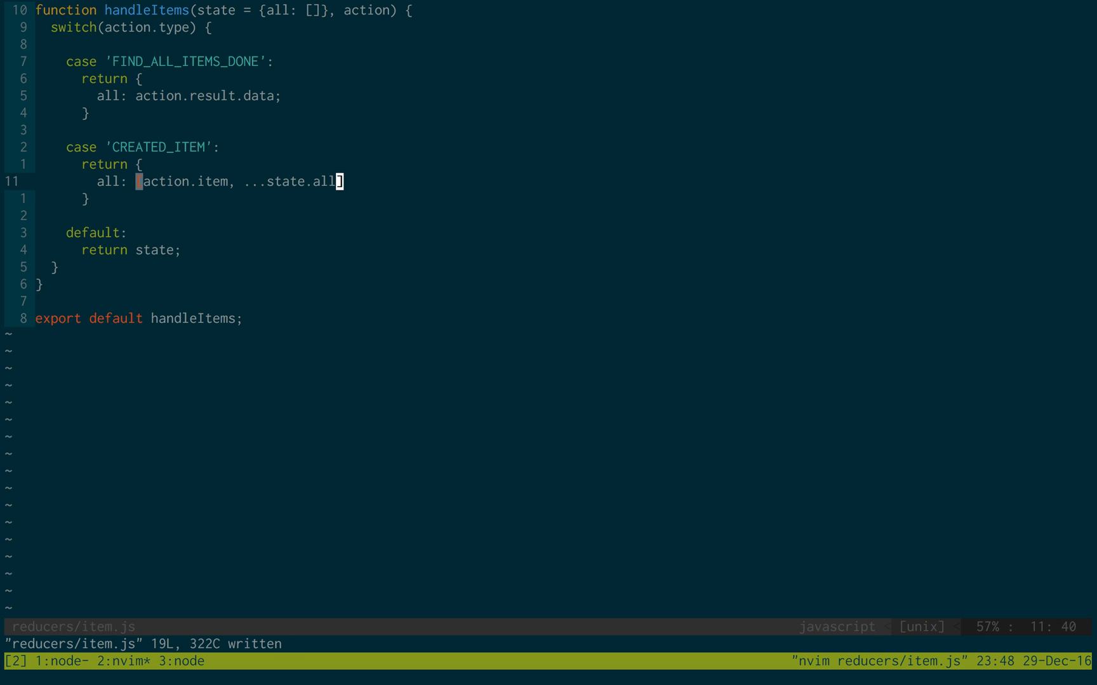
mouse_move(339, 160)
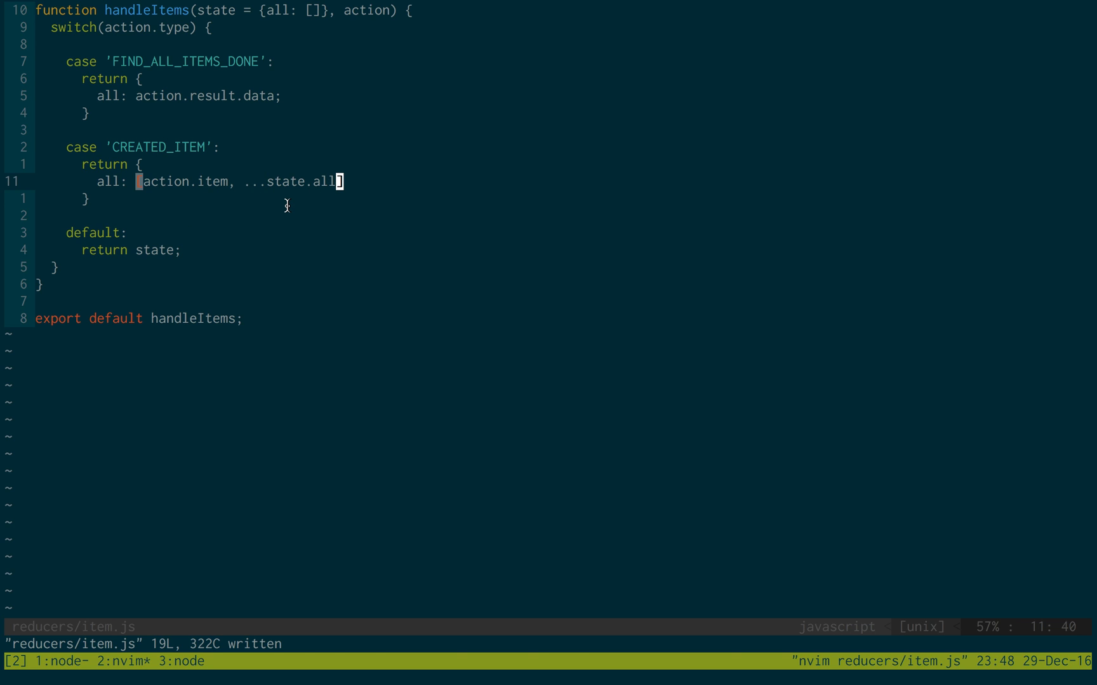
key("o")
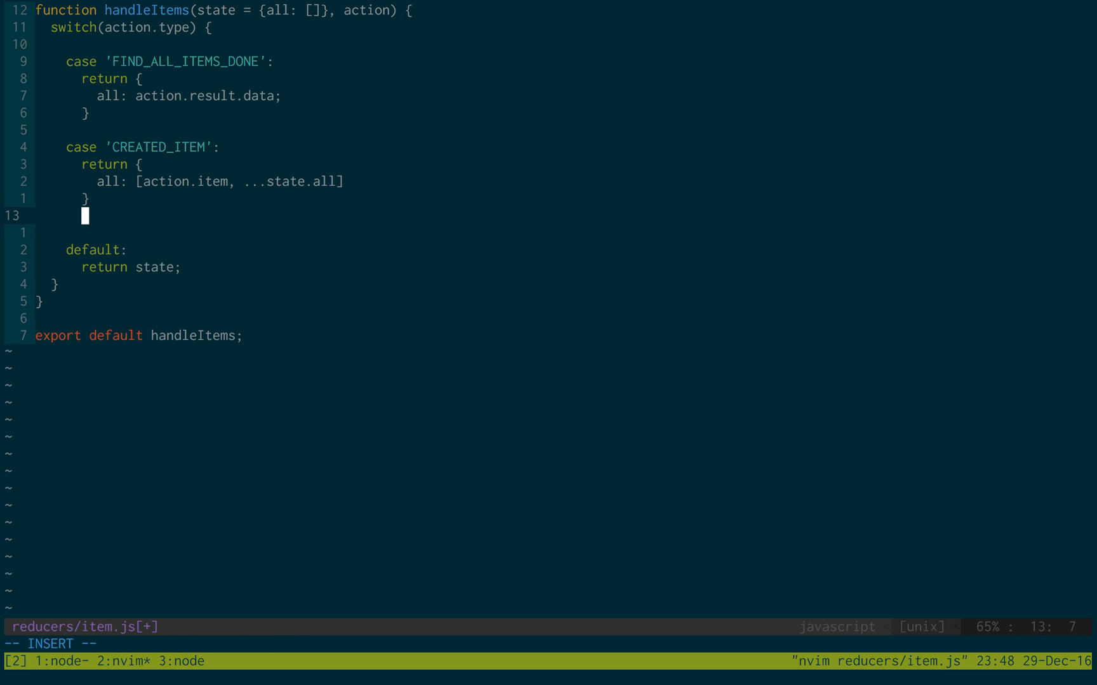
Add case 'UPDATE_ITEM' whose first line declares let newAll = [];.
type("case 'U'")
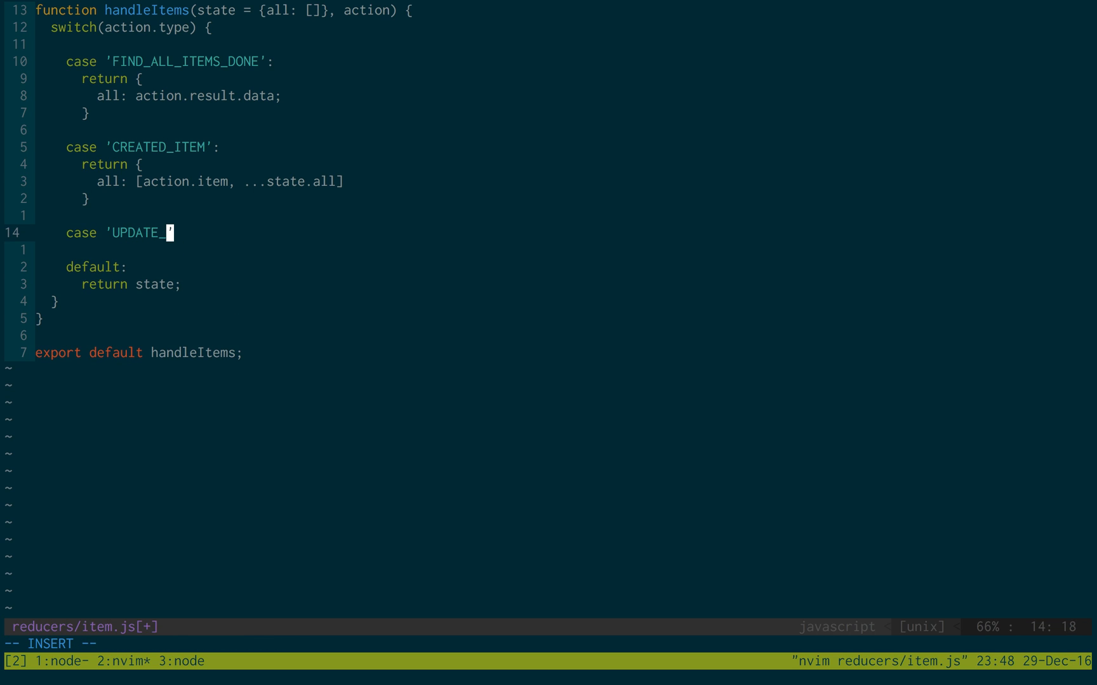
type("ITEM':")
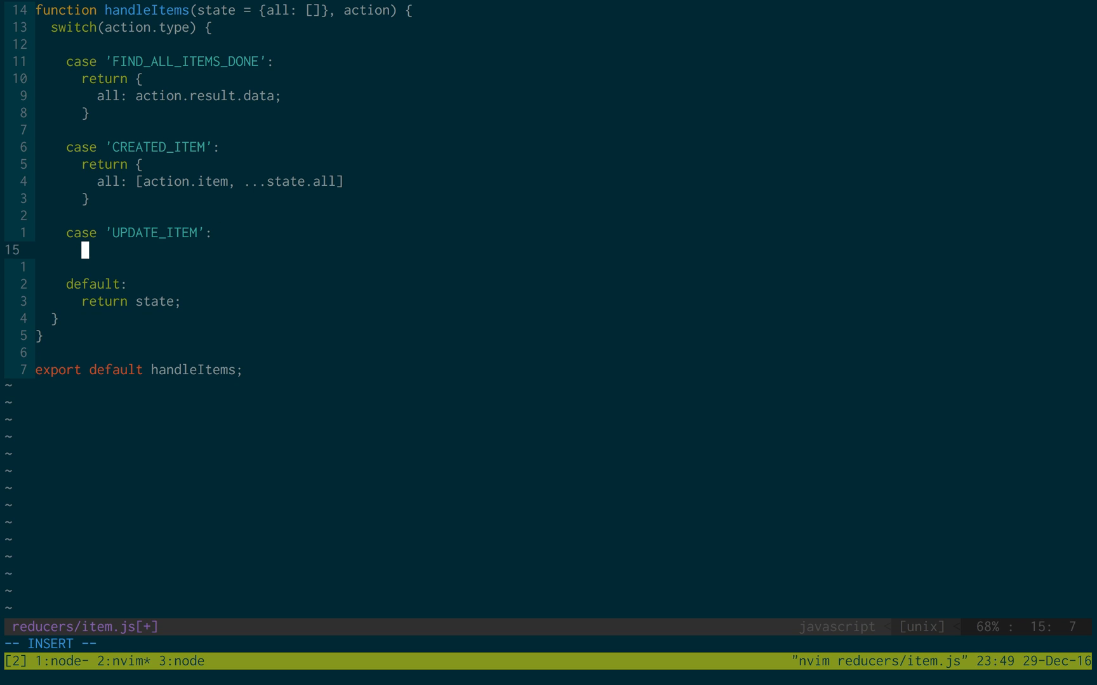
type("return")
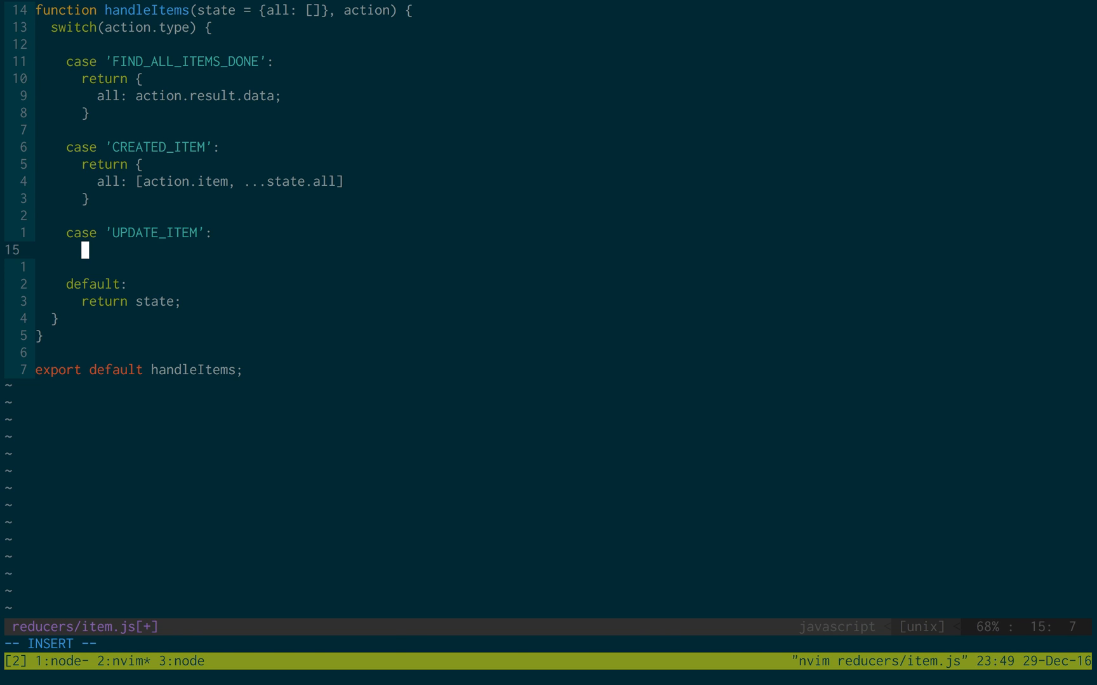
type("let newAll = [")
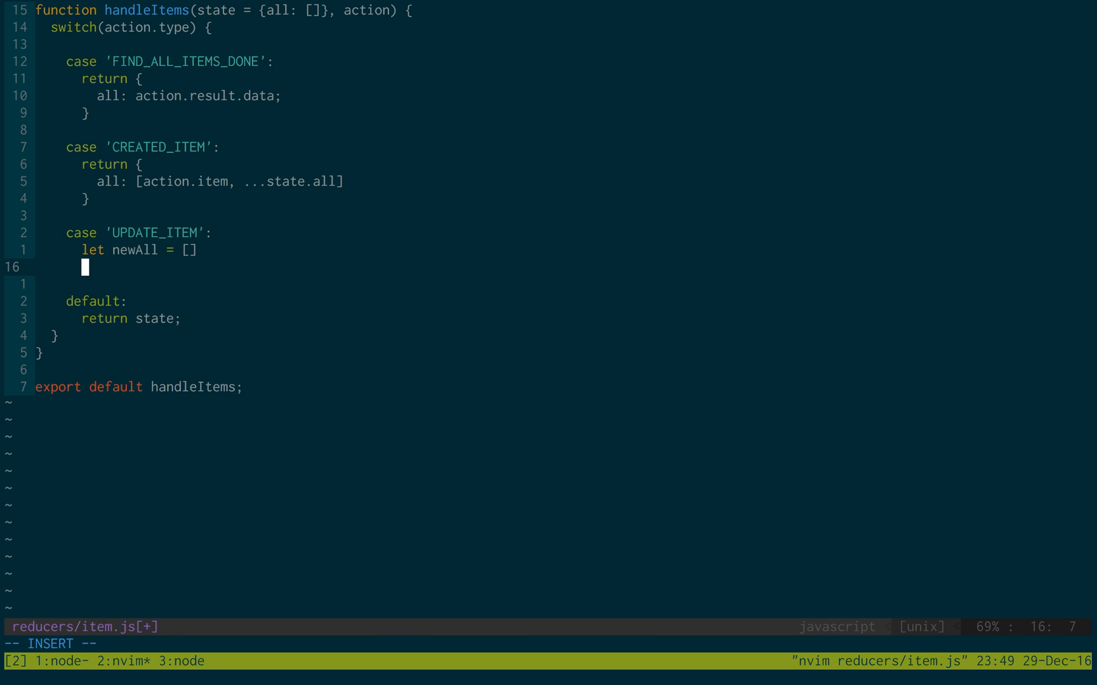
type(";")
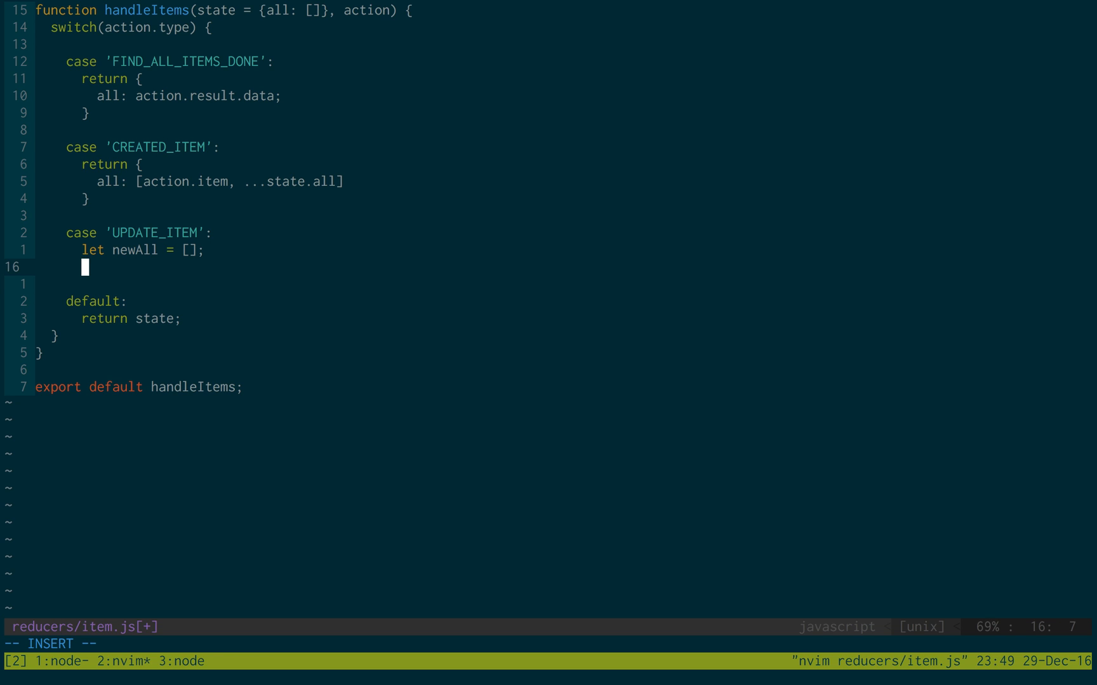
mouse_move(334, 139)
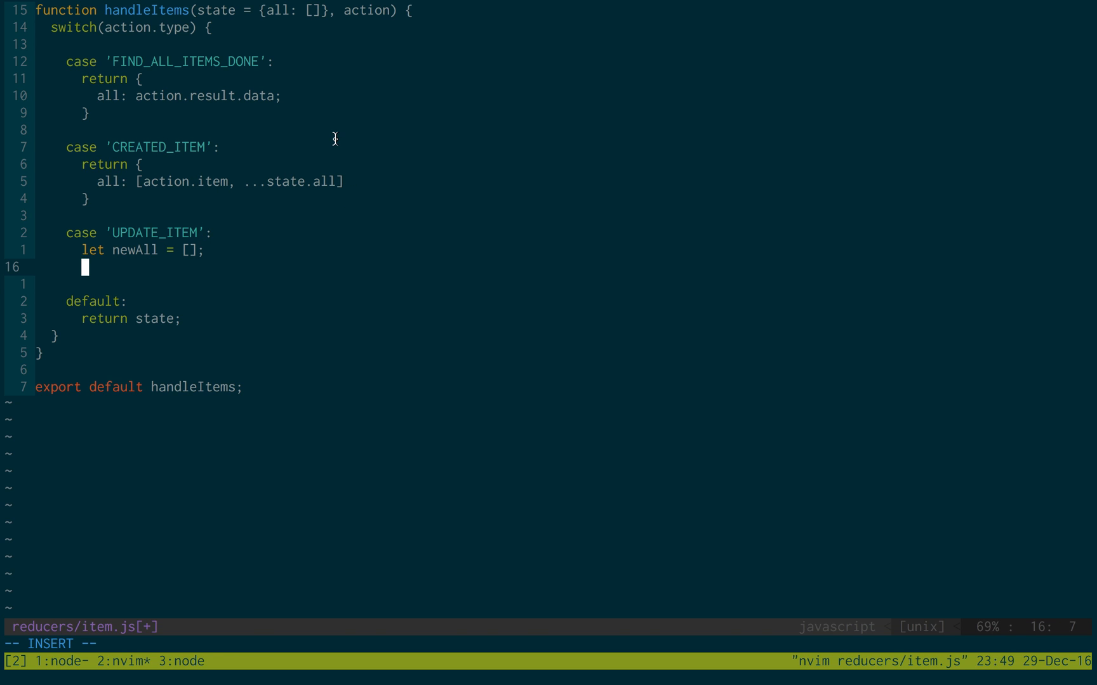
mouse_move(264, 18)
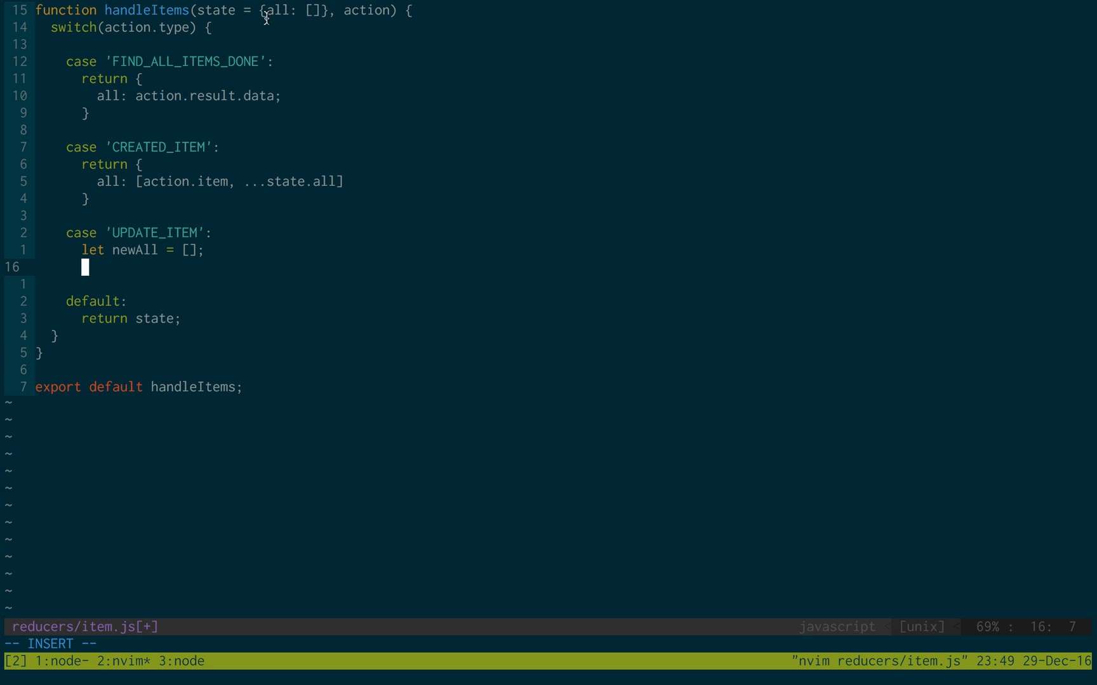
mouse_move(218, 121)
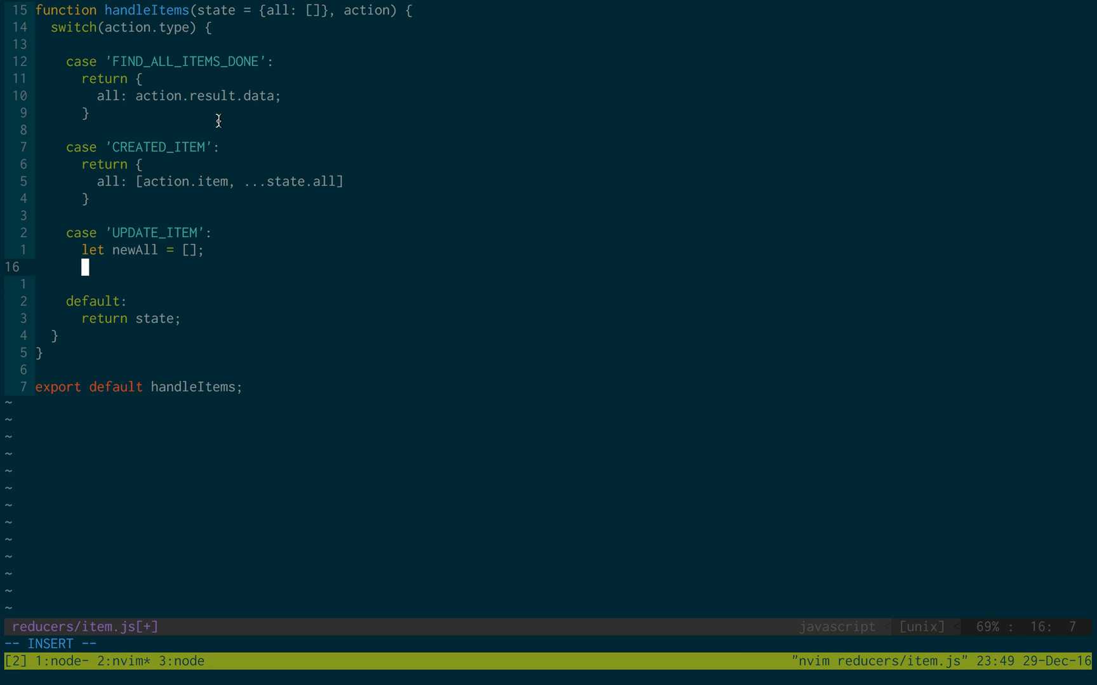
Loop over state.all, pushing action.item for the matching id or item otherwise, returning { all: newAll }.
type("for (con")
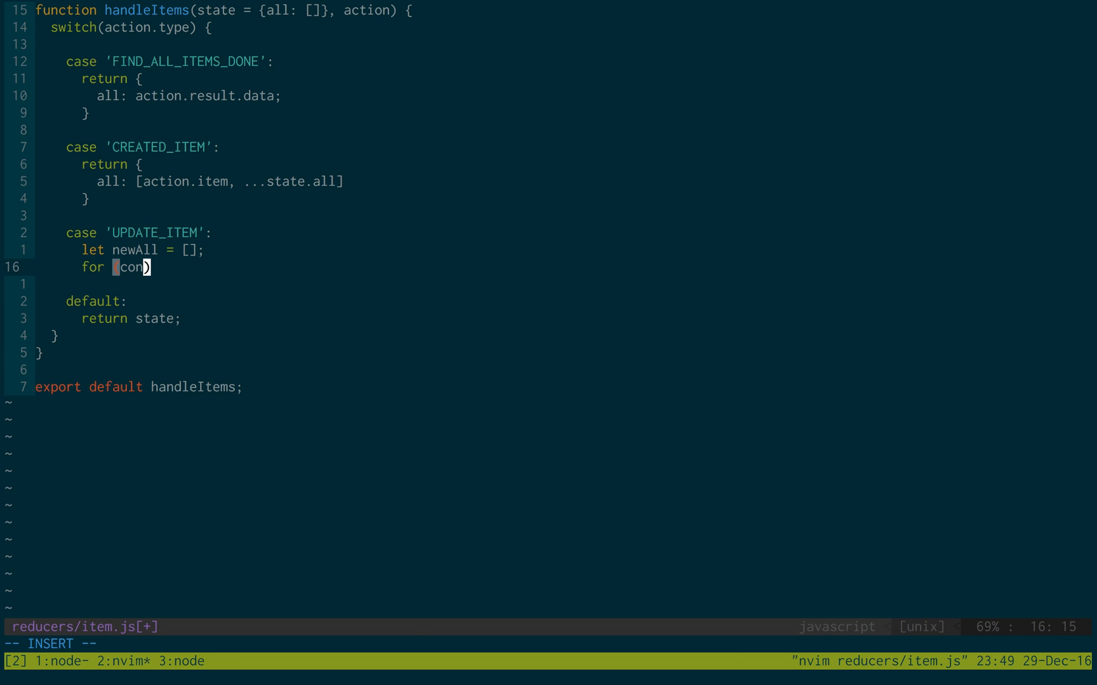
type("st item of state.all")
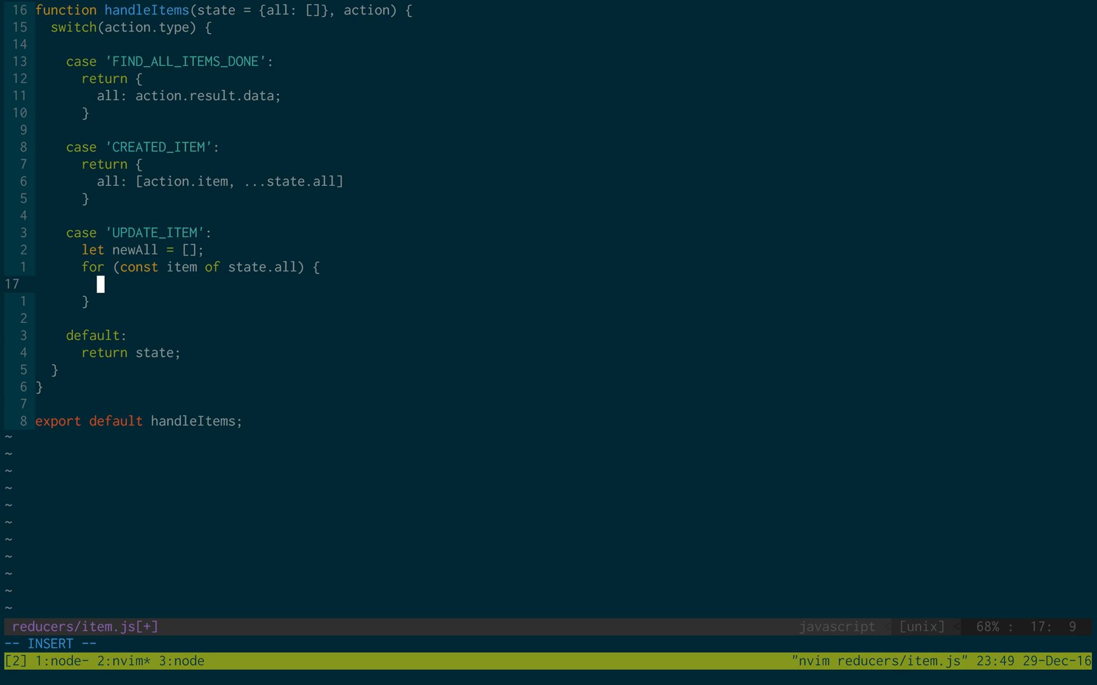
type("if (item.id")
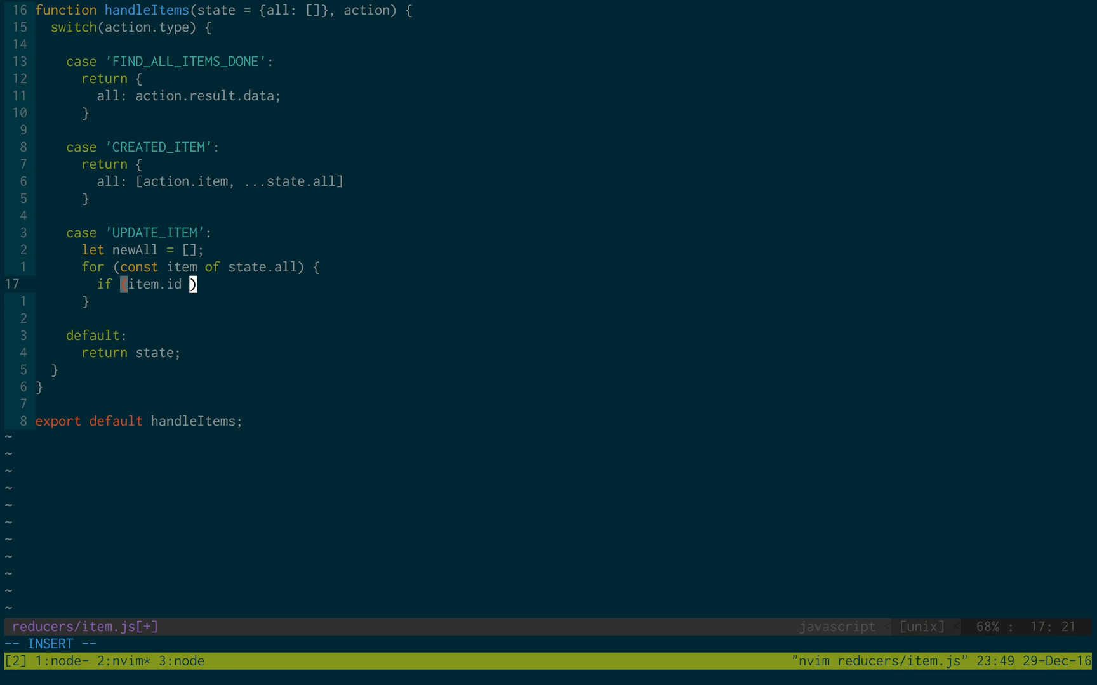
type("=== action")
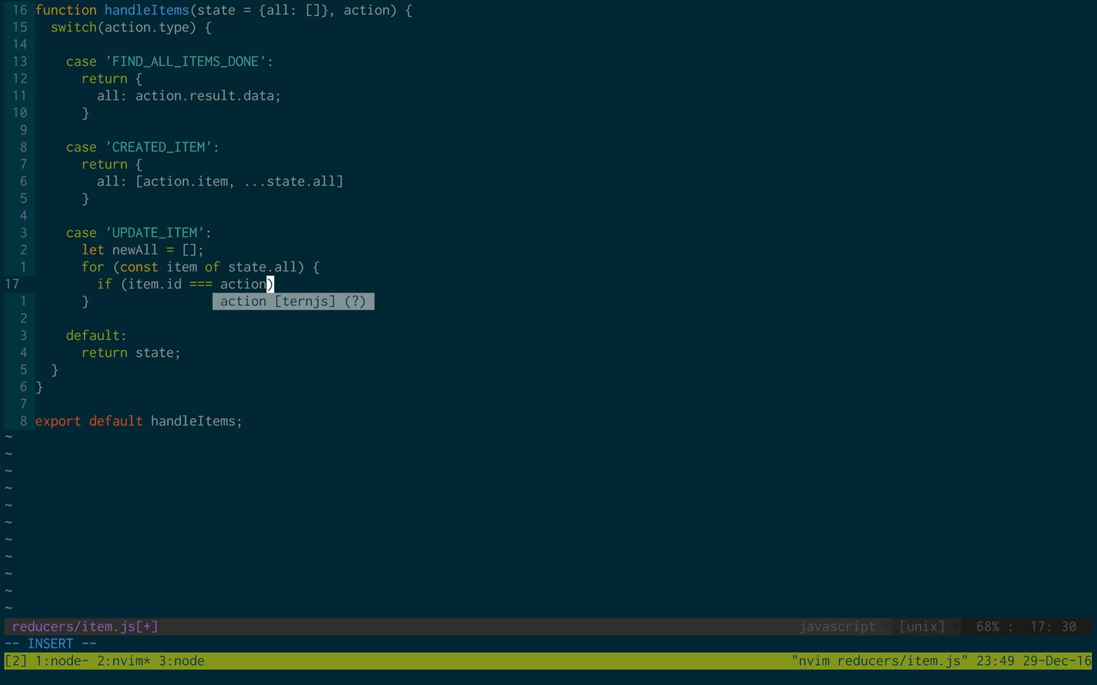
type(".item.id")
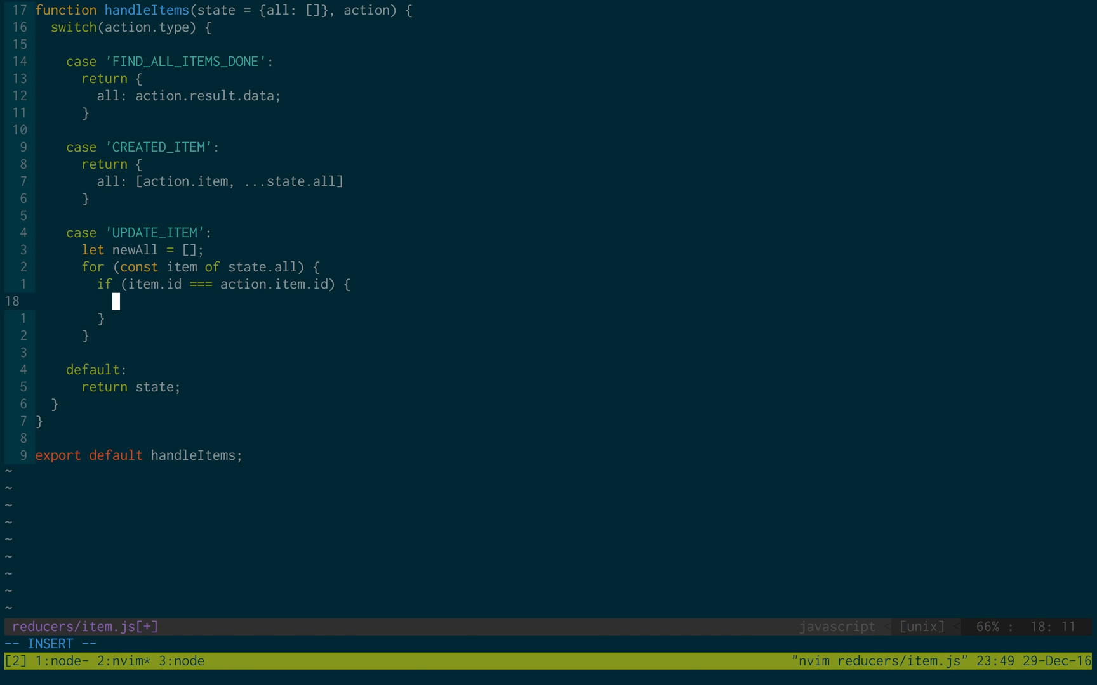
type("newAll.push")
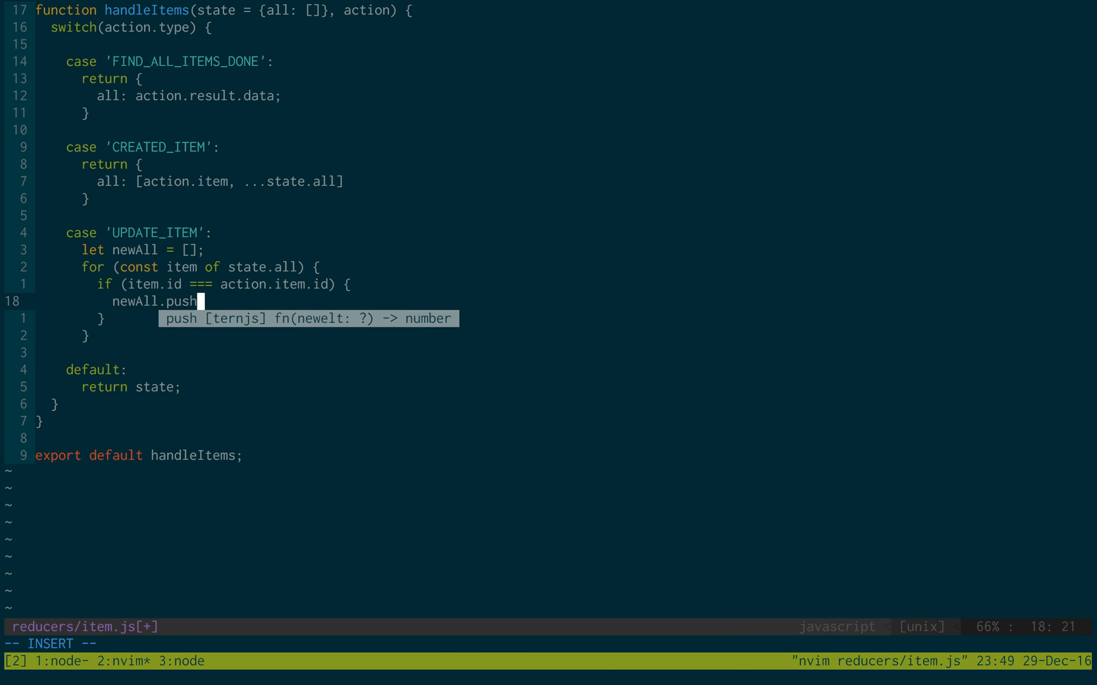
type("actino.i)")
left_click(248, 318)
type(" else {")
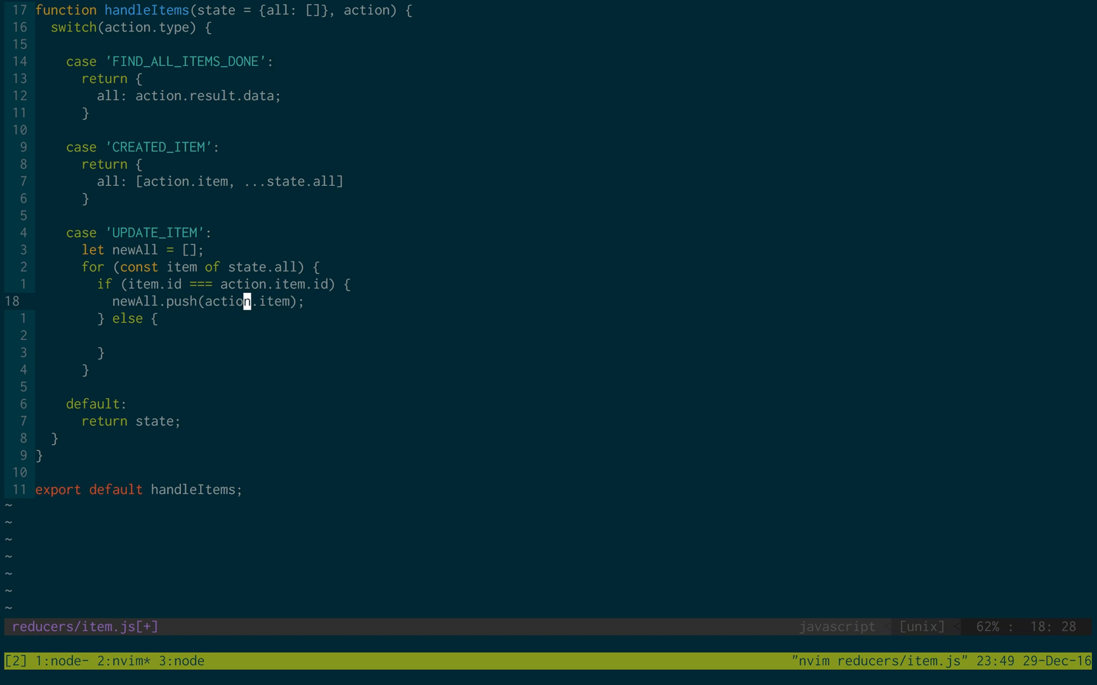
type("newAll.push(")
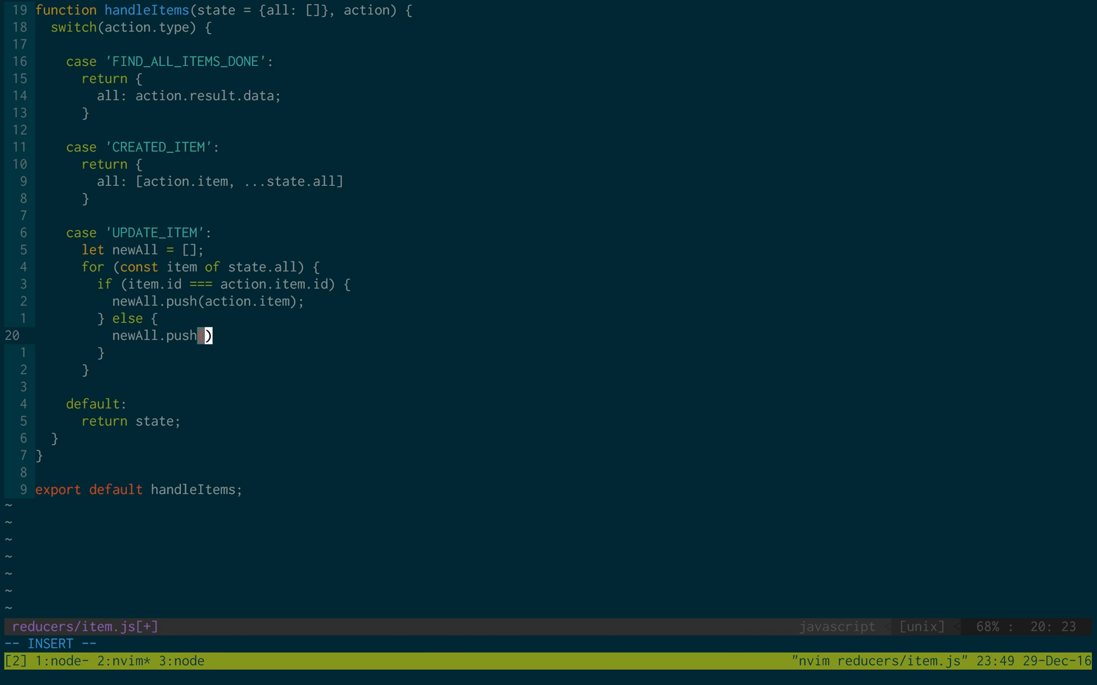
type("item")
type("return")
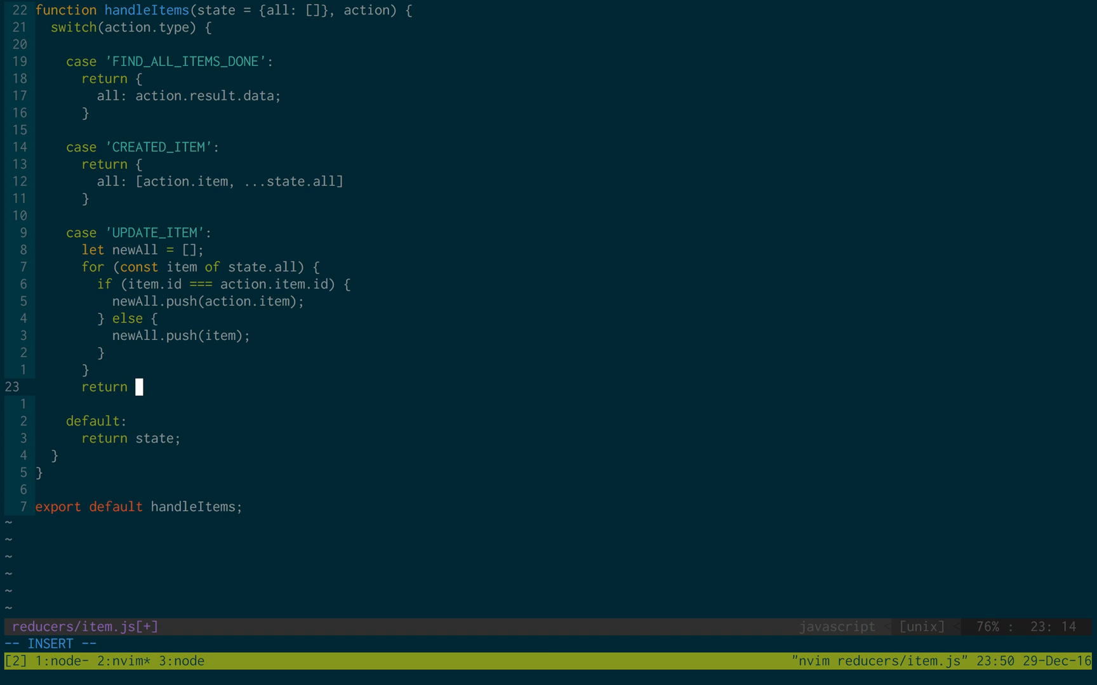
type("{")
type("all: newAll")
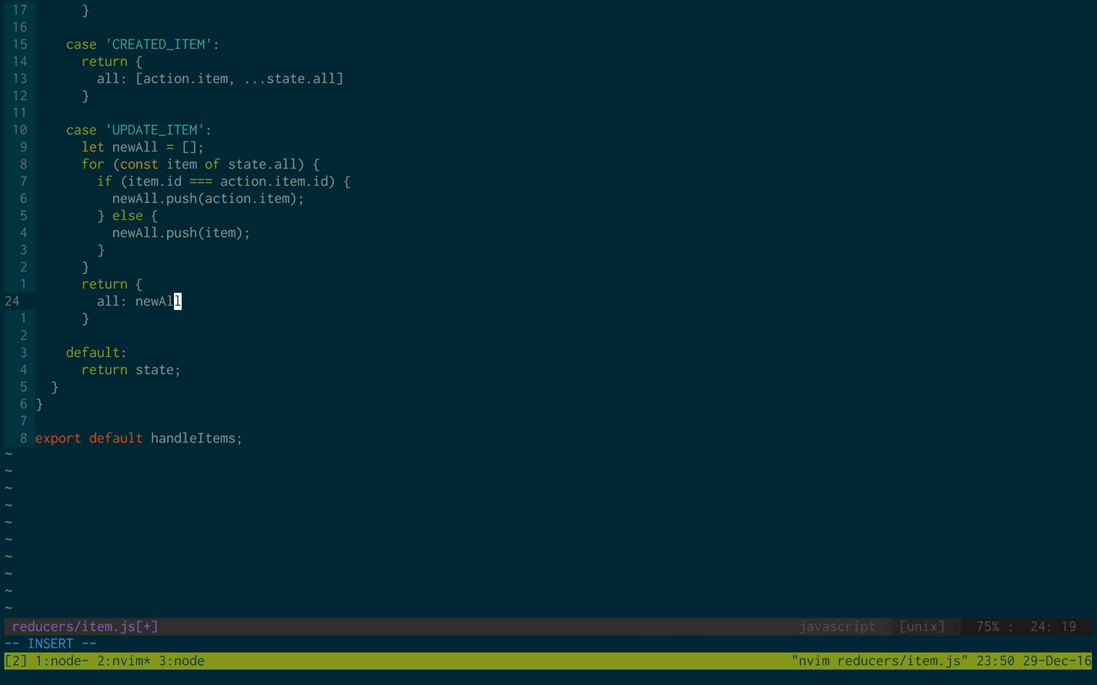
key("Escape")
type("case '")
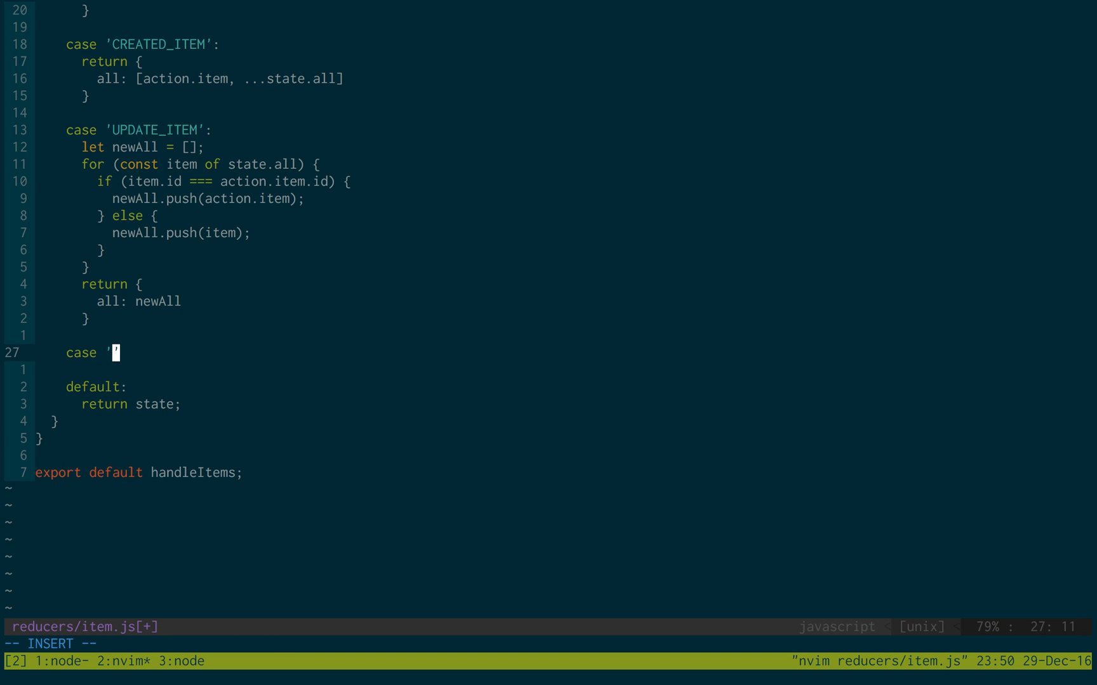
Add case 'REMOVED_ITEM' returning all: state.all.filter(item => item.id !== action.item.id).
type("REMOVED")
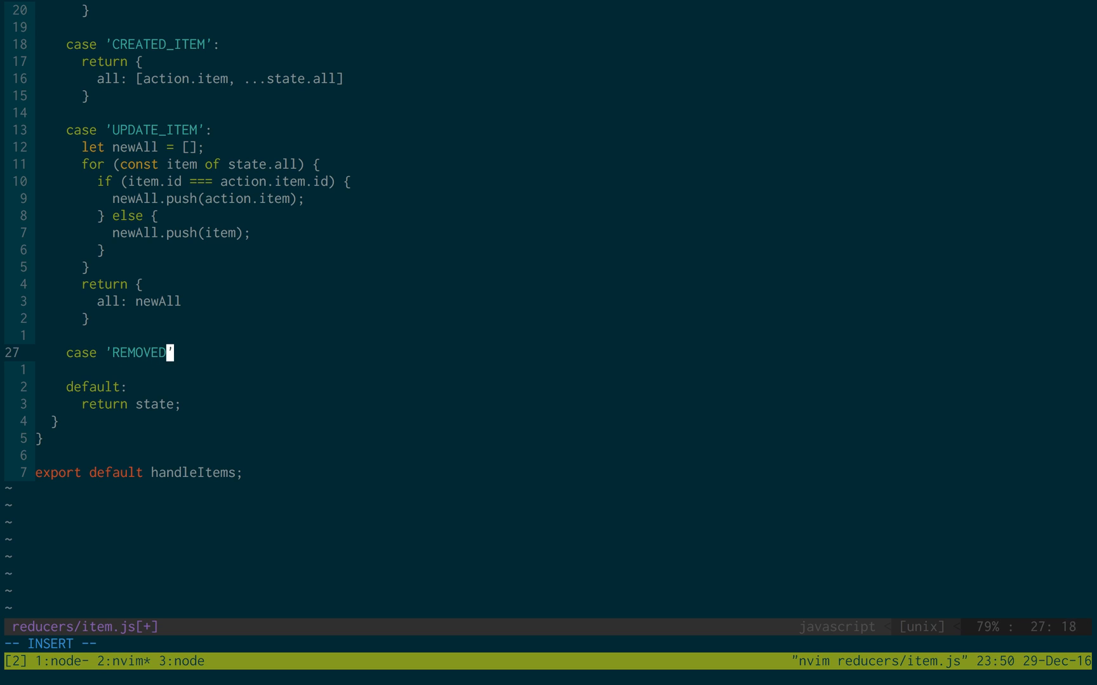
type("_ITEM':")
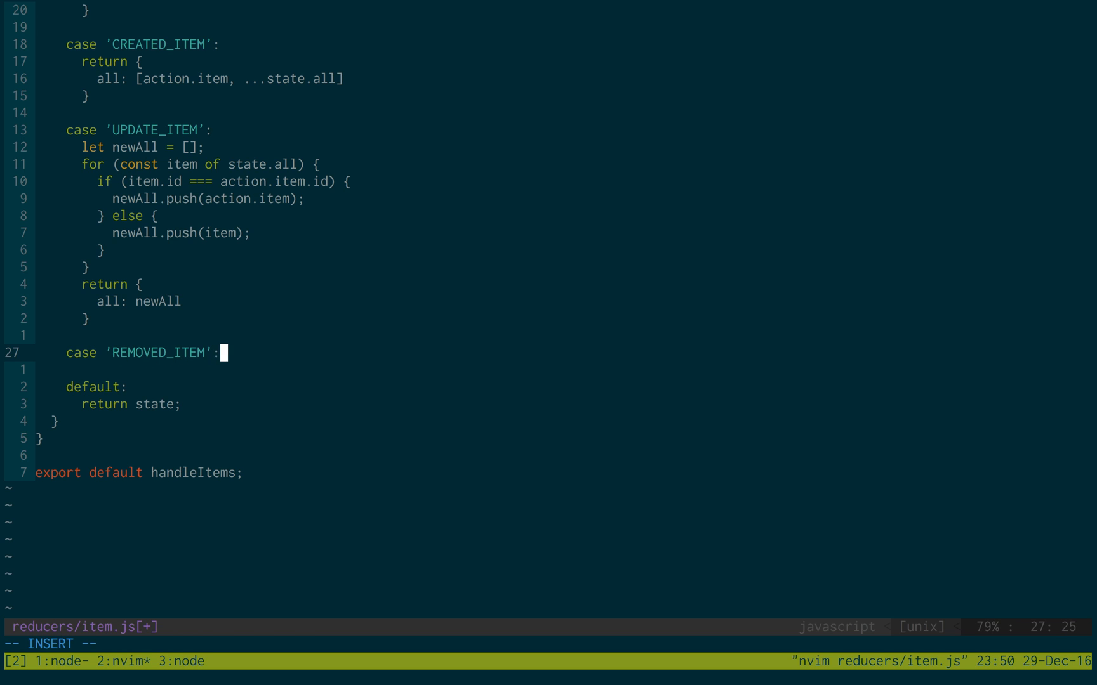
type("return {")
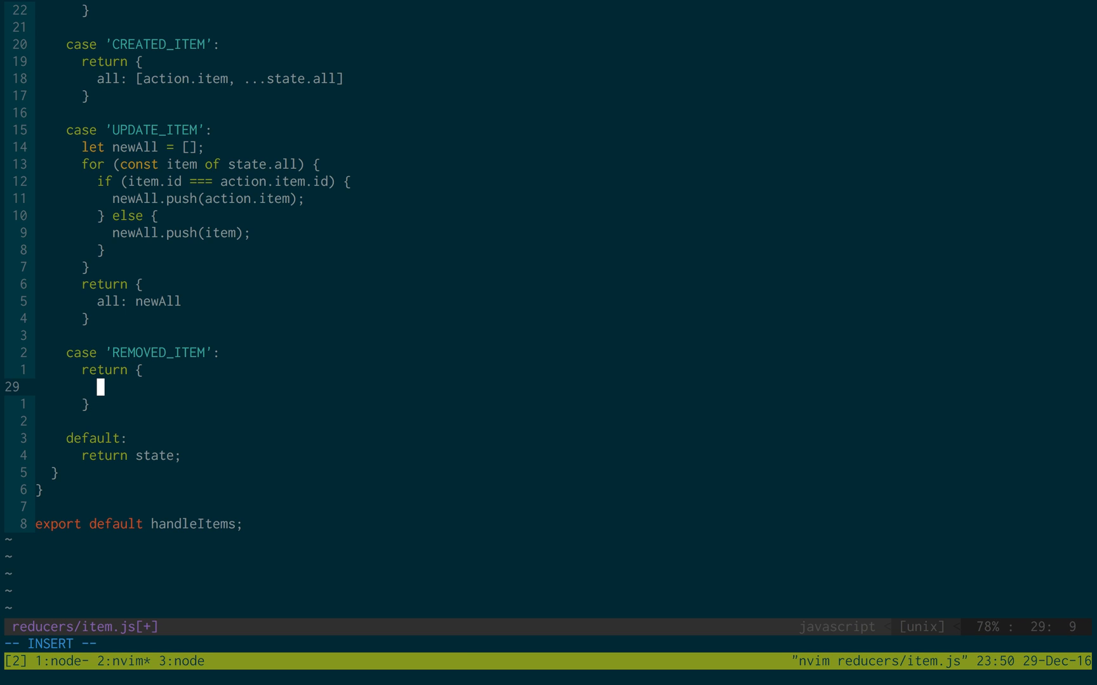
type("all:")
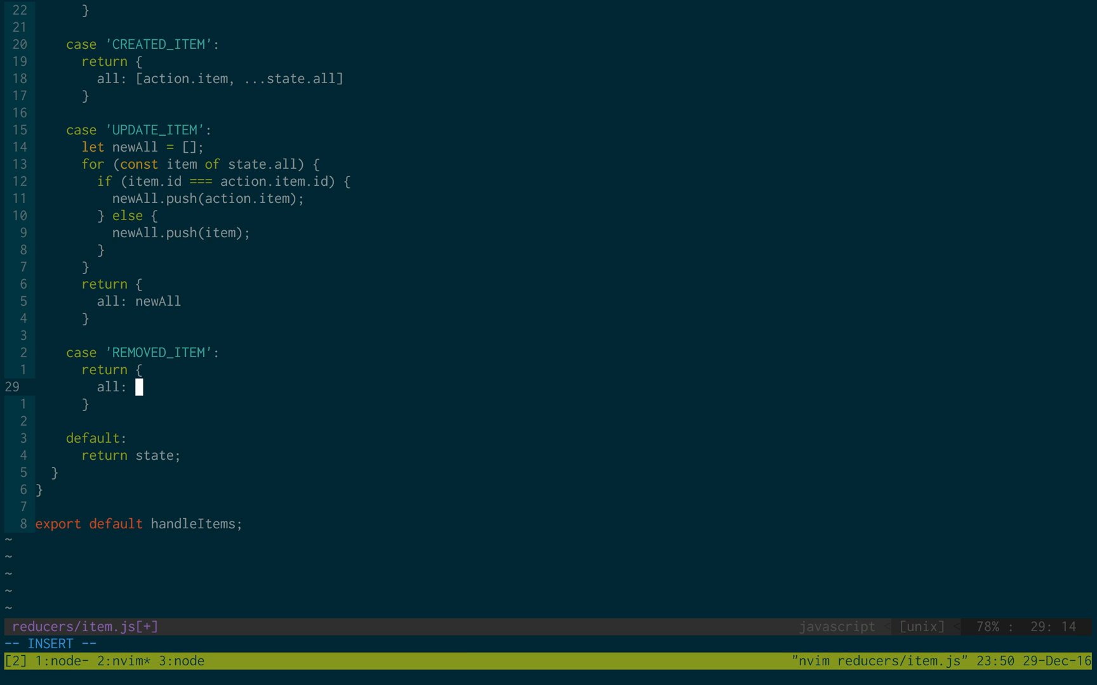
type("state.all.")
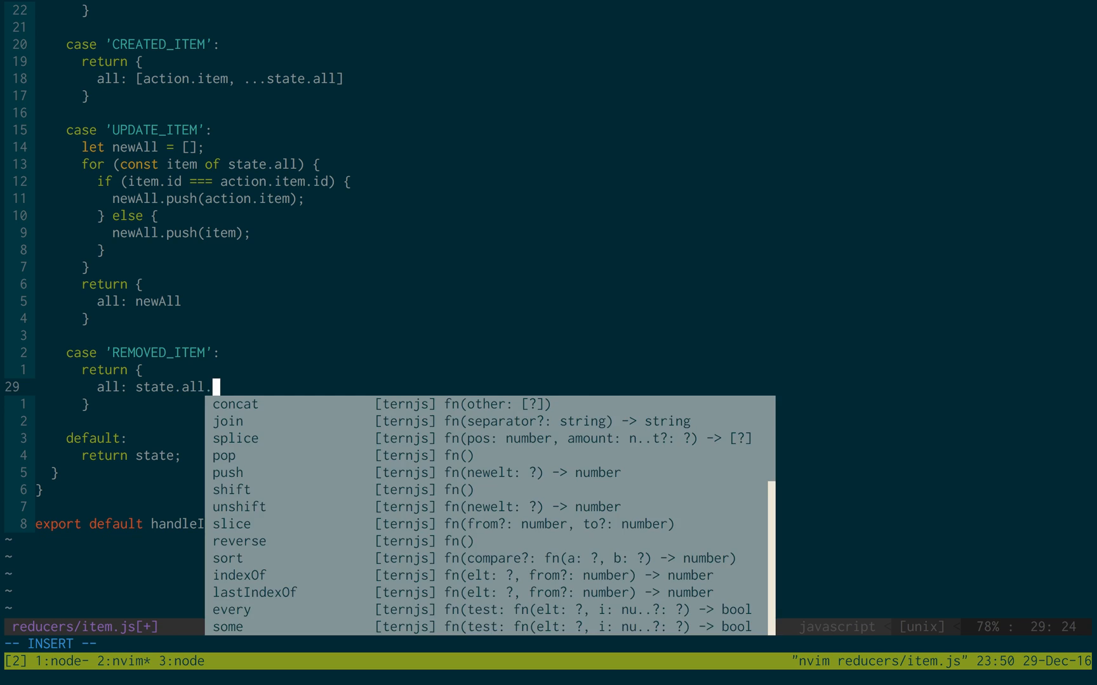
type("filter")
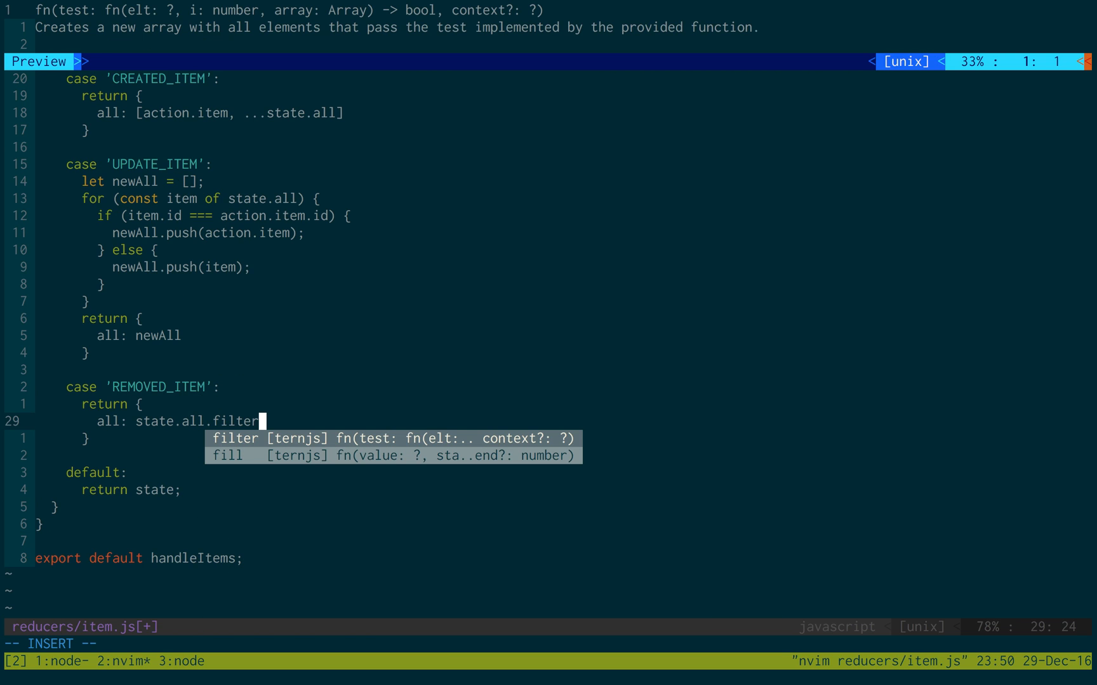
type("(it))")
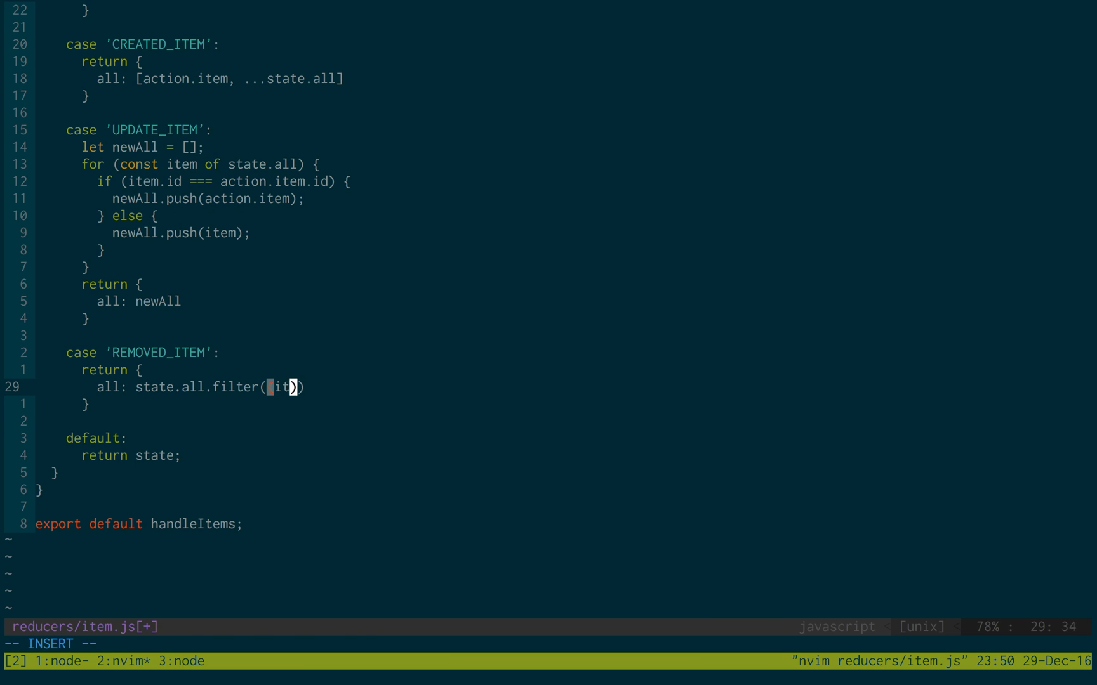
type("item) => i")
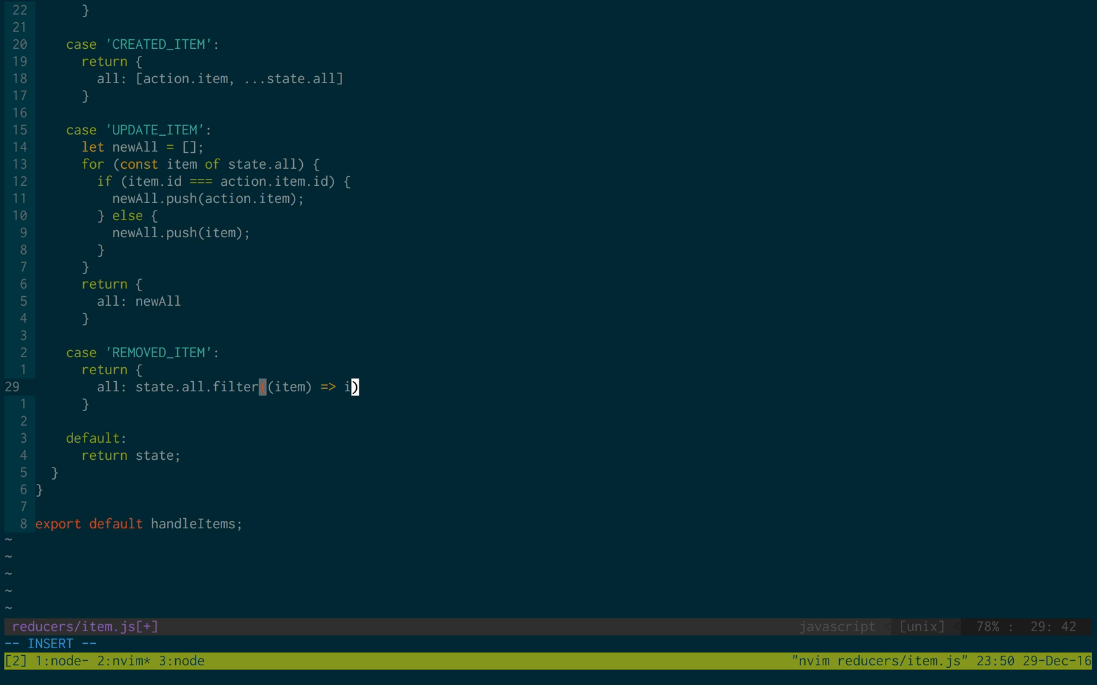
type("tem.id !==")
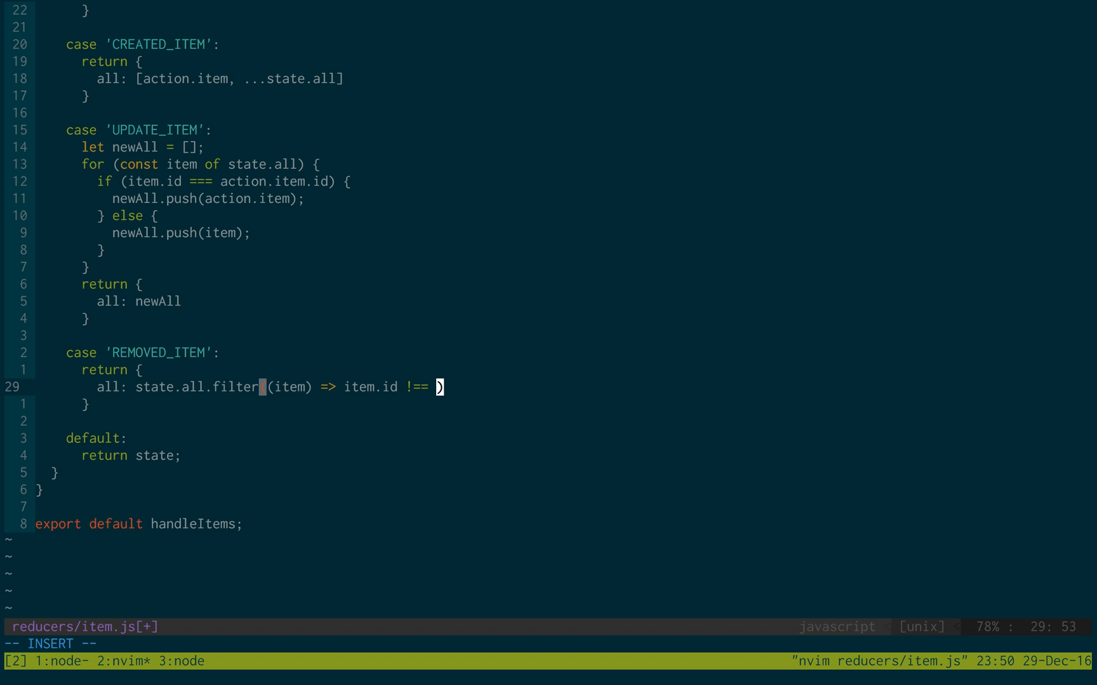
type("action.item.id")
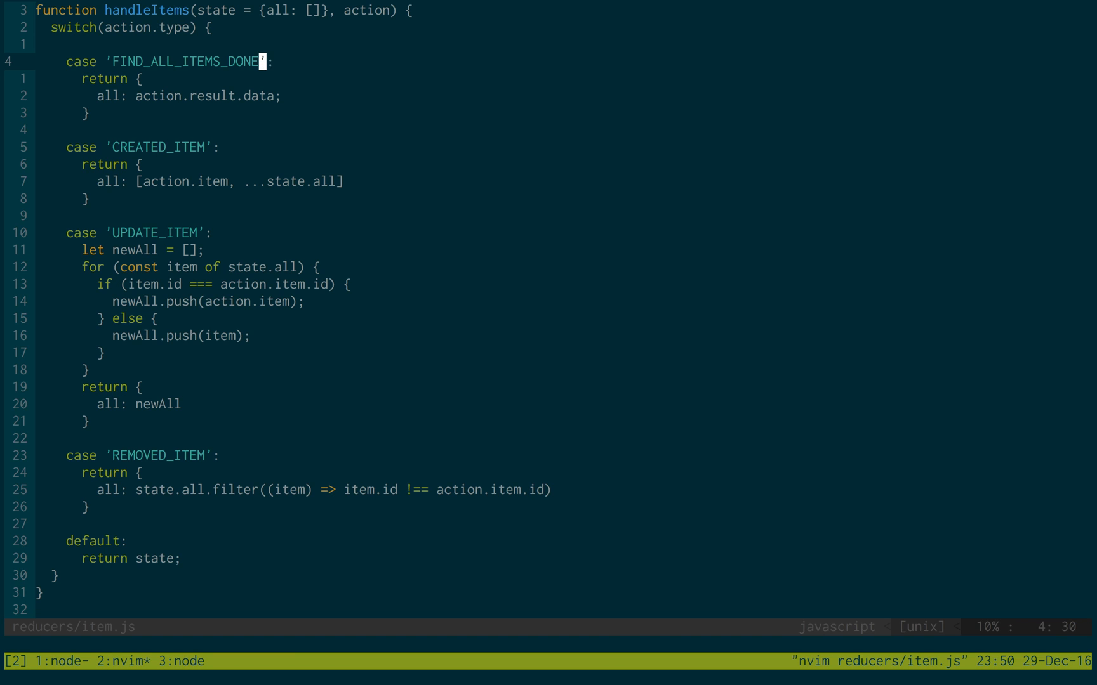
Leave the item.js session and open sagas/sagas.js in Neovim via 'vim sag' completion.
left_click(205, 61)
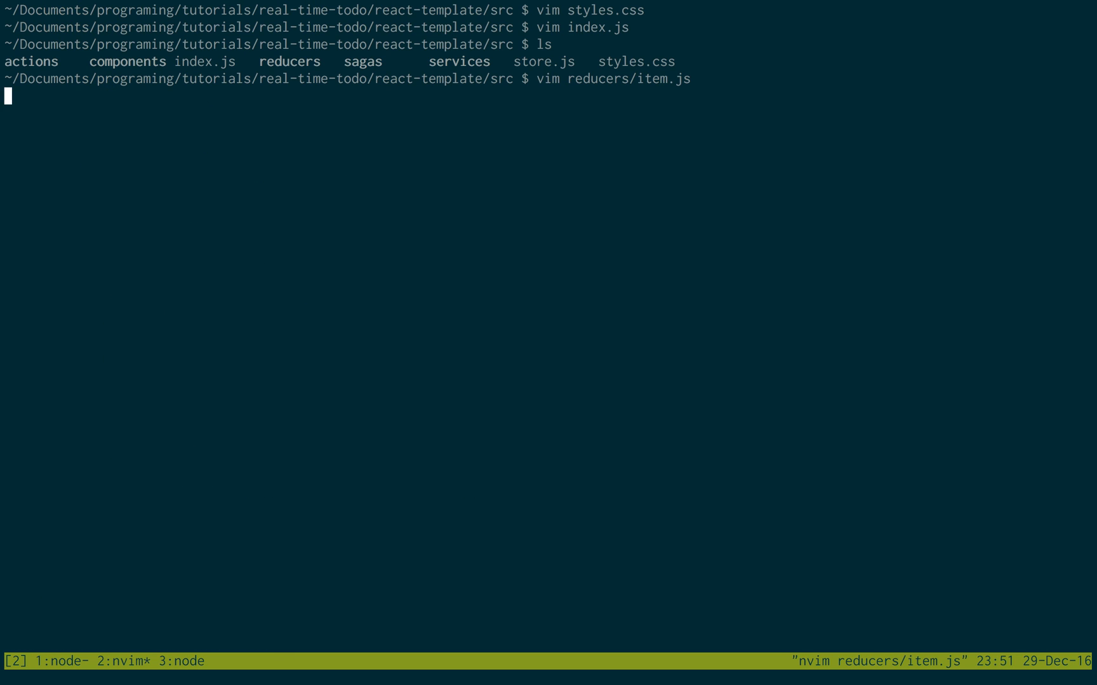
type("vim sag")
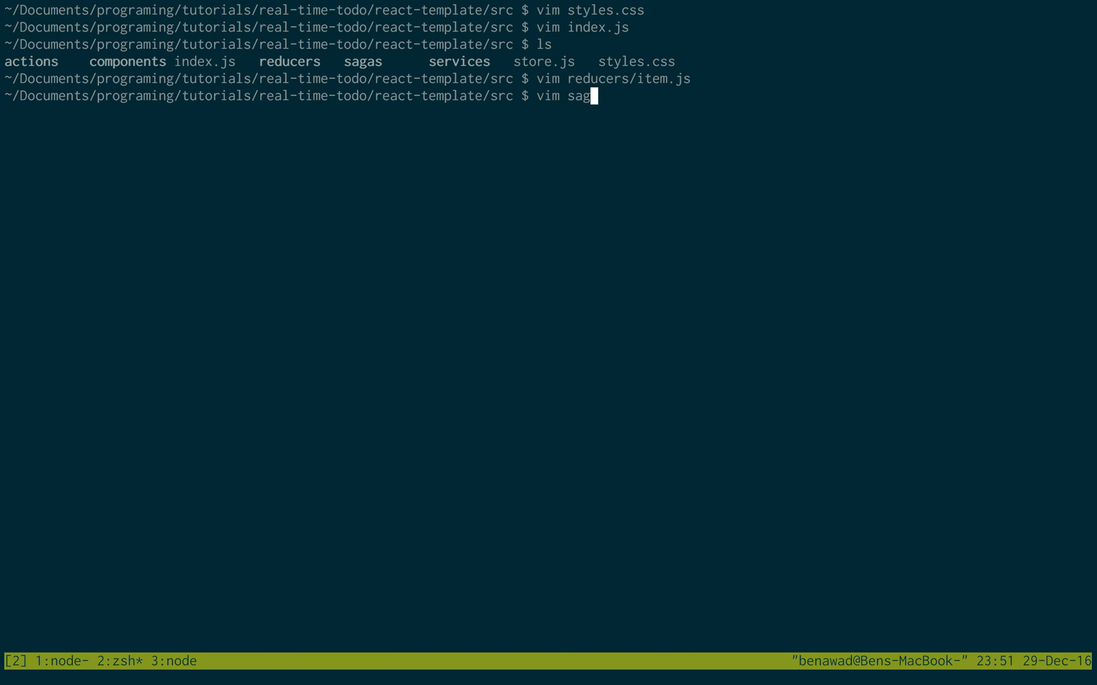
key("Enter")
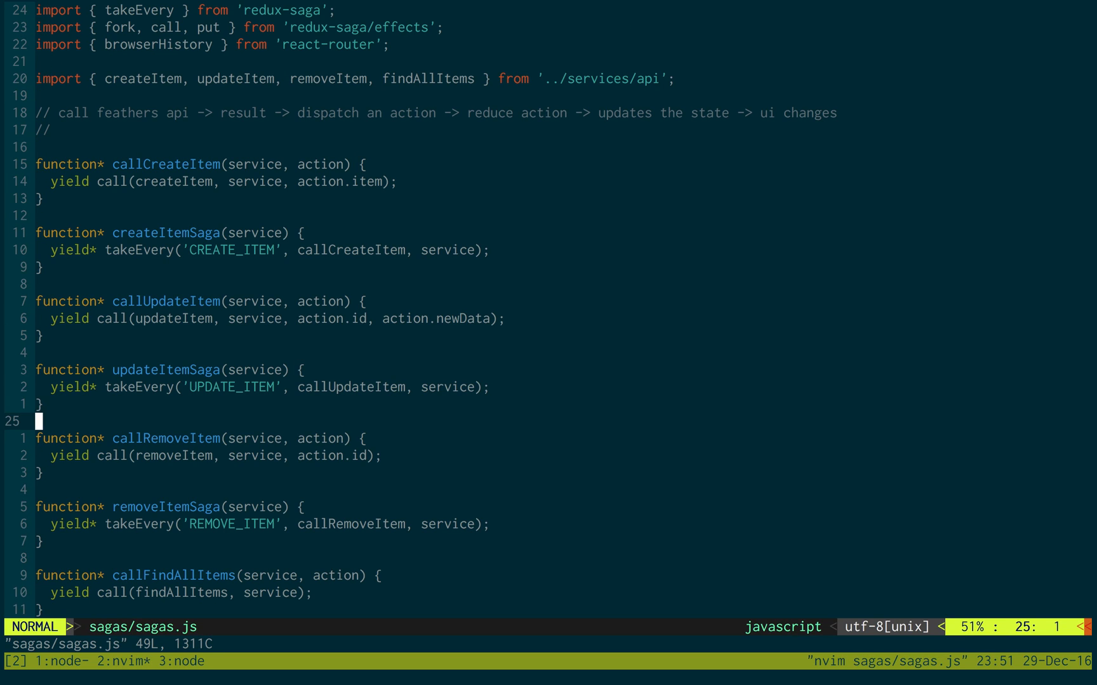
In callFindAllItems, store the findAllItems call in 'const result' and start a new yield line.
scroll("down", 3)
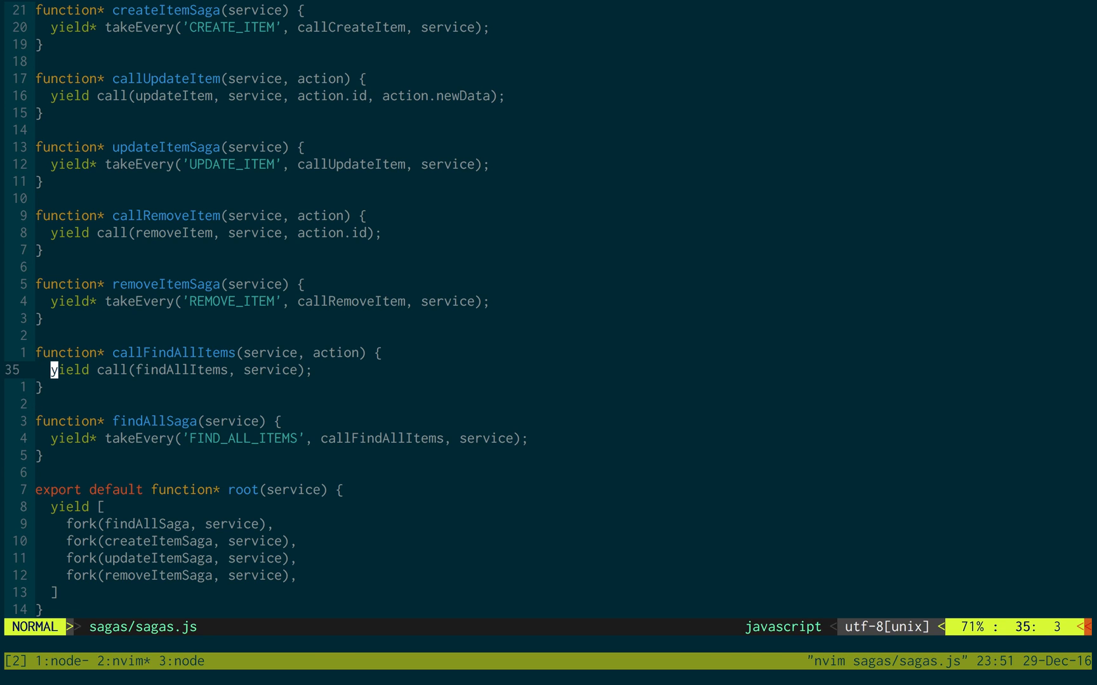
type("const result =")
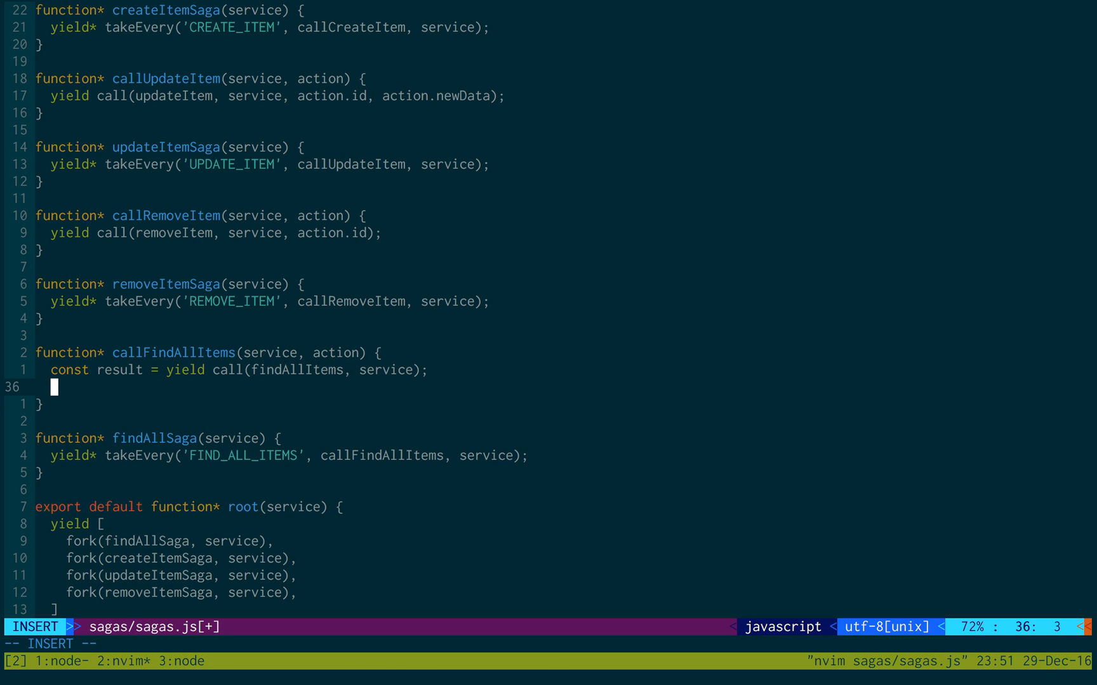
type("yield")
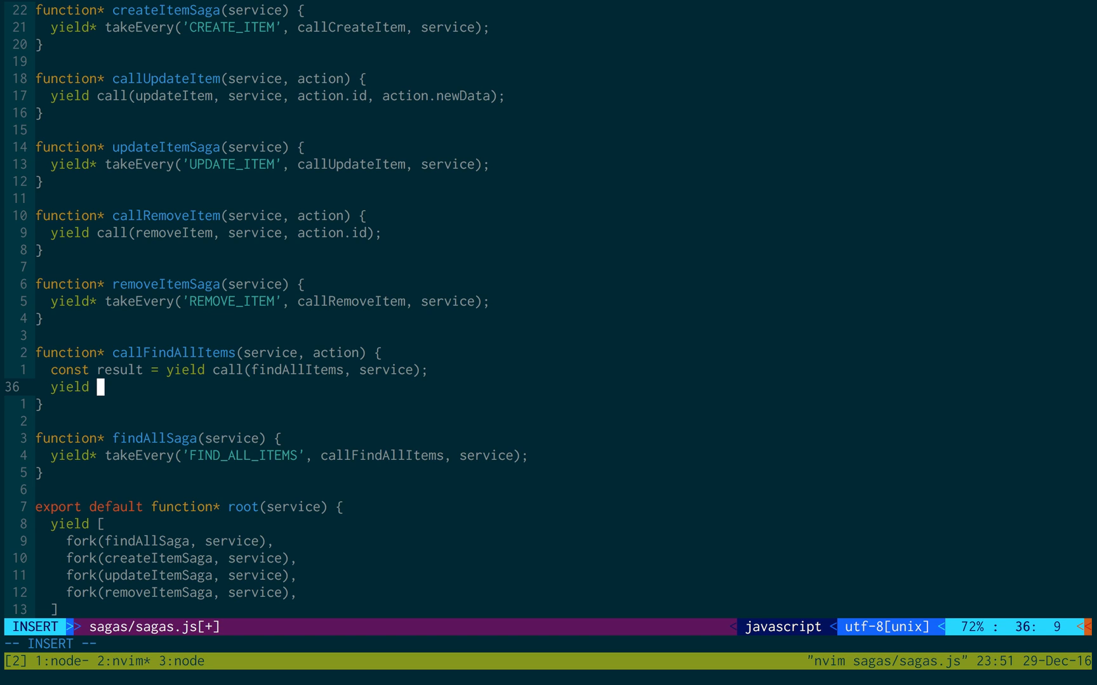
Complete the line as yield put() with action type FIND_ALL_ITEMS_DONE using autocompletion.
type("put()")
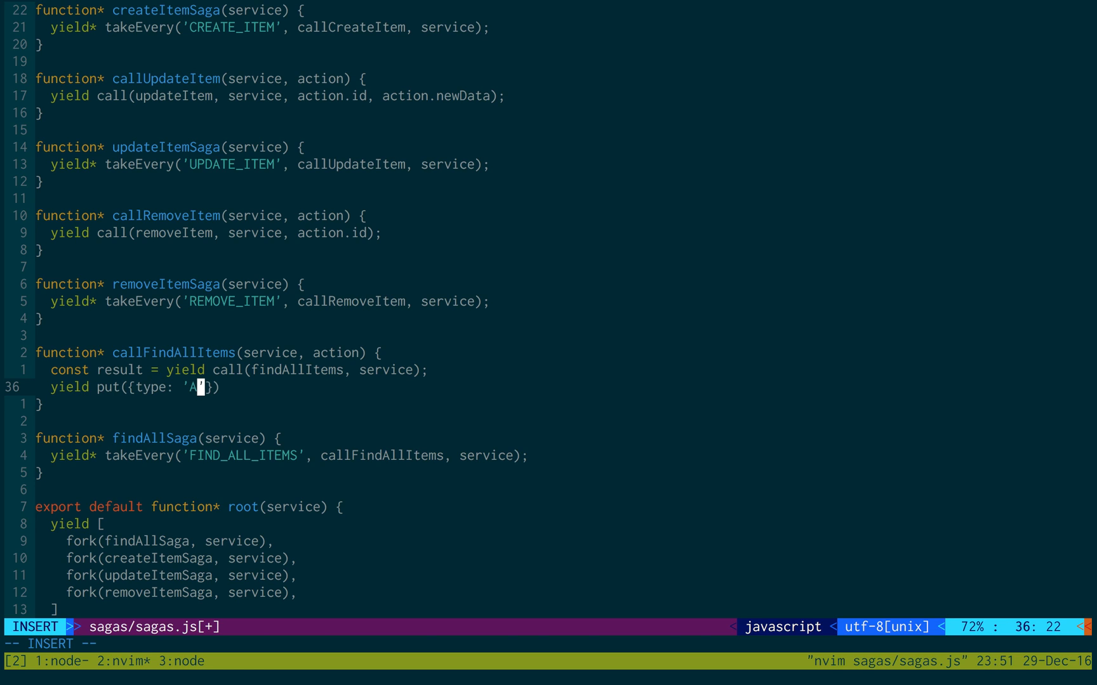
type("FIND_ALLI")
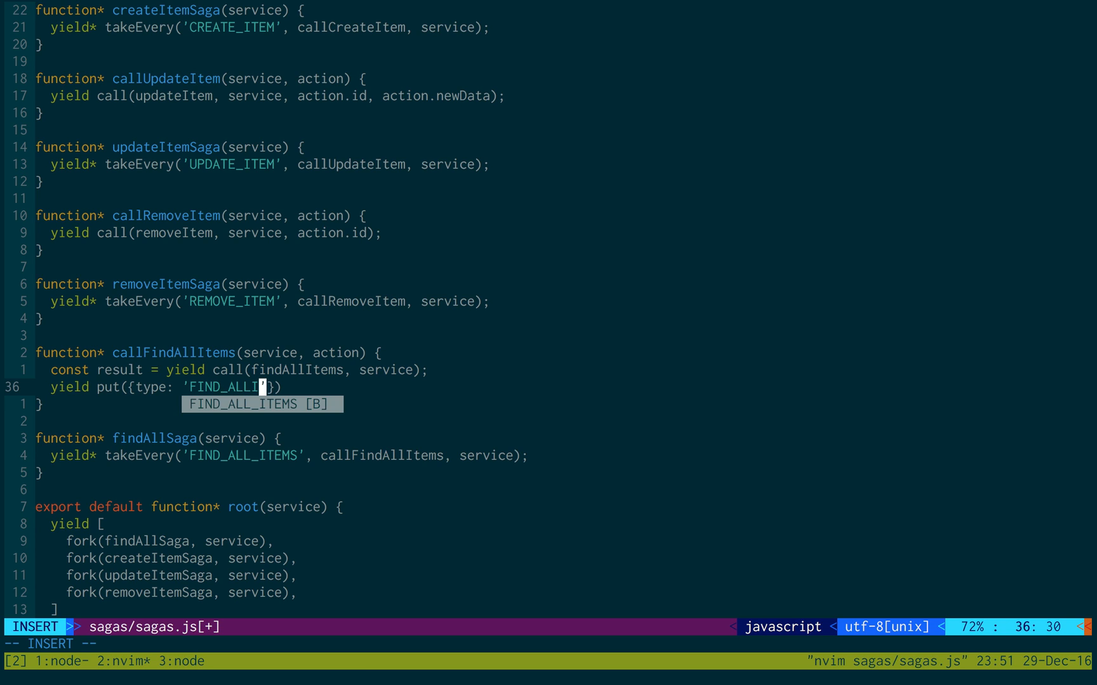
type("_ITEMS_DONE")
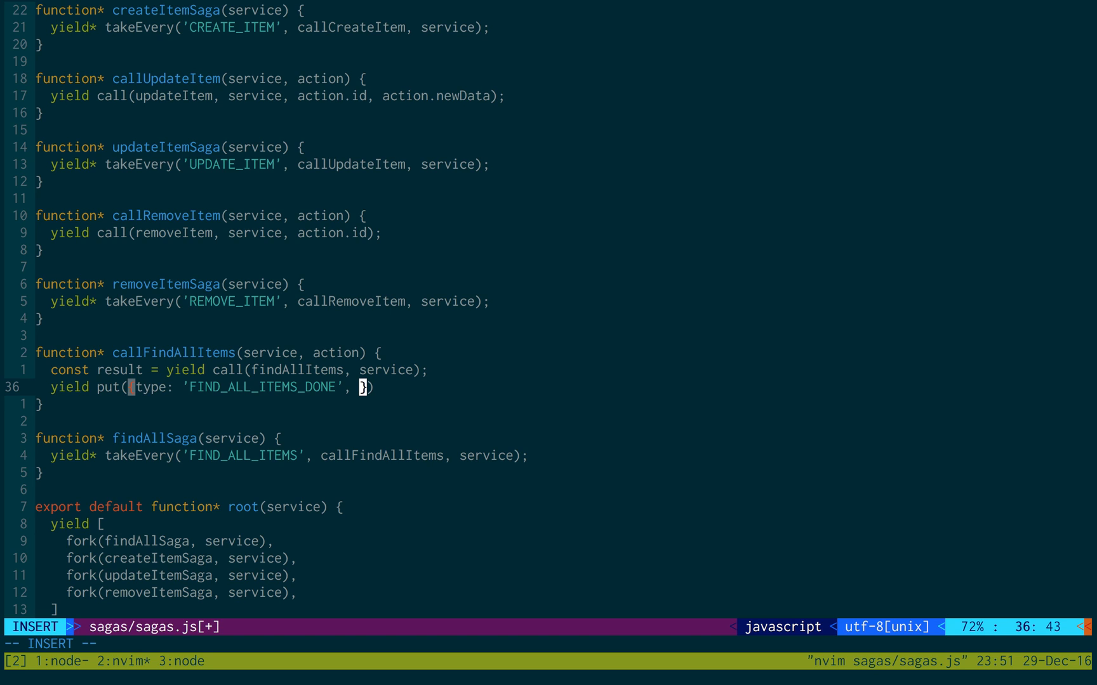
type("ac")
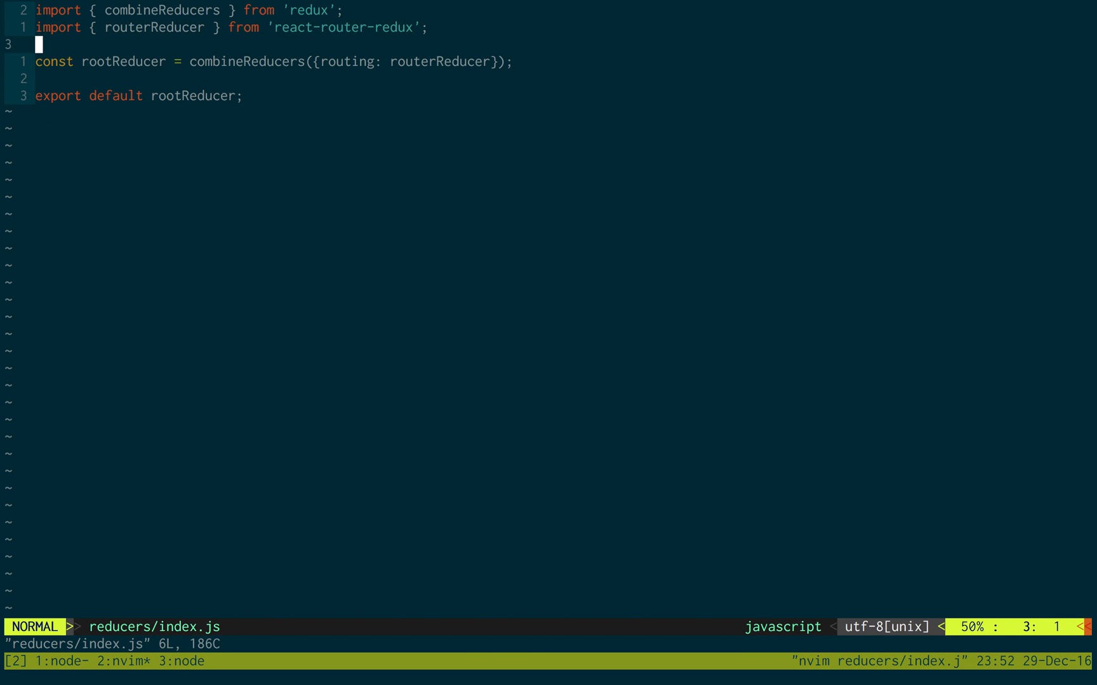
Add "import itemHandler from './item';" and 'items: itemHandler' to combineReducers in reducers/index.js.
type("import")
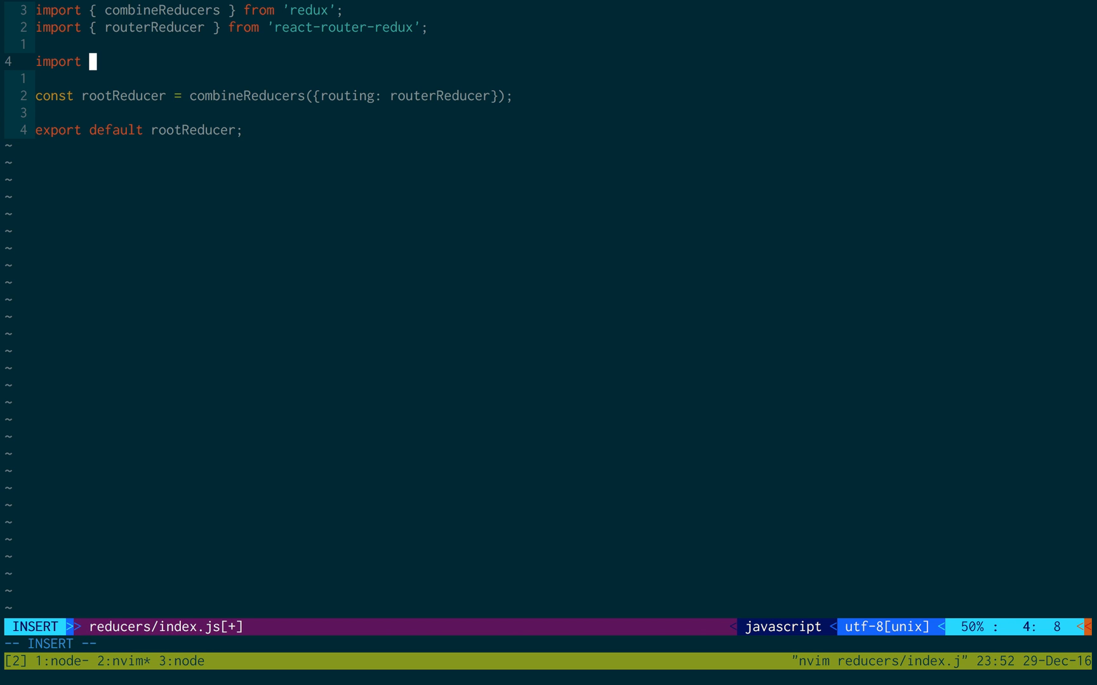
type("ite")
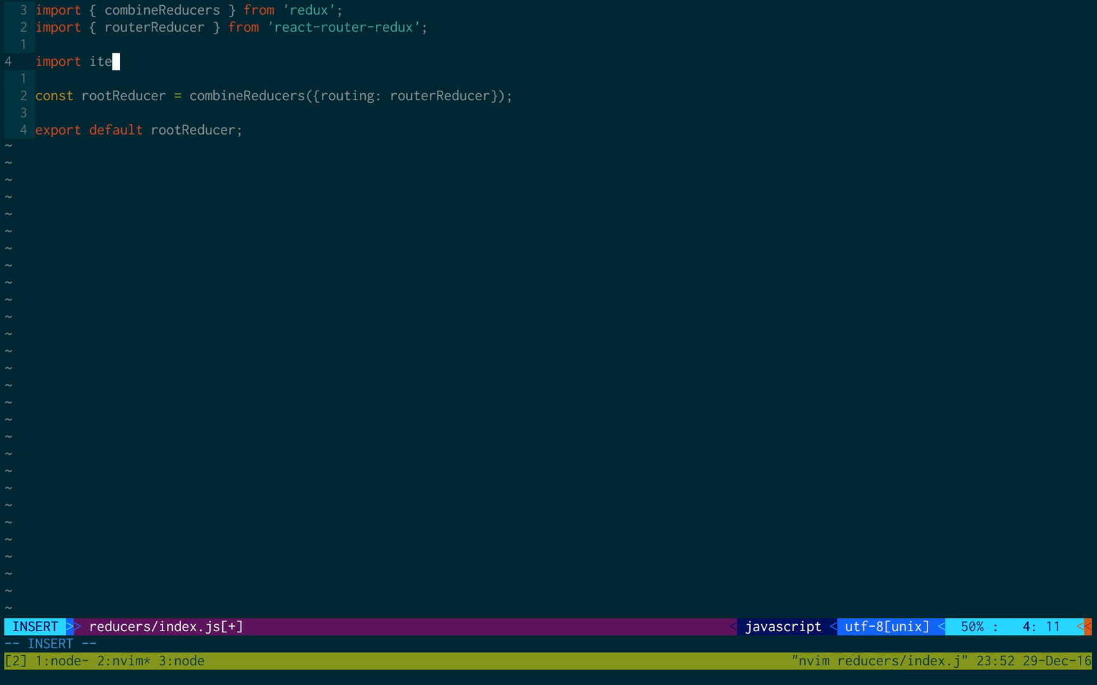
type("mHandler from")
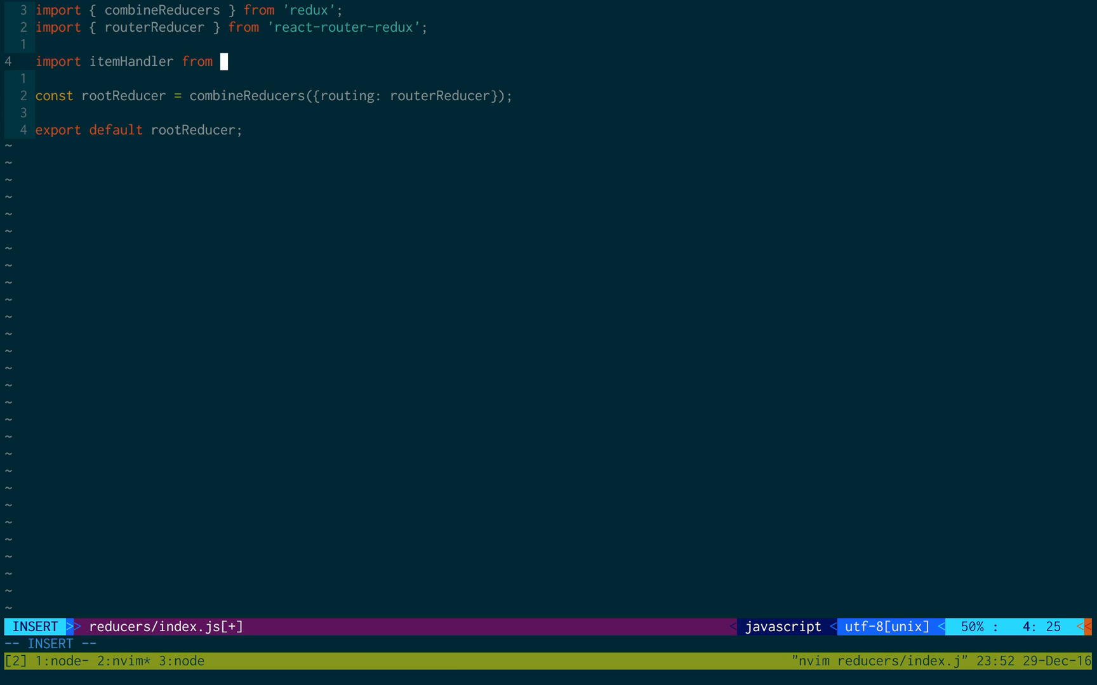
type("'item")
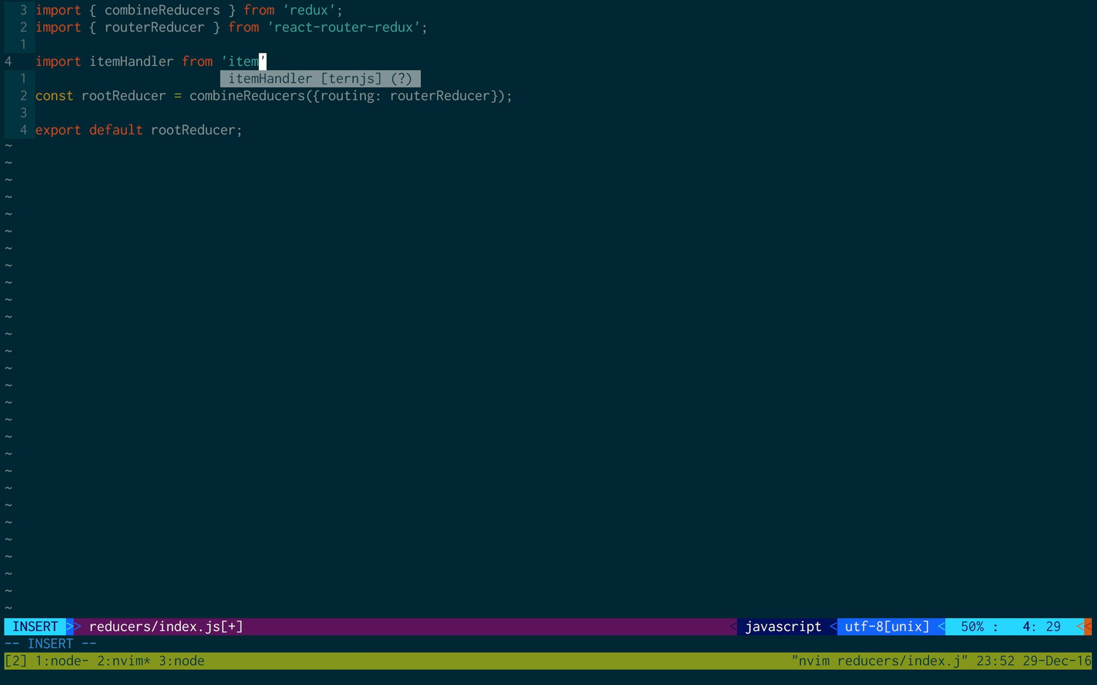
type("';")
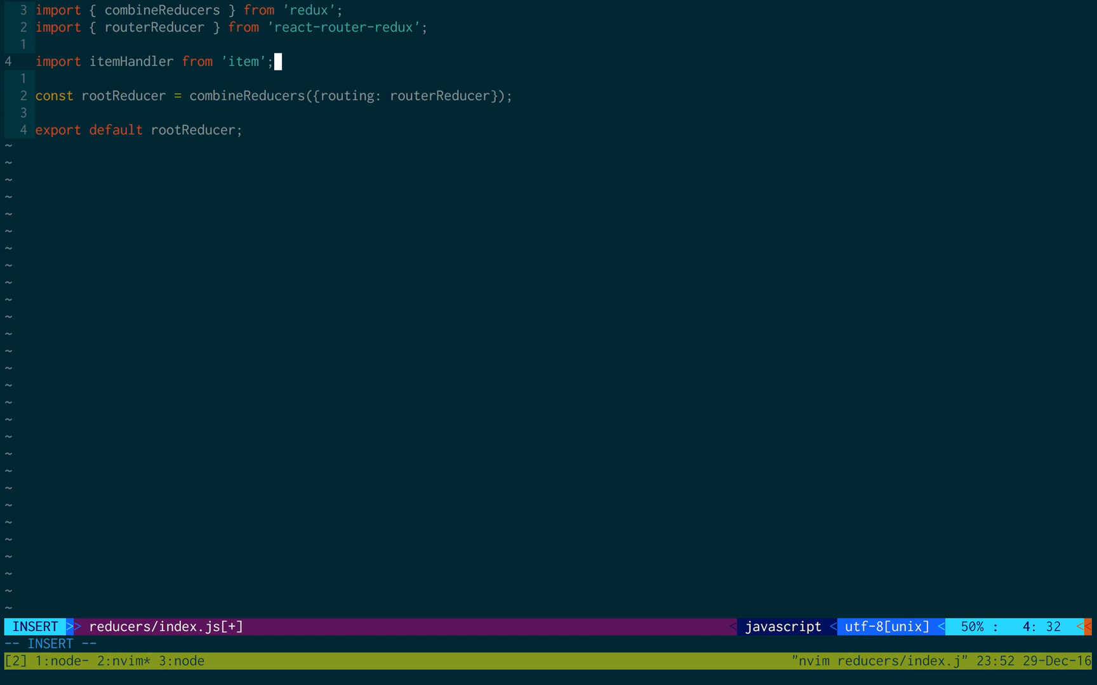
type("./")
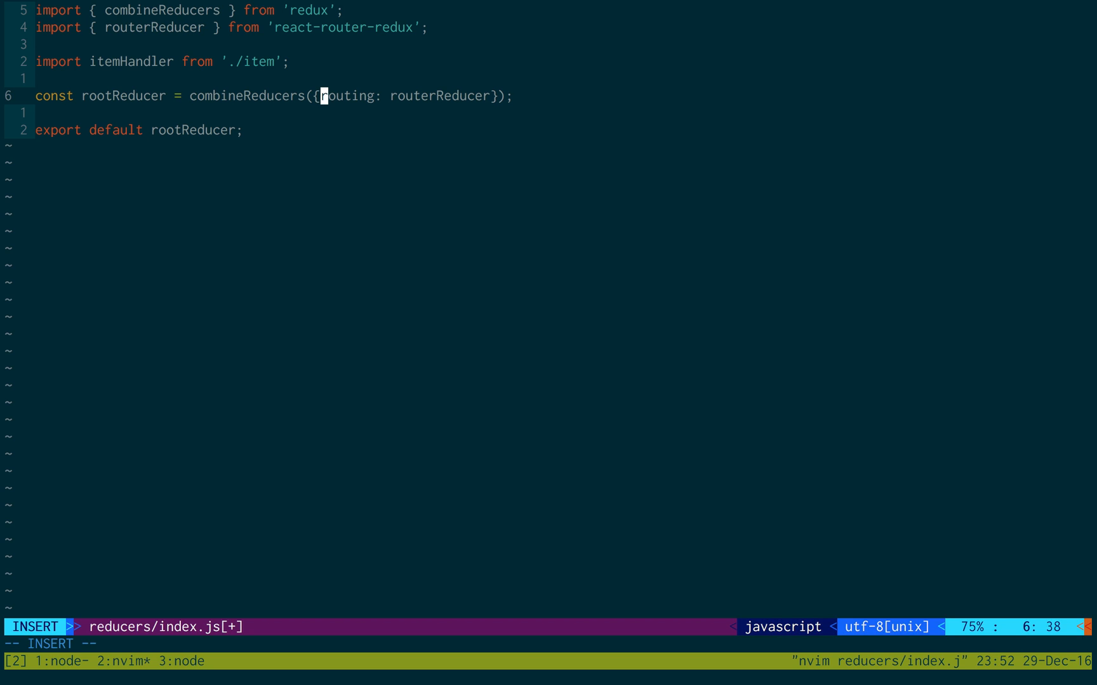
type("items: item")
type("vim")
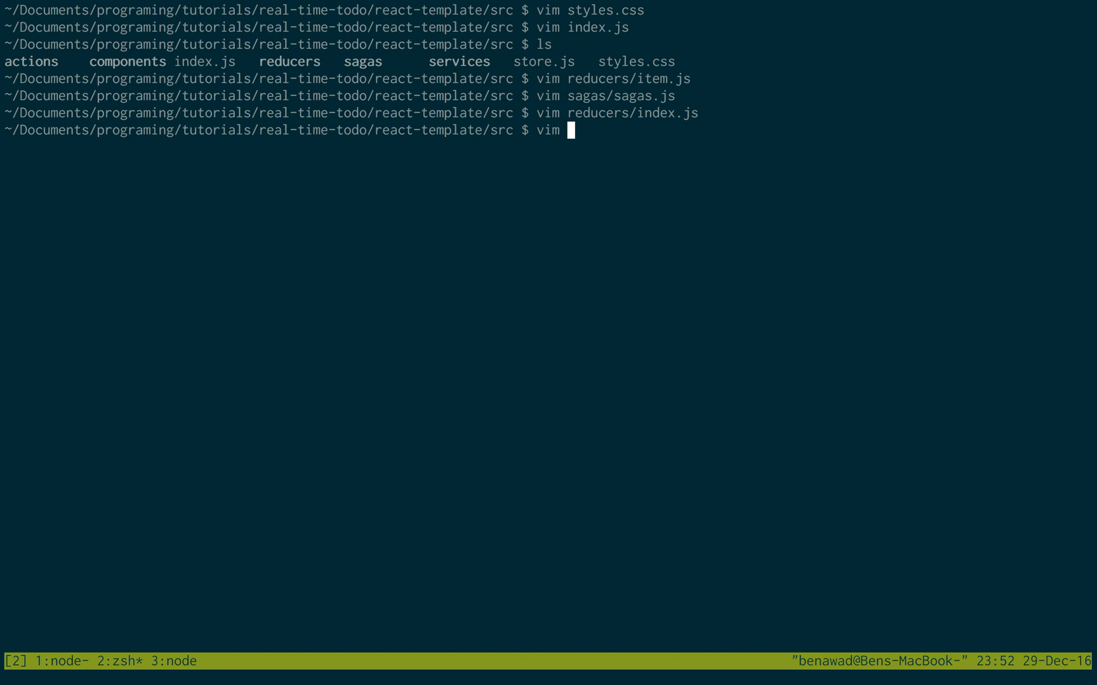
Open components/App.js and add 'items: state.items' to mapStateToProps' returned object.
type("components/App.js")
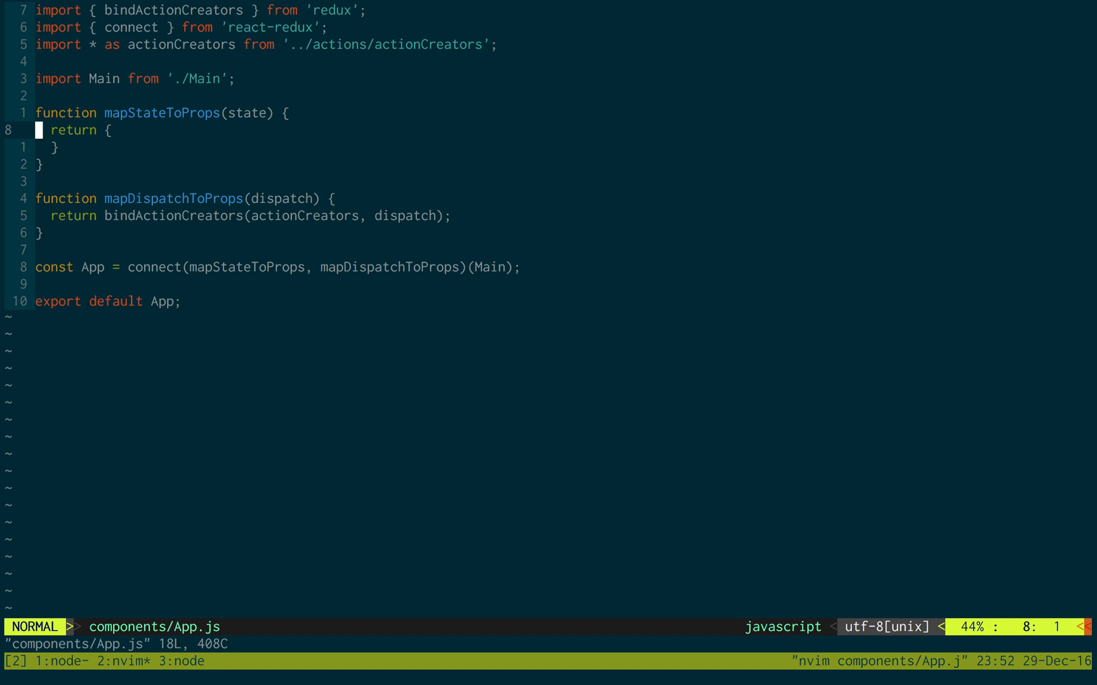
key("o")
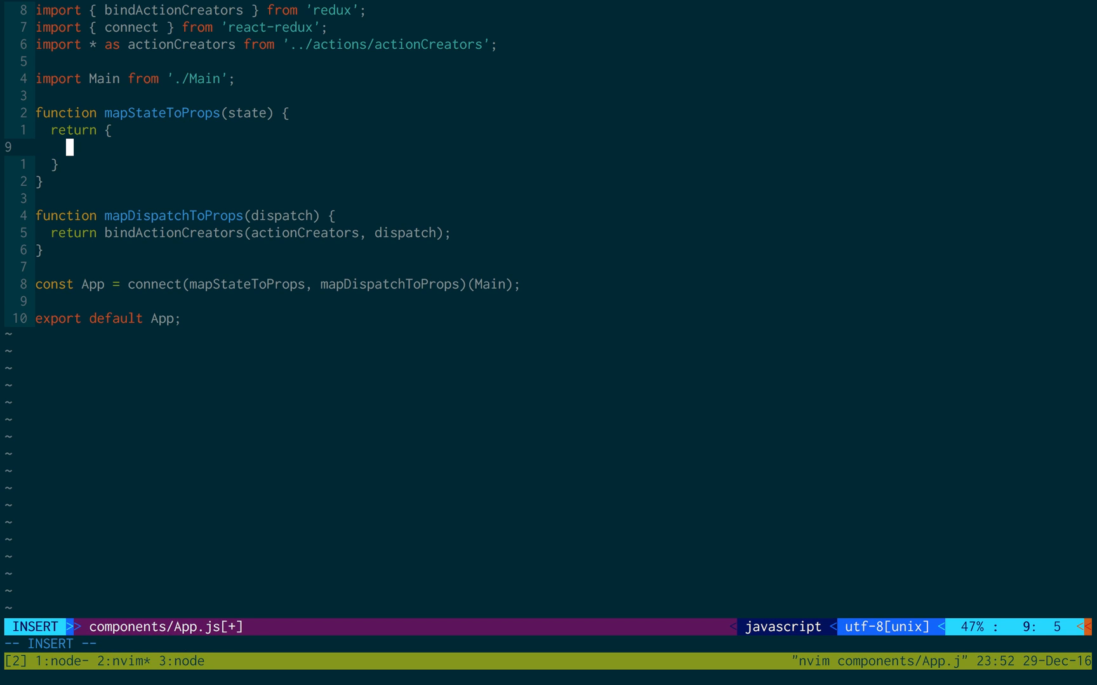
type("i")
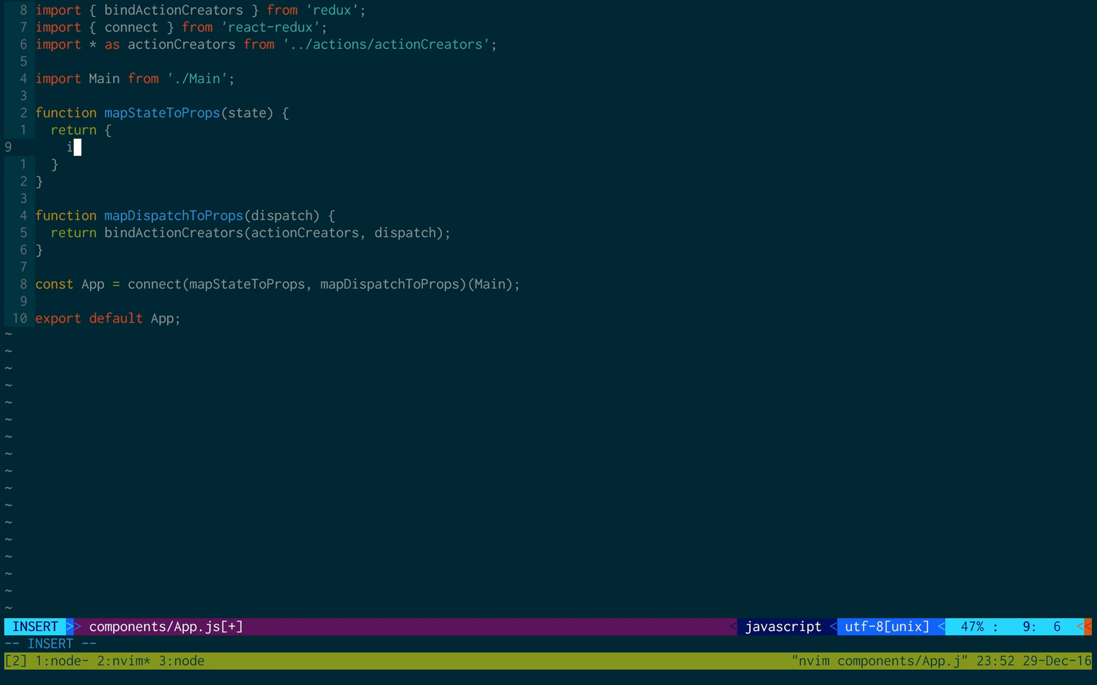
type("tems: state.")
type("vim")
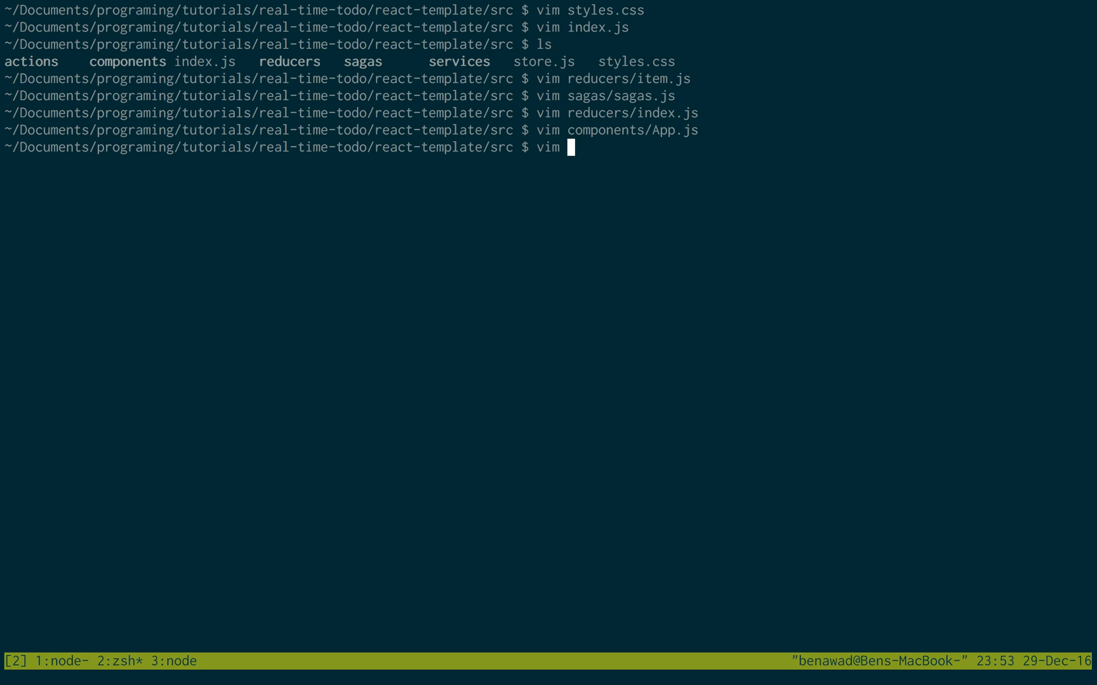
Clear the mistyped path, then reopen reducers/item.js and reducers/index.js in turn.
type("components/")
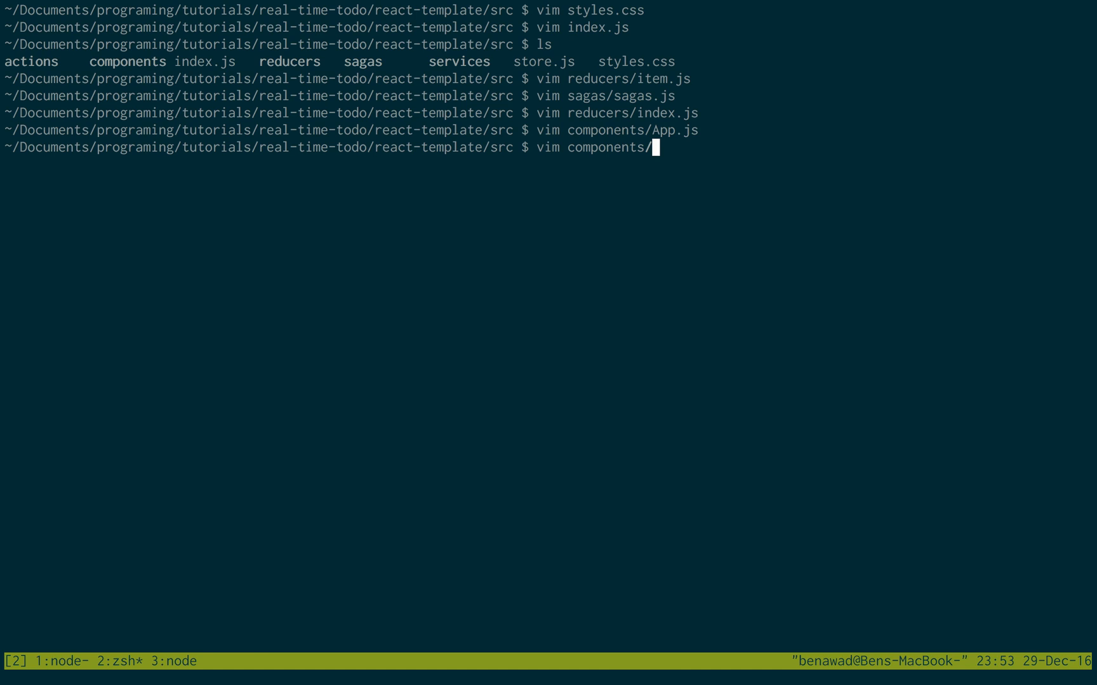
type("red")
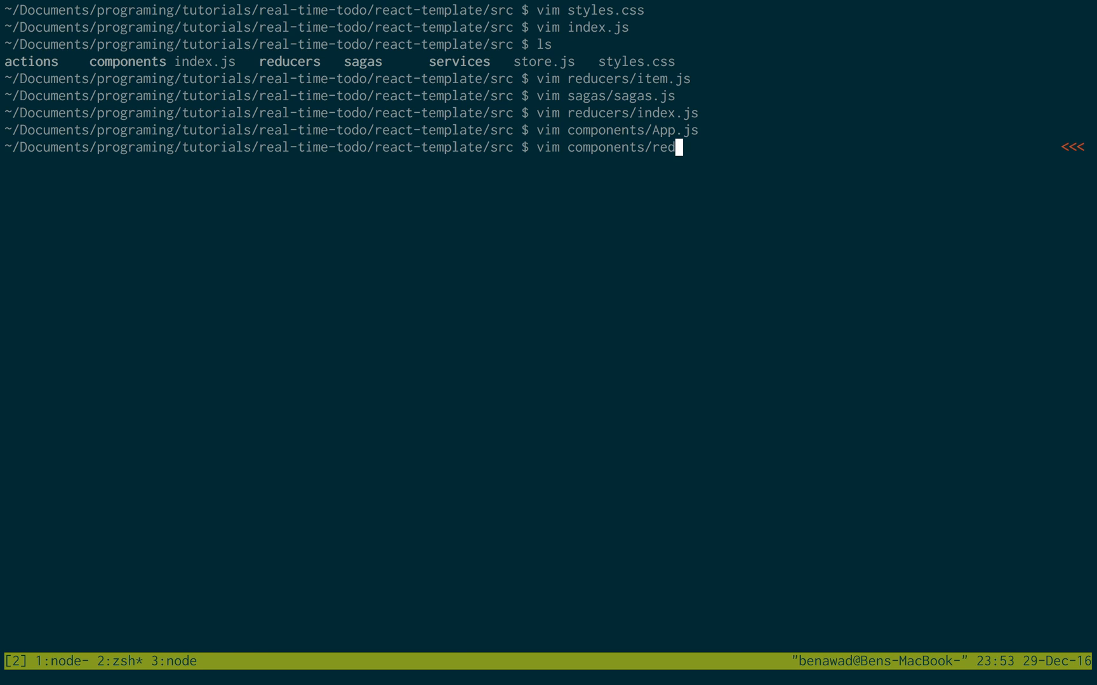
key("ctrl+u")
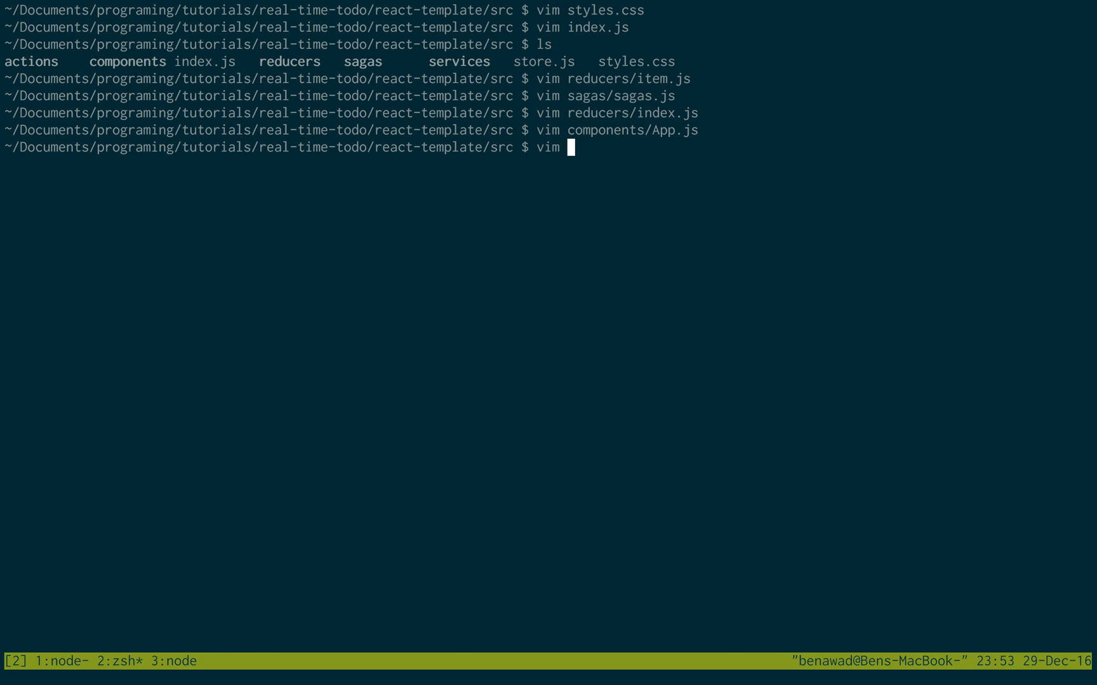
type("reducers/item.js")
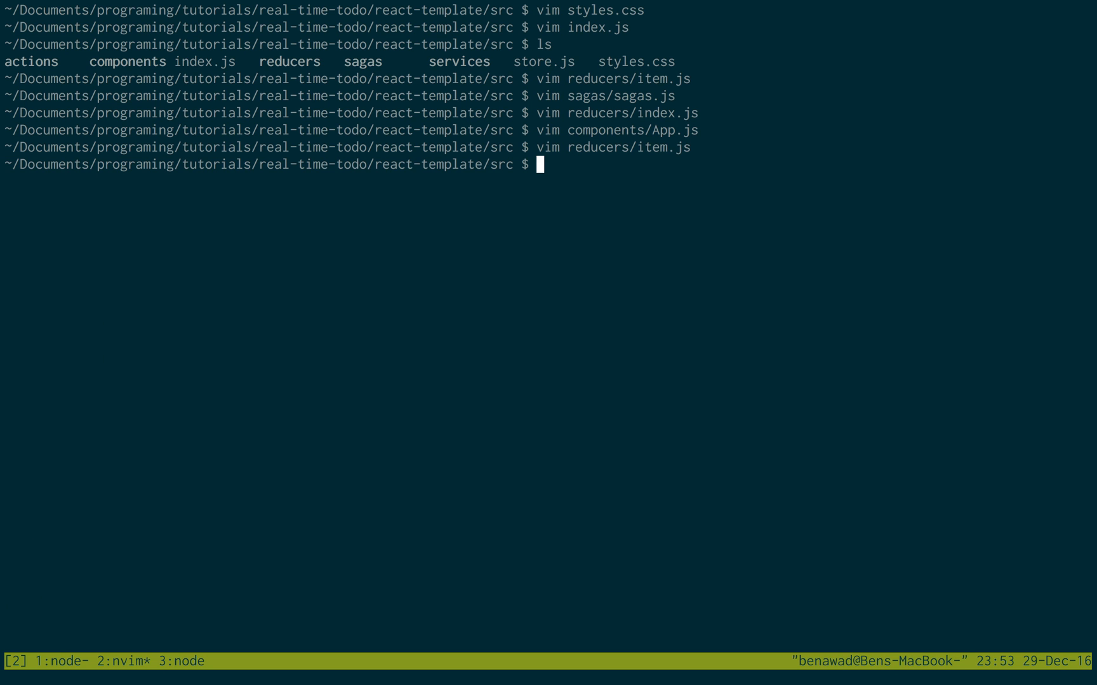
type("vim reducers/i")
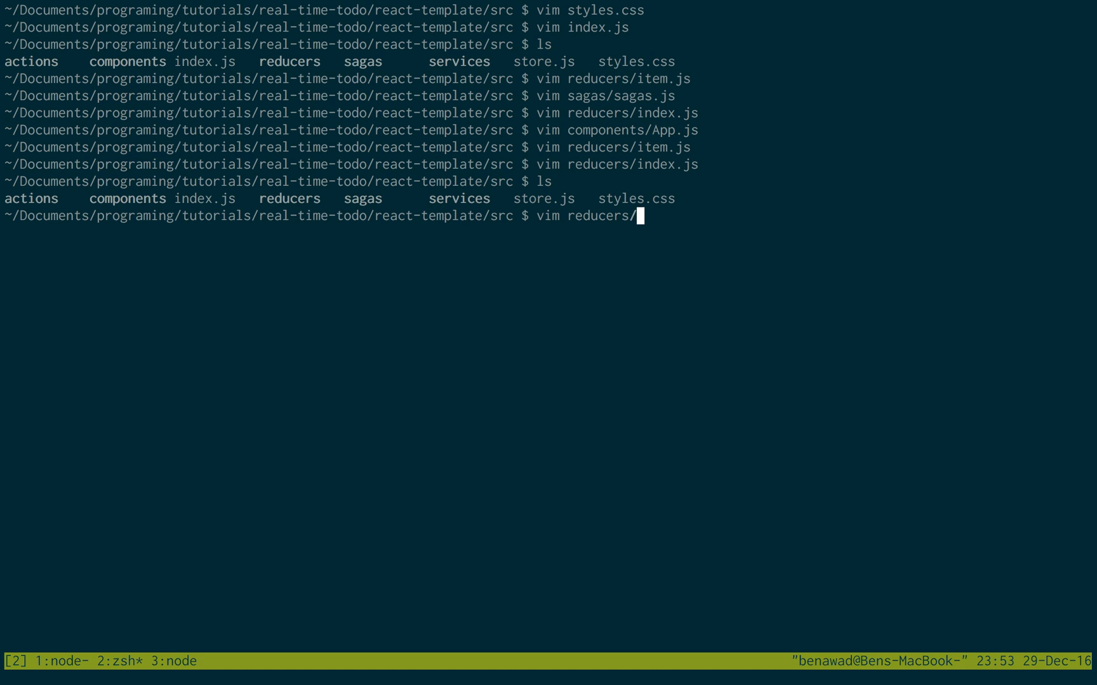
type("item.js")
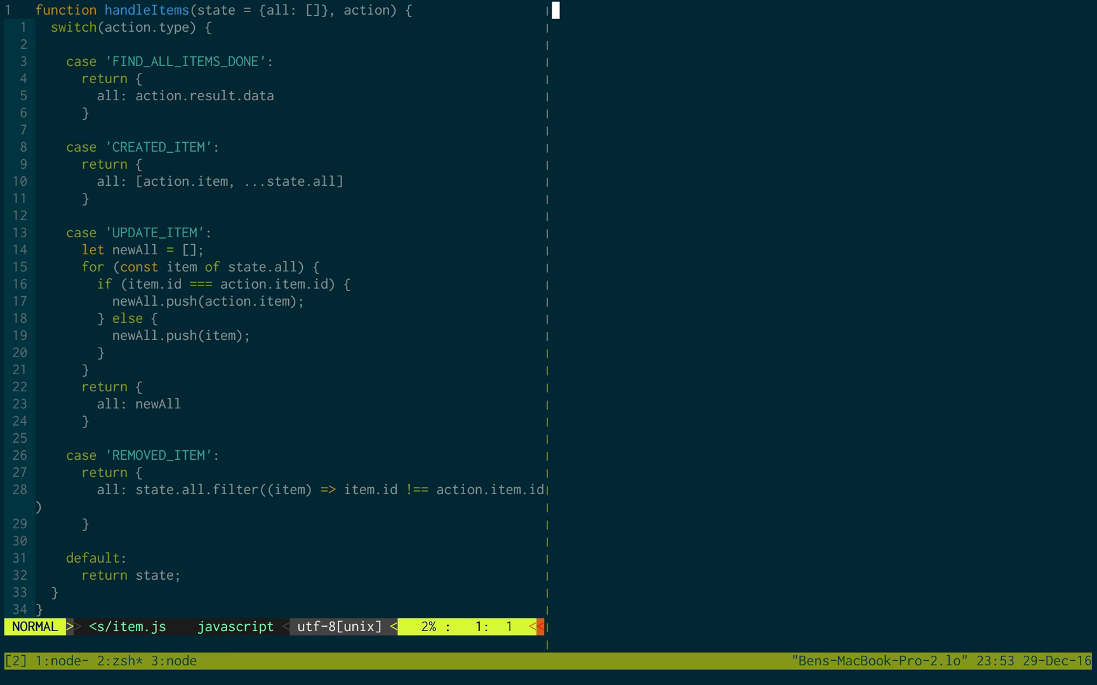
Open reducers/index.js alongside the item reducer and begin typing the 'handle' import name.
type("vim reducers/")
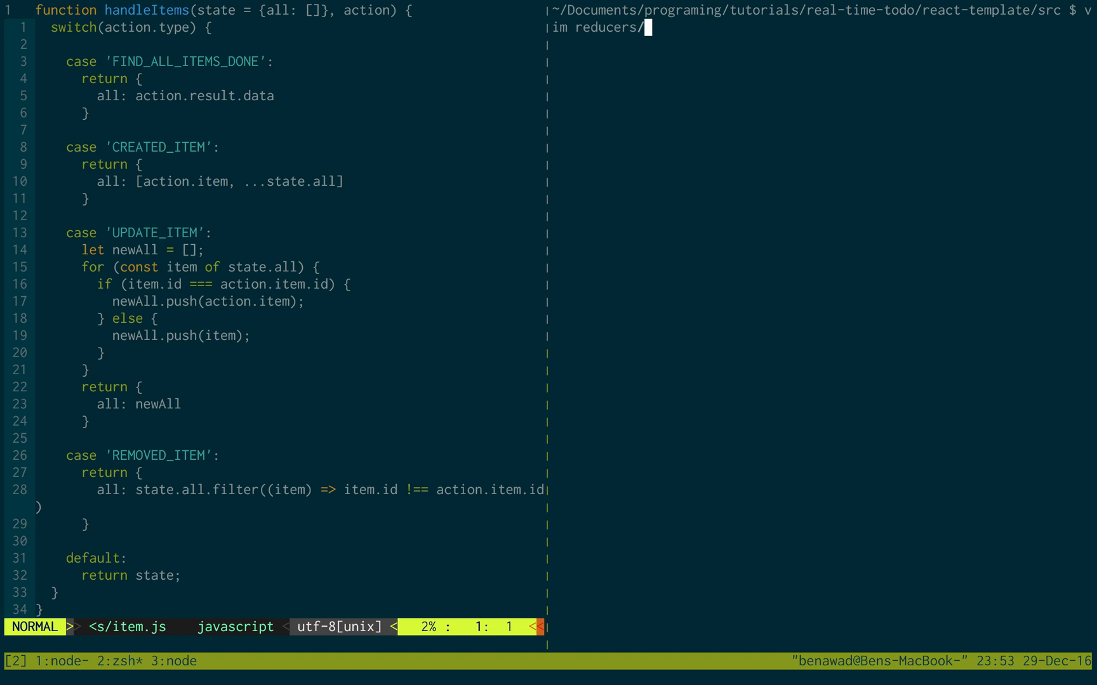
key("Enter")
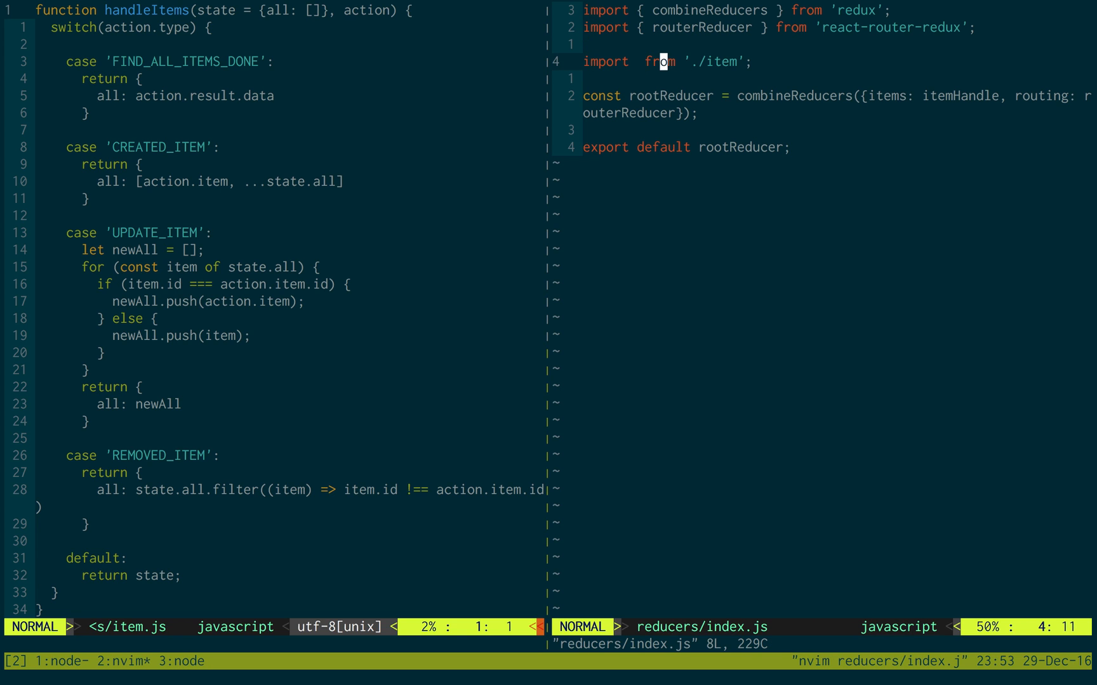
type("handle")
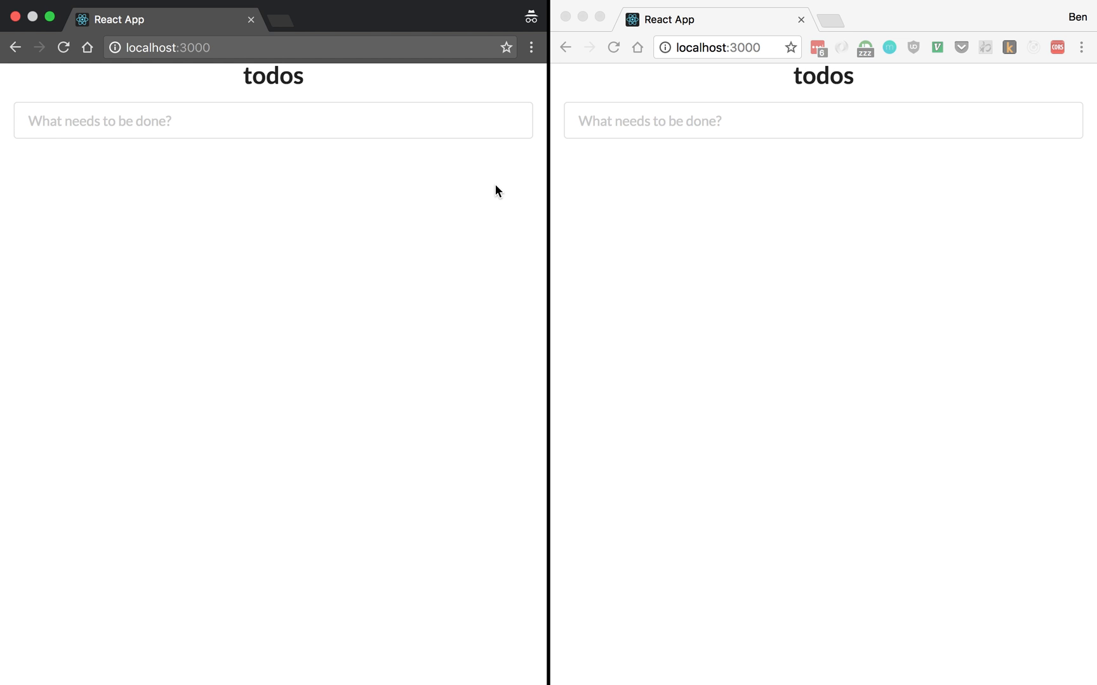
Enter 'carrot' as a new todo so it shows in both Chrome windows.
left_click(273, 121)
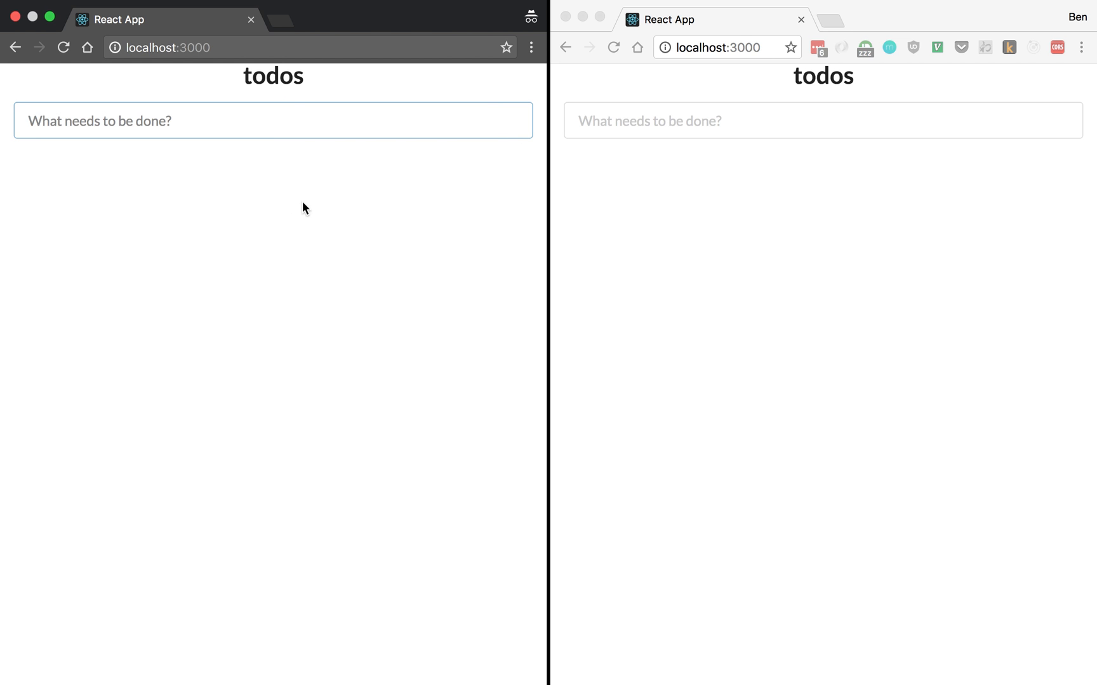
mouse_move(308, 218)
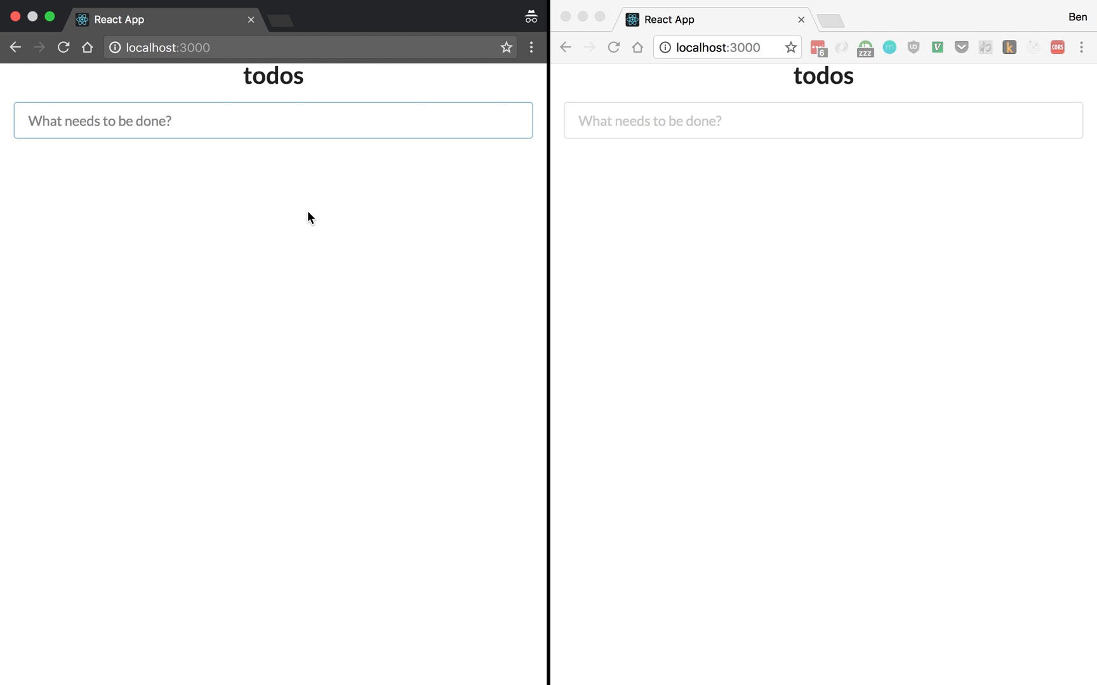
type("carrot")
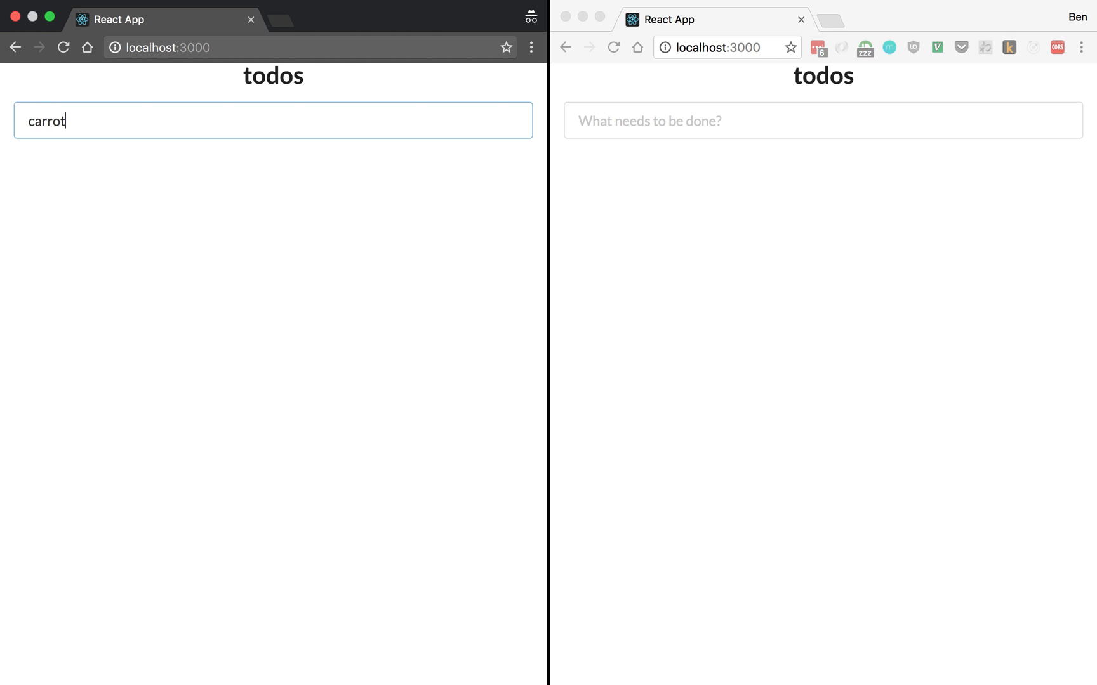
key("Enter")
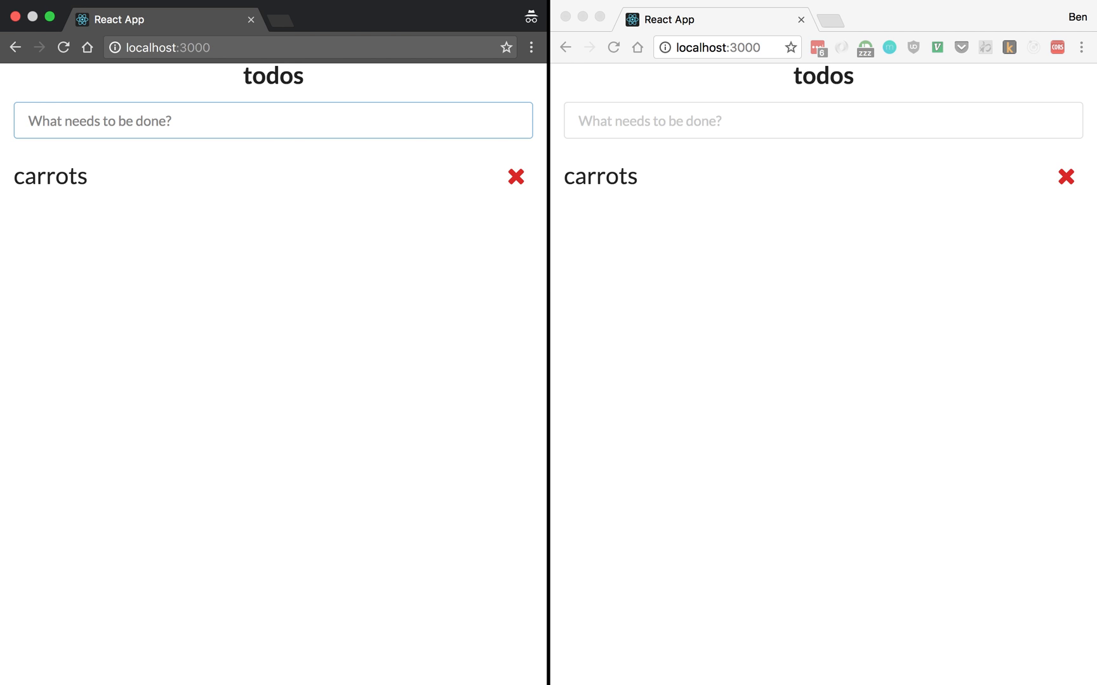
mouse_move(1040, 181)
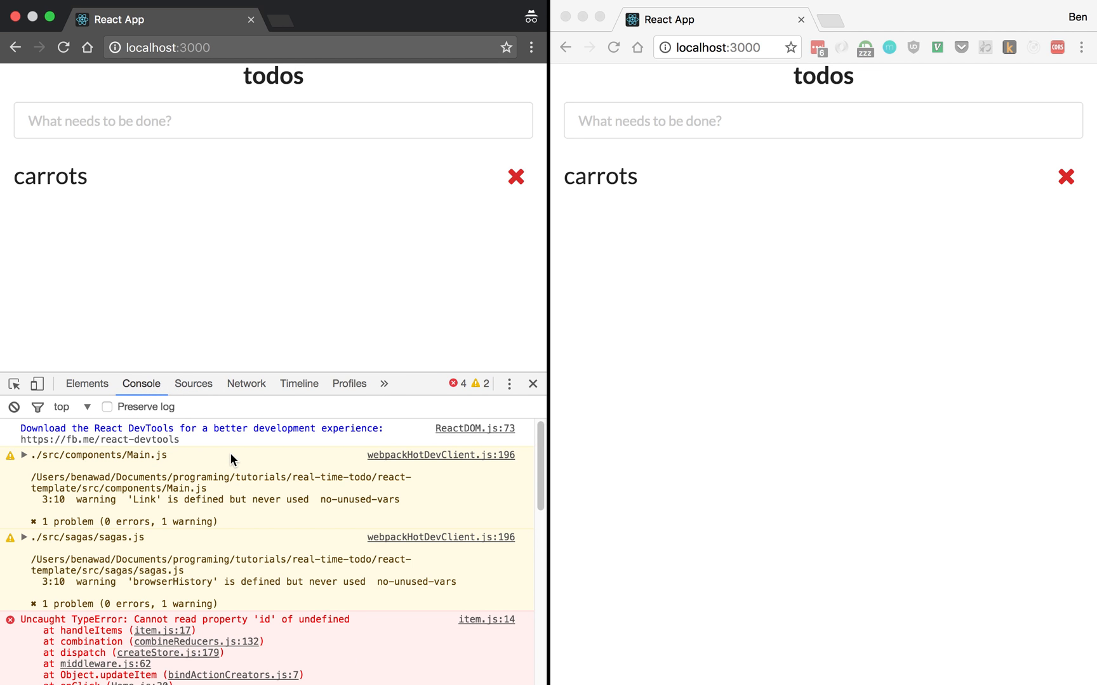
mouse_move(232, 455)
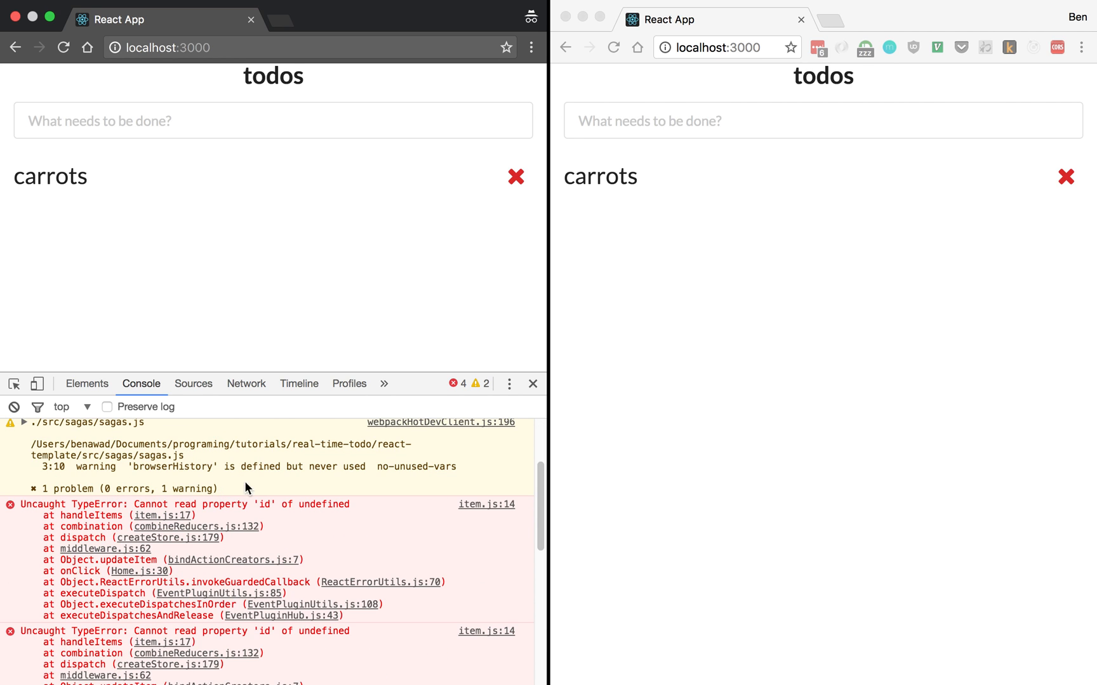
Close the developer console, reload the todo app, type todo 'd', and focus the second window.
scroll("down", 3)
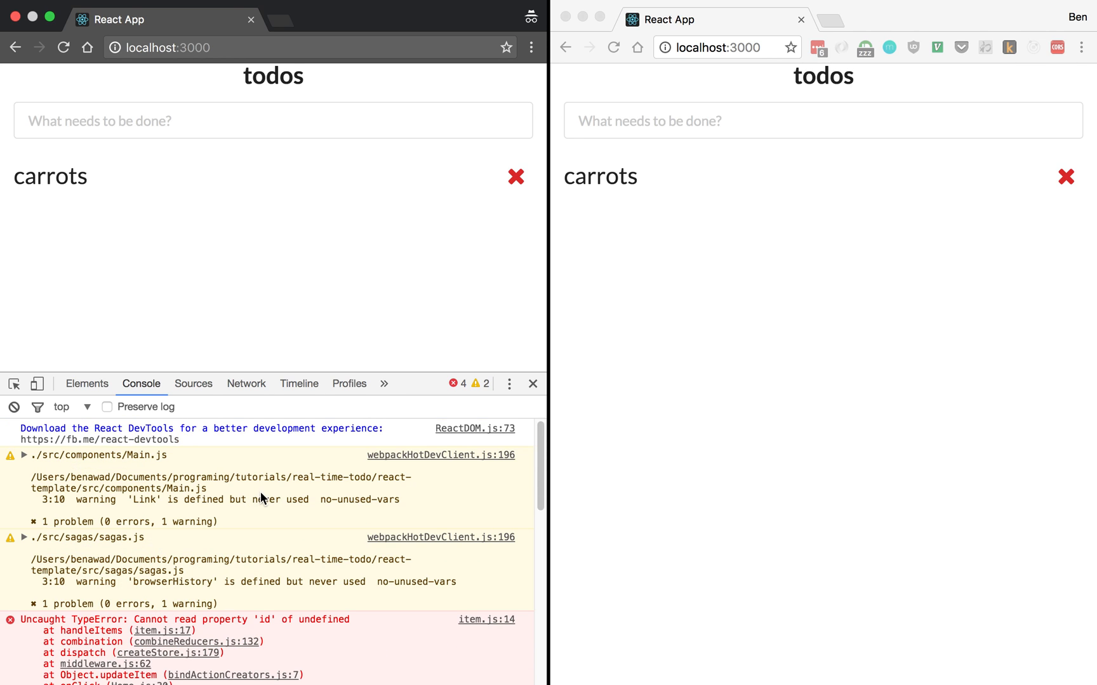
left_click(532, 383)
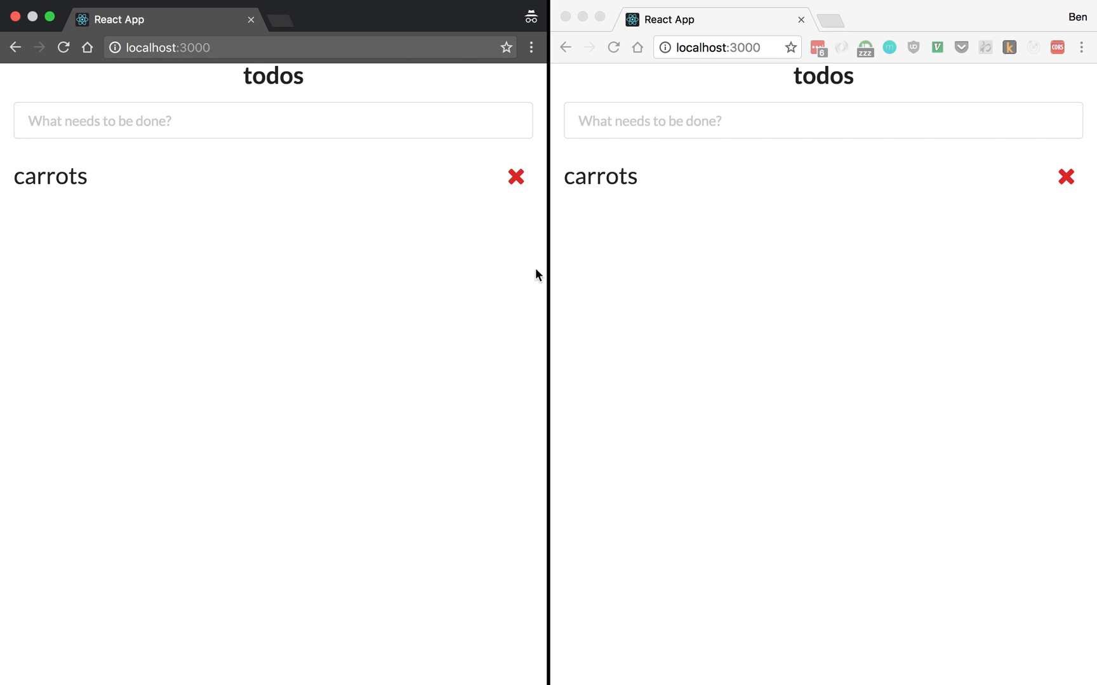
left_click(515, 177)
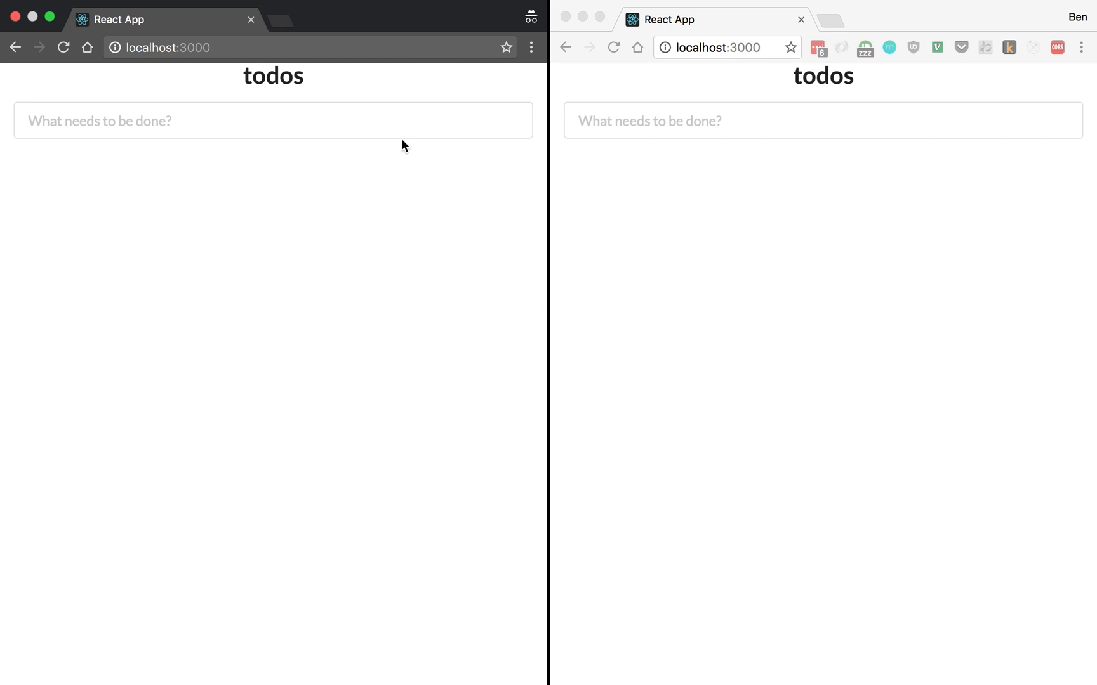
left_click(272, 121)
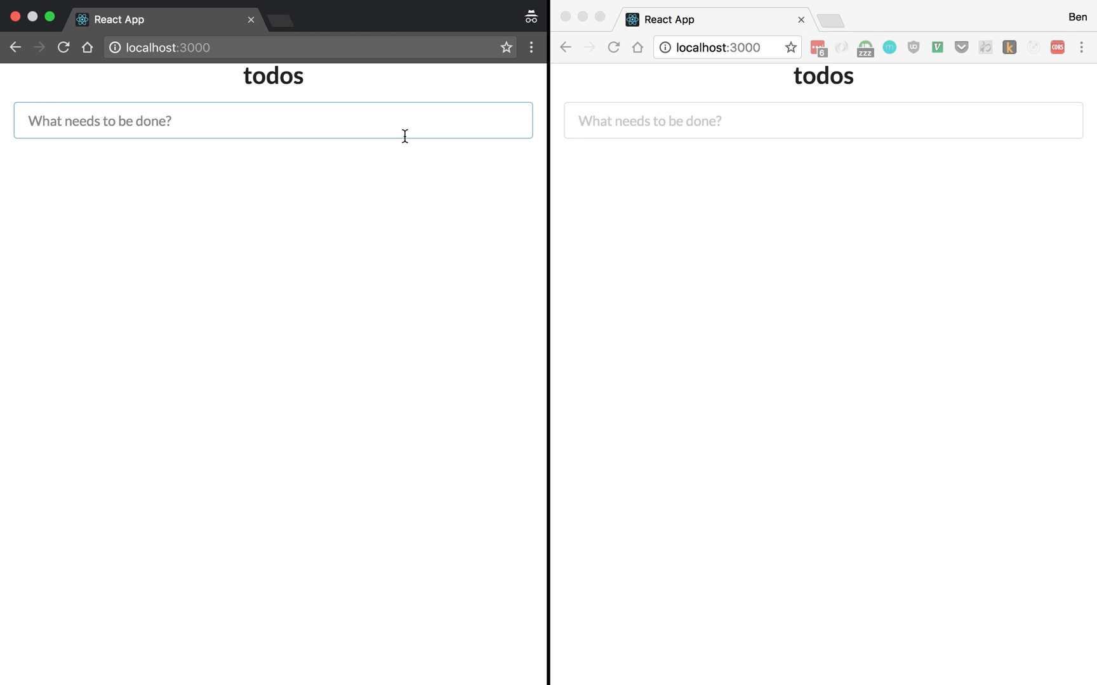
type("d")
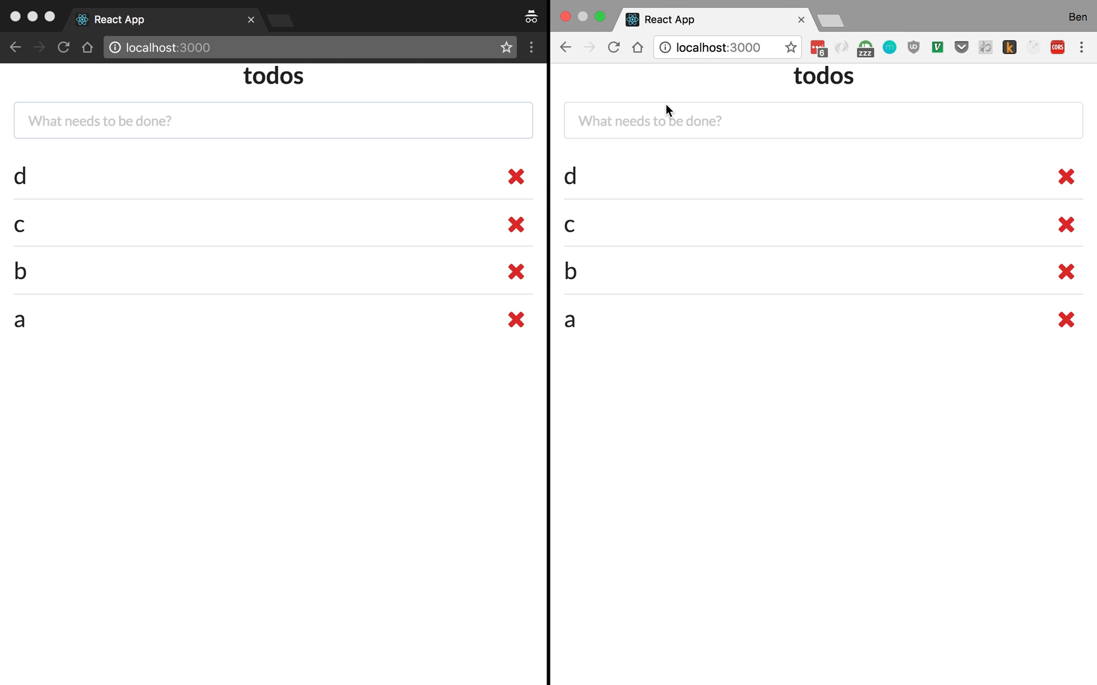
left_click(823, 120)
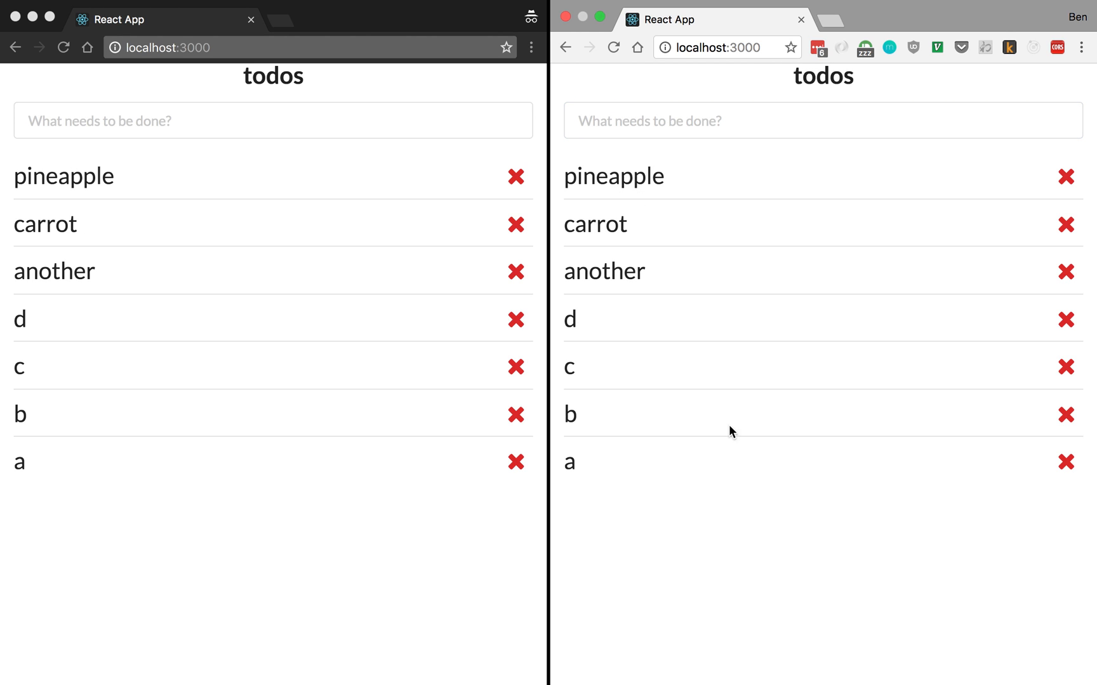
mouse_move(802, 610)
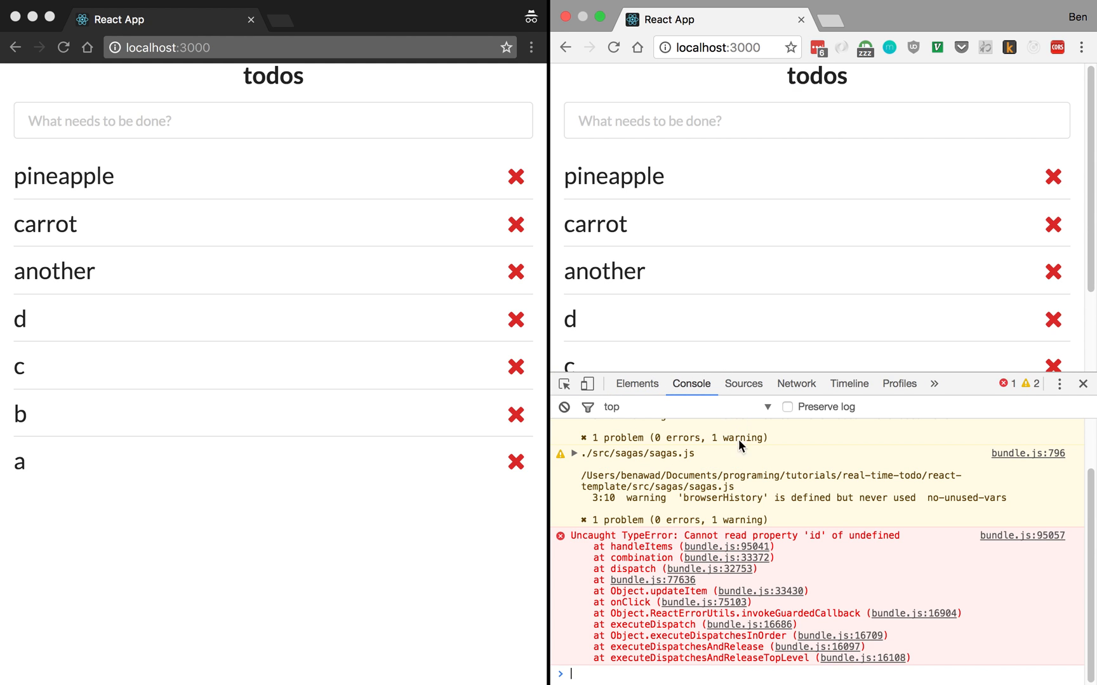
mouse_move(867, 535)
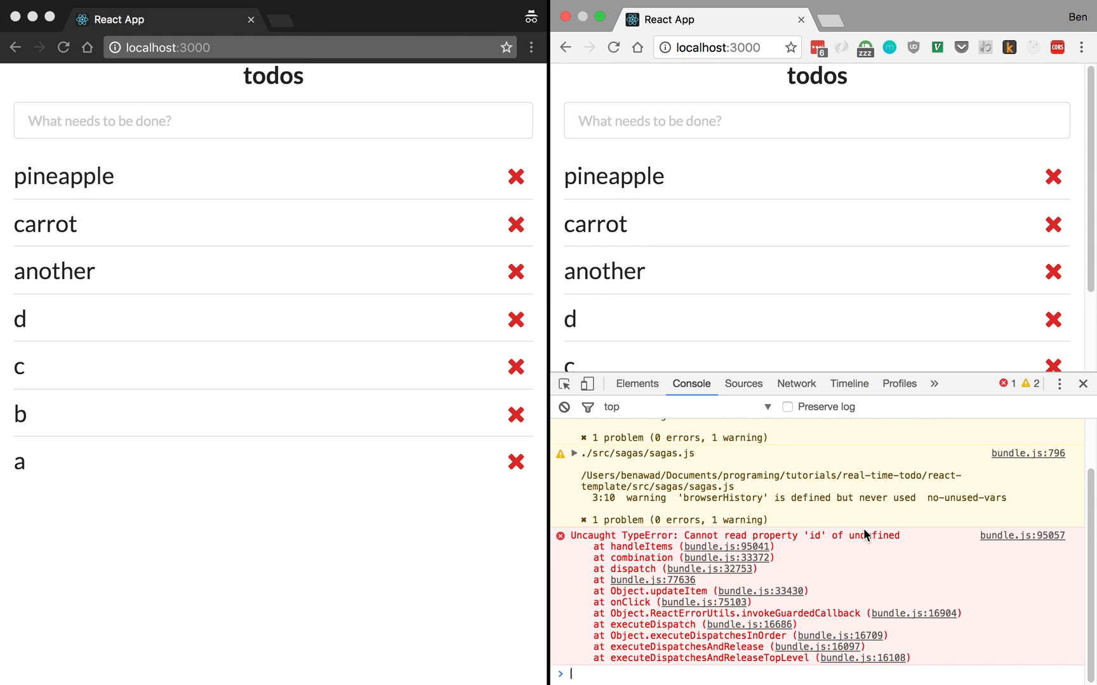
mouse_move(677, 551)
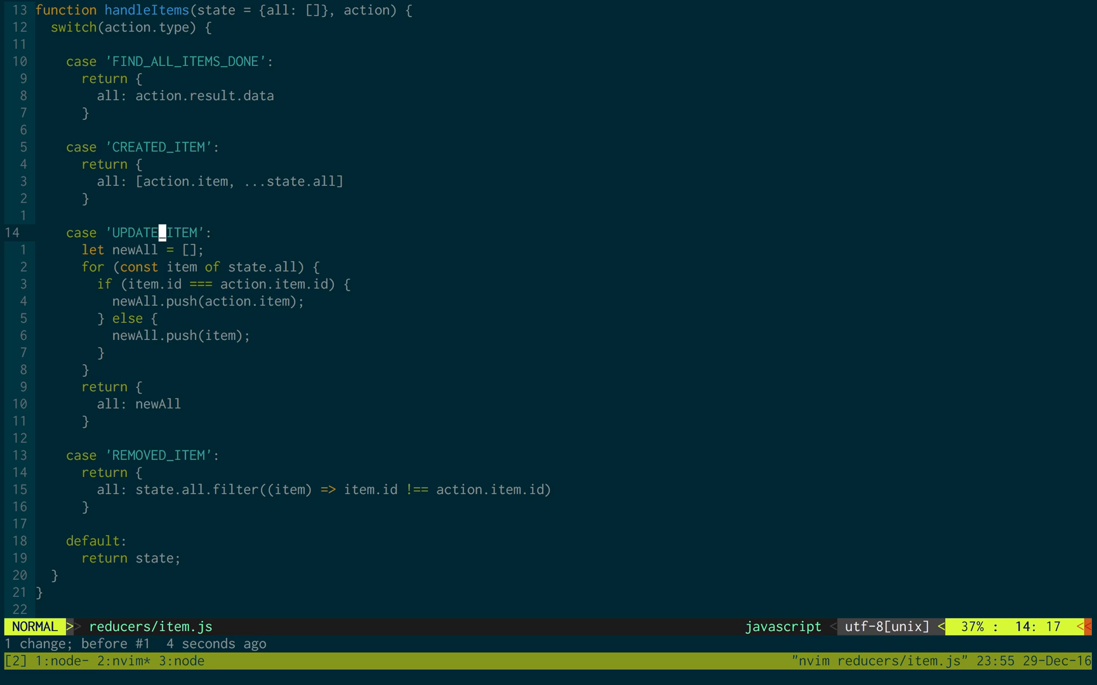
Rename UPDATE_ITEM to UPDATED_ITEM in reducers/item.js, save, and mark pineapple done.
key("h")
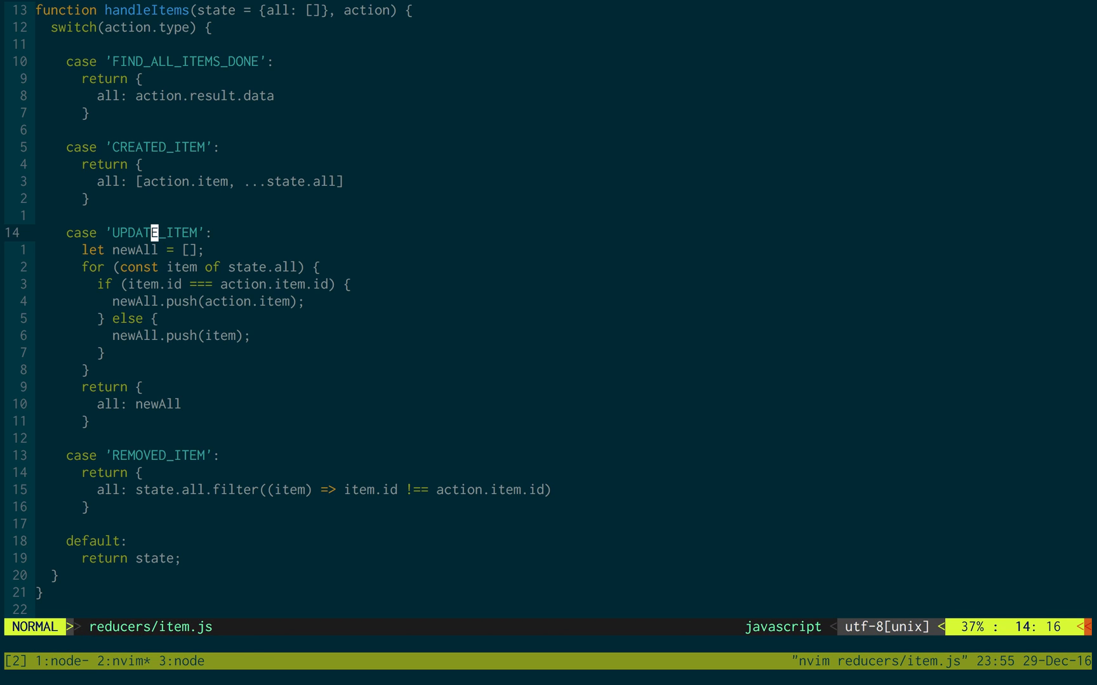
type("D")
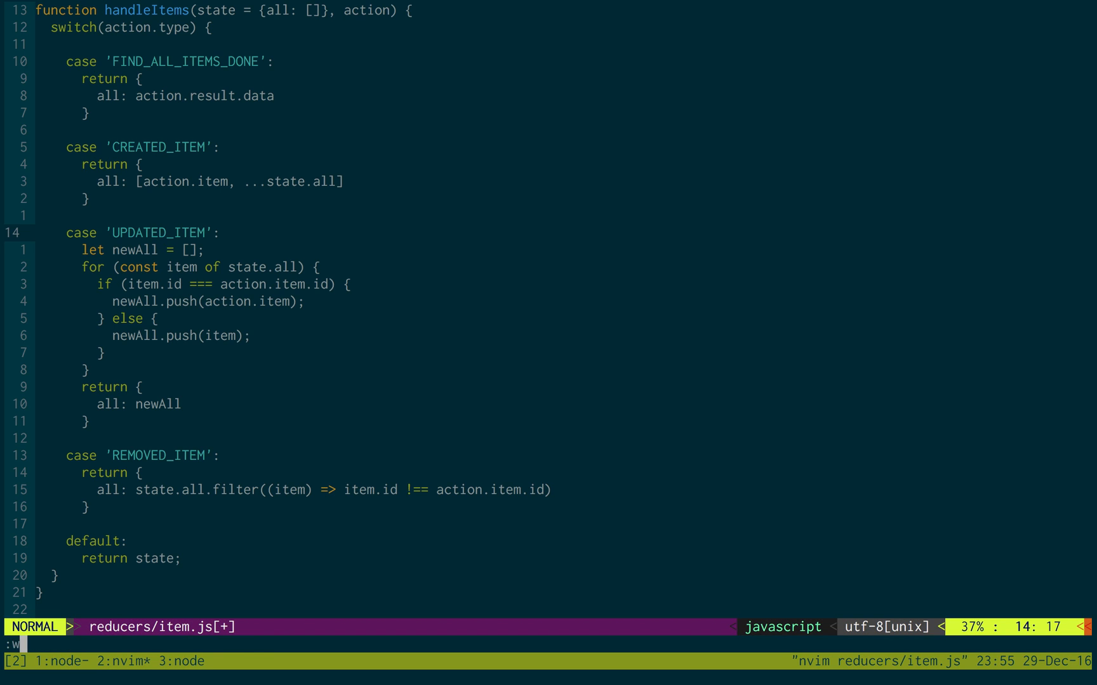
key("Return")
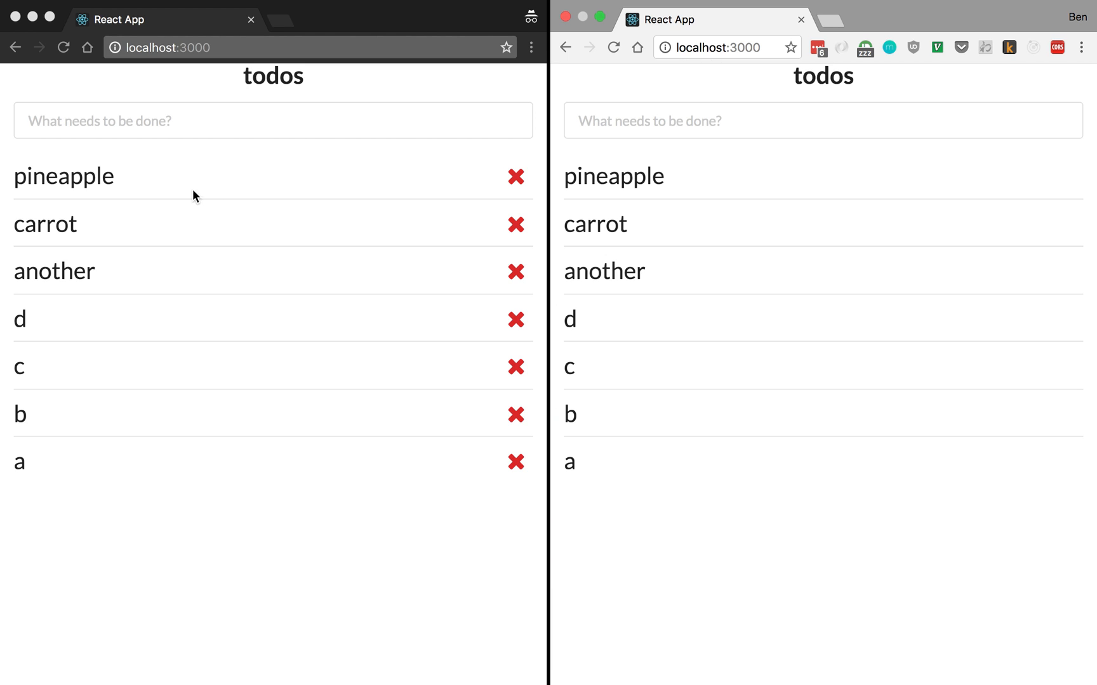
left_click(63, 176)
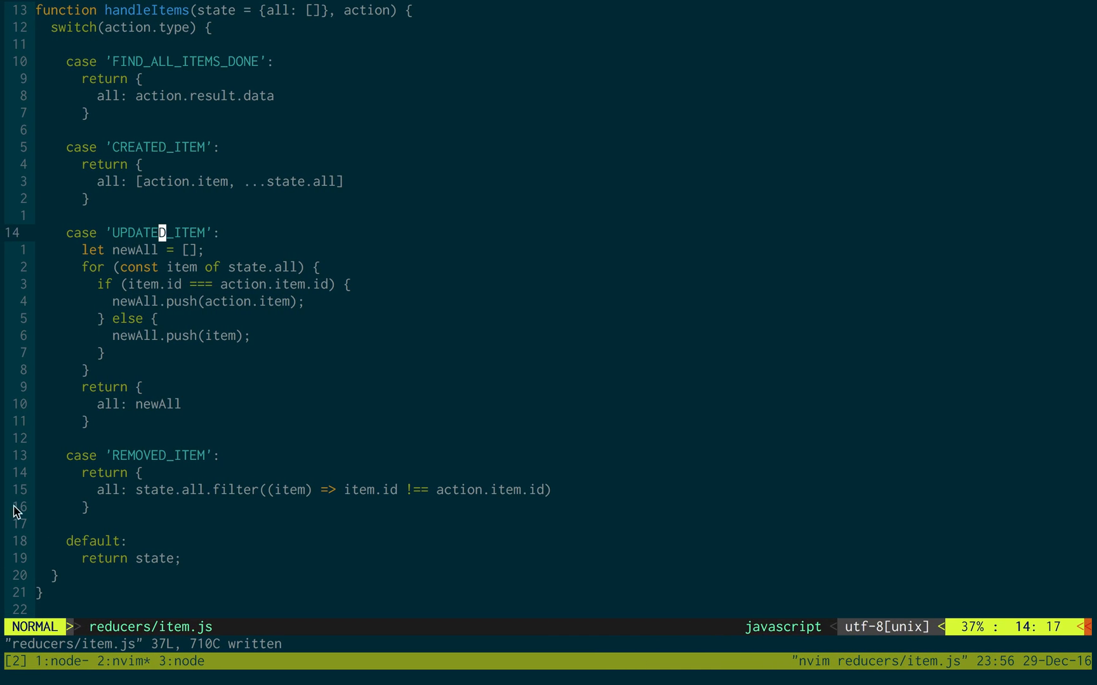
mouse_move(231, 233)
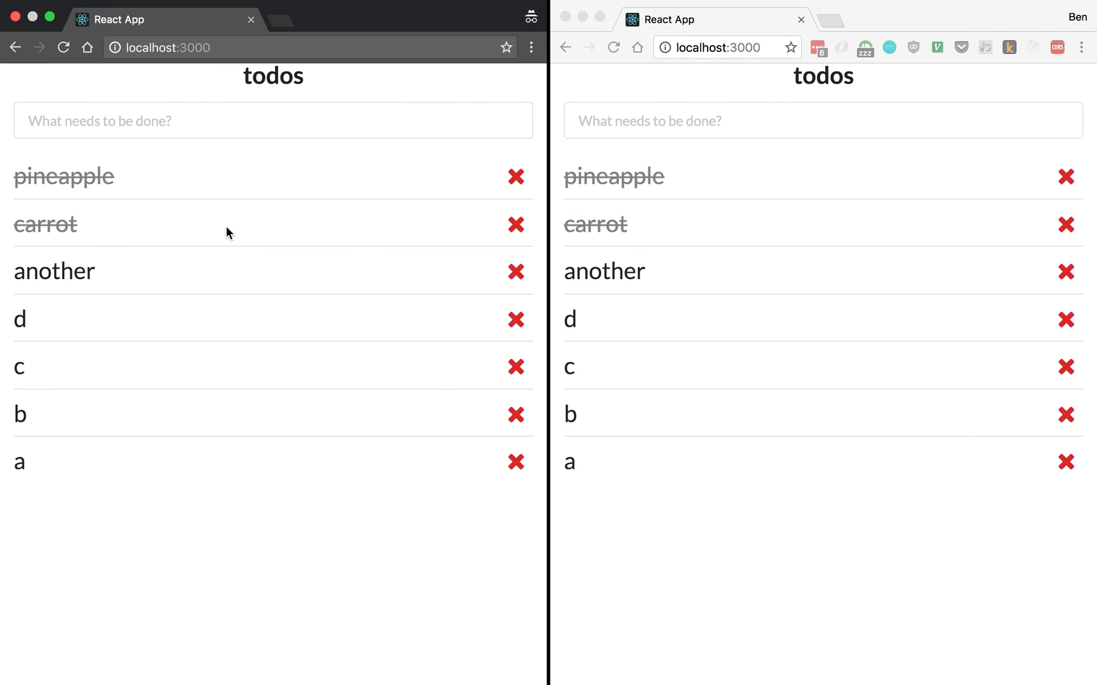
mouse_move(159, 269)
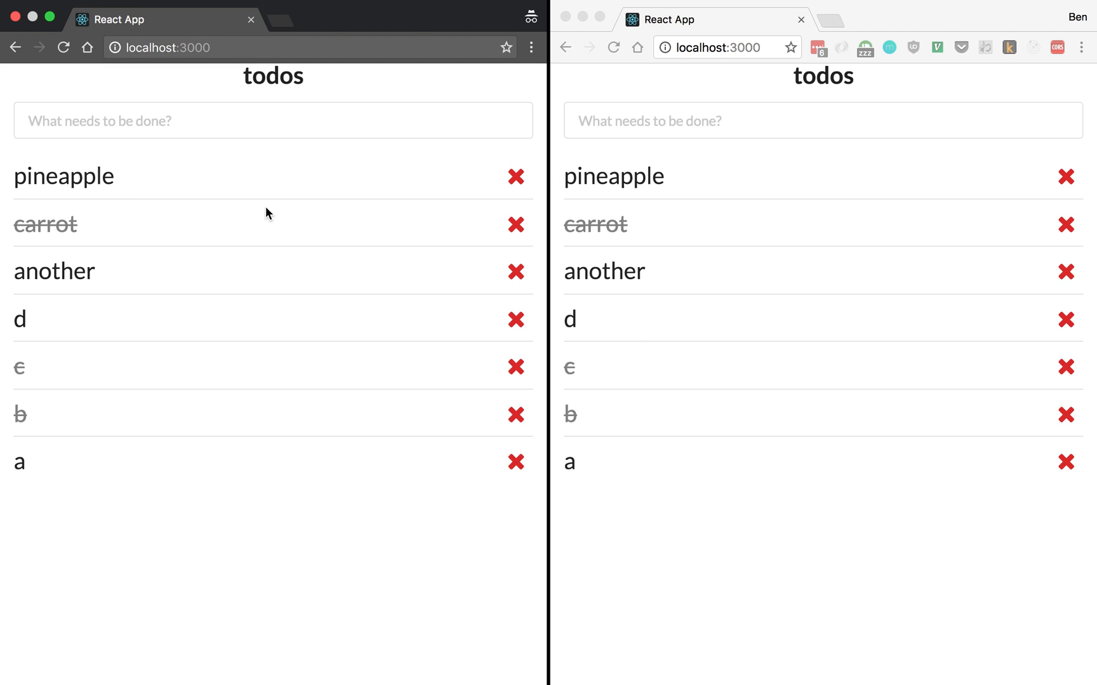
Delete the pineapple and carrot todos, then start typing 'pop' in the second window.
left_click(516, 176)
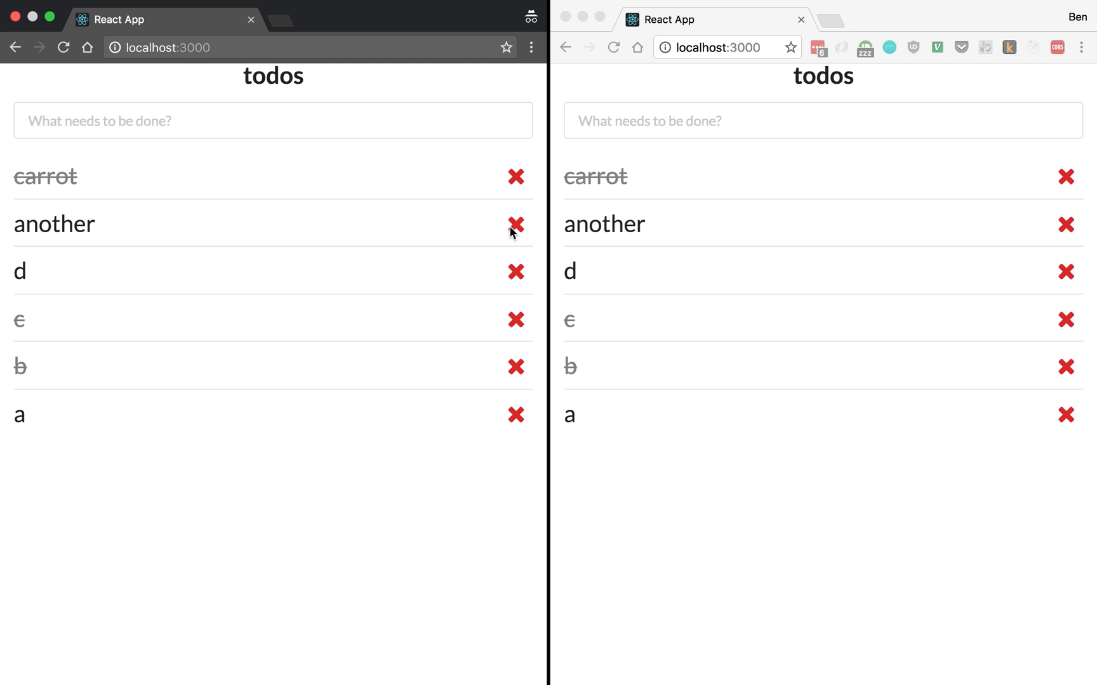
left_click(515, 224)
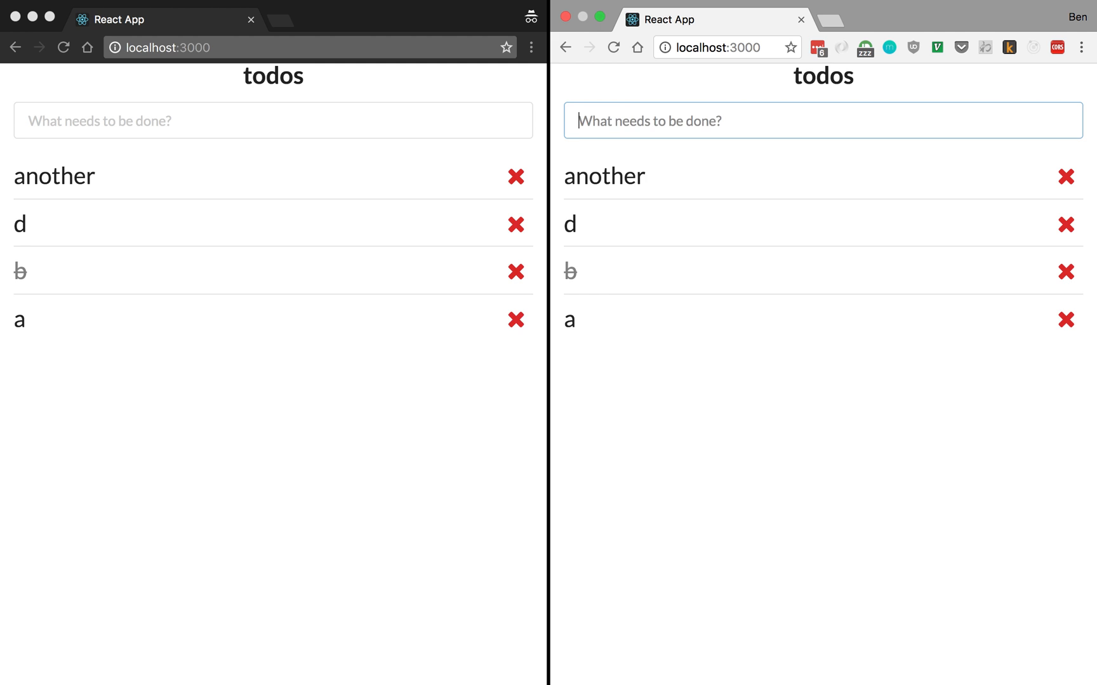
left_click(615, 47)
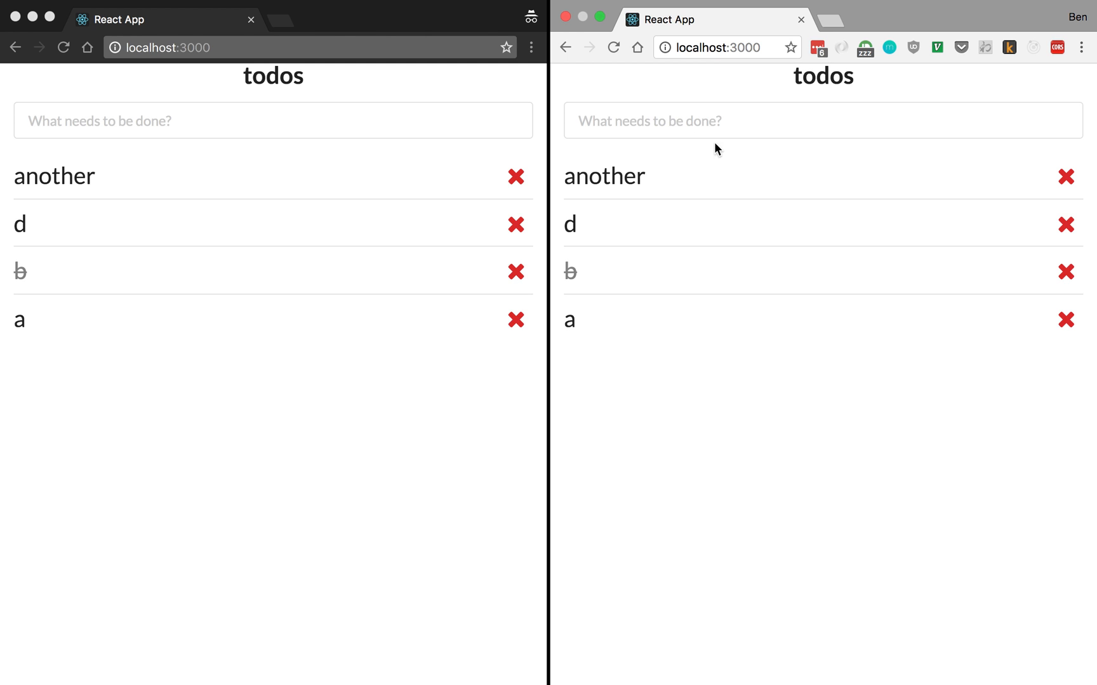
type("pop")
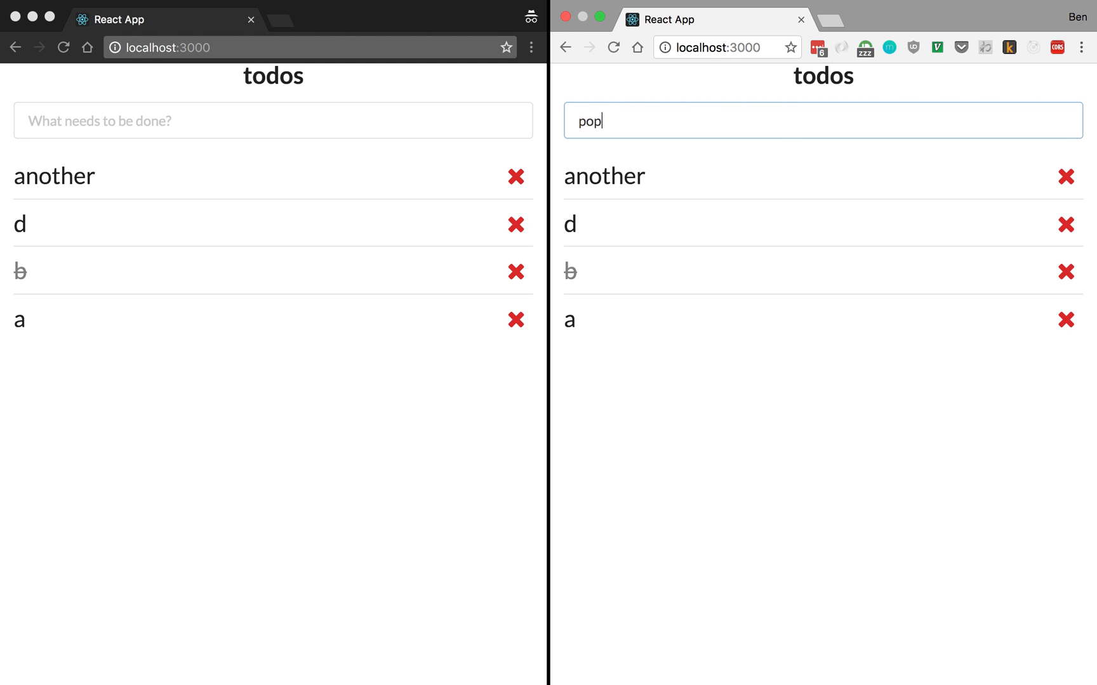